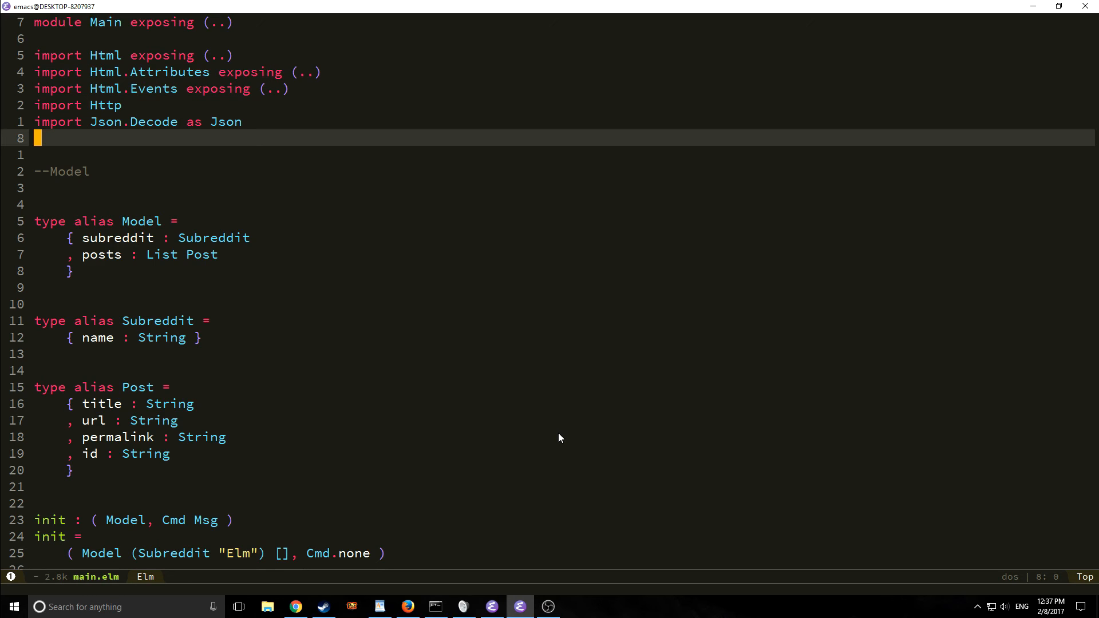
{"action": "mouse_move", "coordinate": [468, 302]}
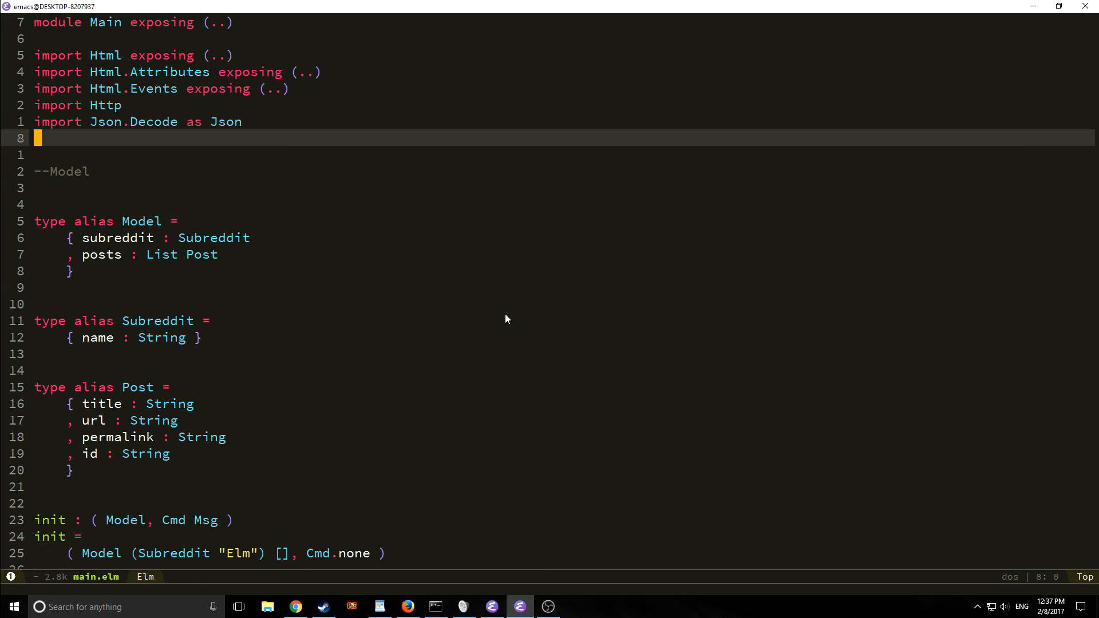
{"action": "mouse_move", "coordinate": [503, 319]}
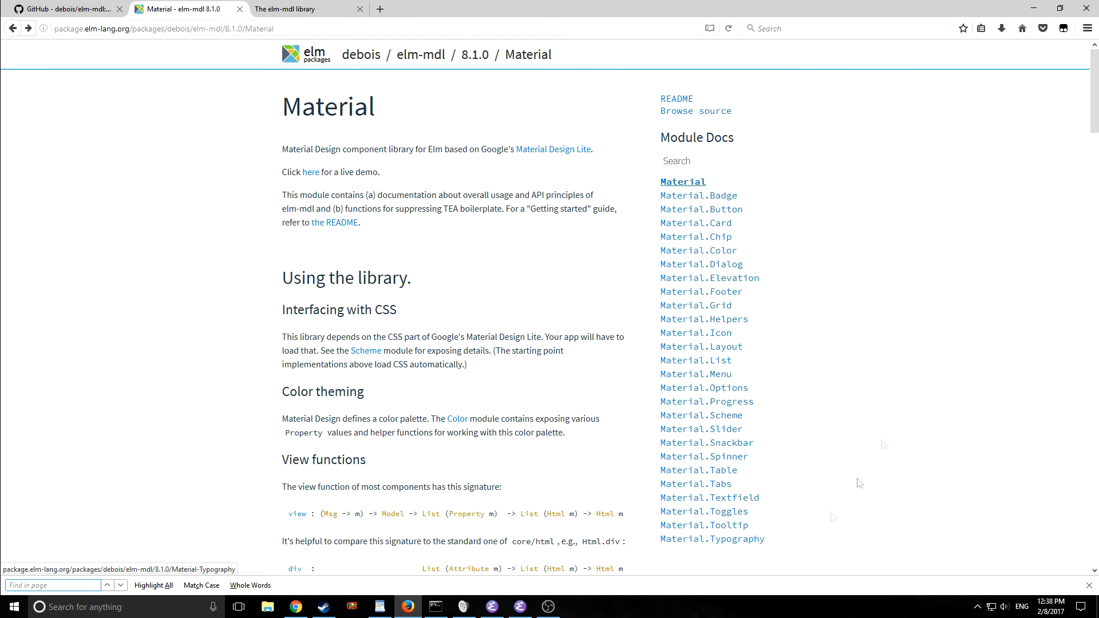
Step: Scroll through the module docs, clearing the highlight on the update example
{"action": "scroll", "scroll_direction": "down", "scroll_amount": 3}
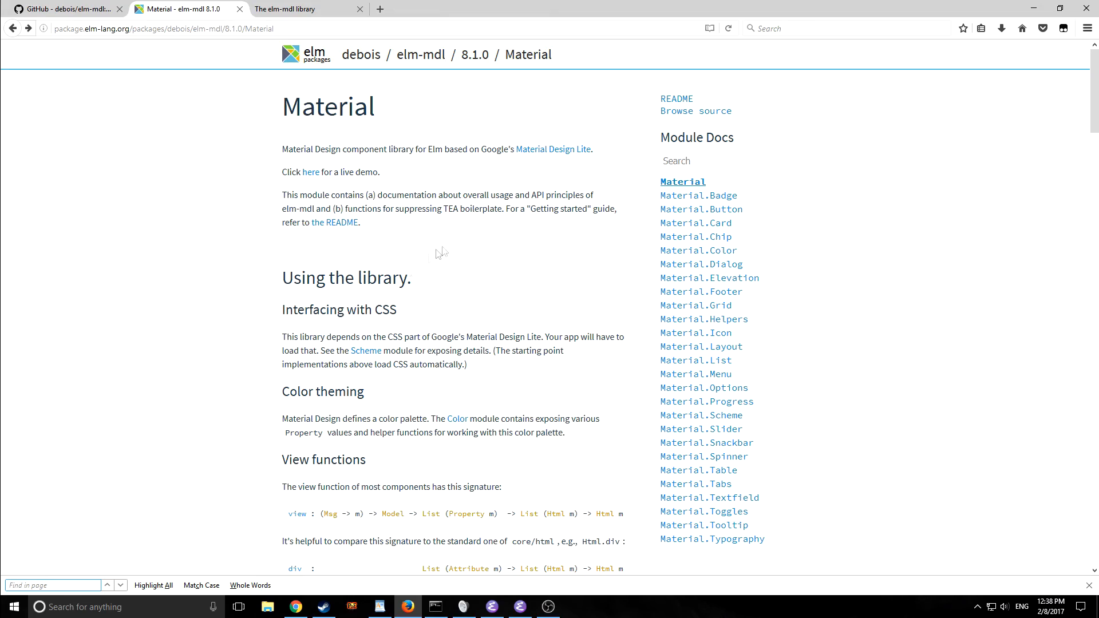
{"action": "scroll", "scroll_direction": "down", "scroll_amount": 3}
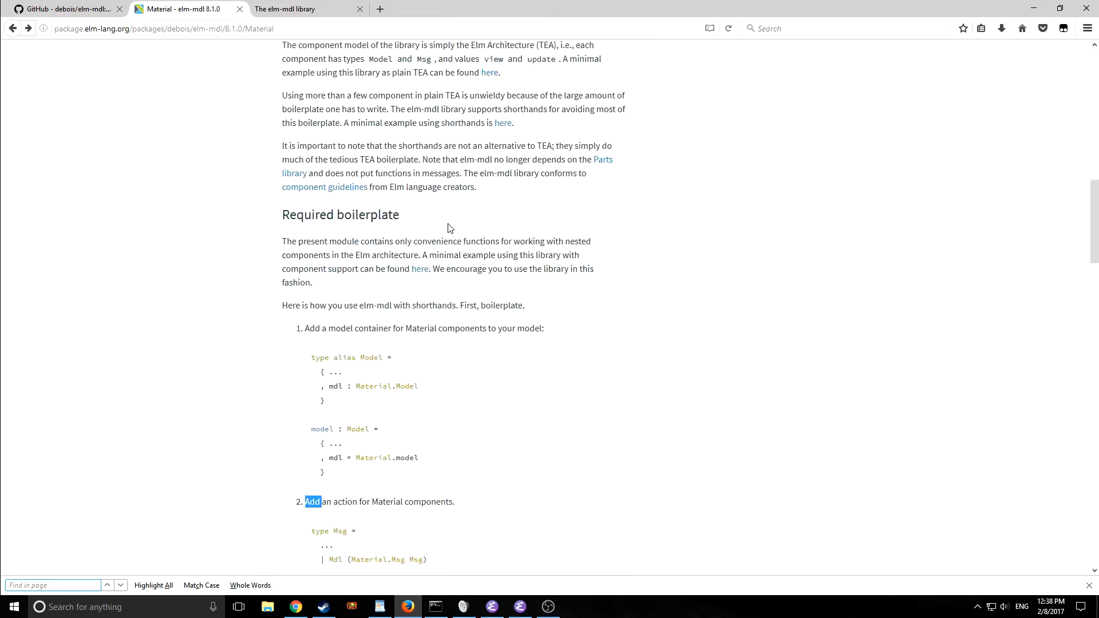
{"action": "scroll", "scroll_direction": "down", "scroll_amount": 3}
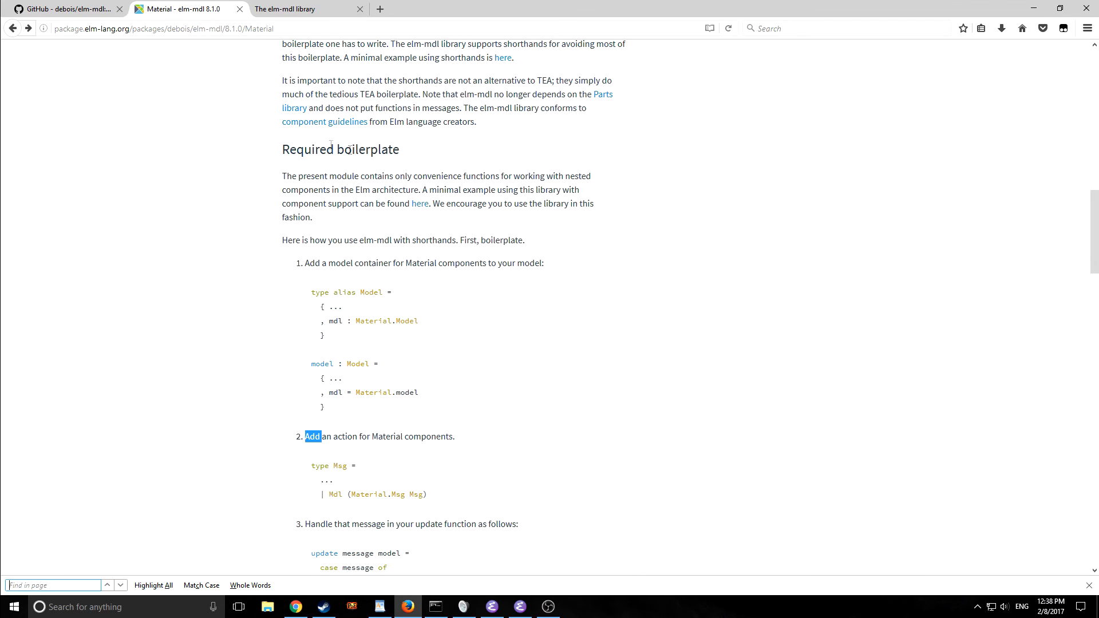
{"action": "mouse_move", "coordinate": [414, 353]}
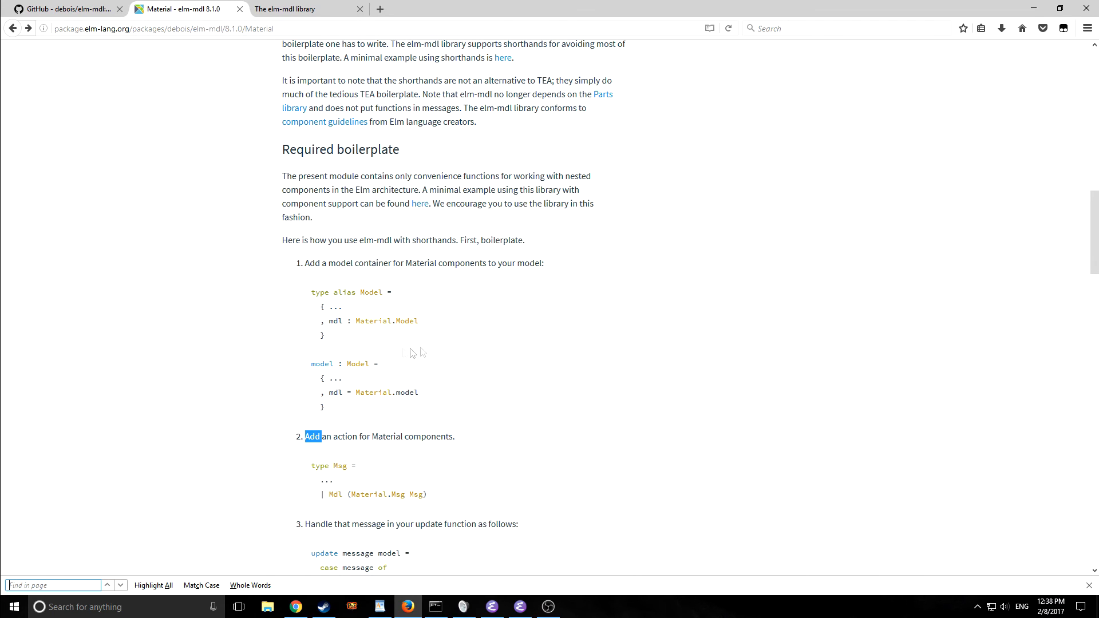
{"action": "scroll", "scroll_direction": "down", "scroll_amount": 3}
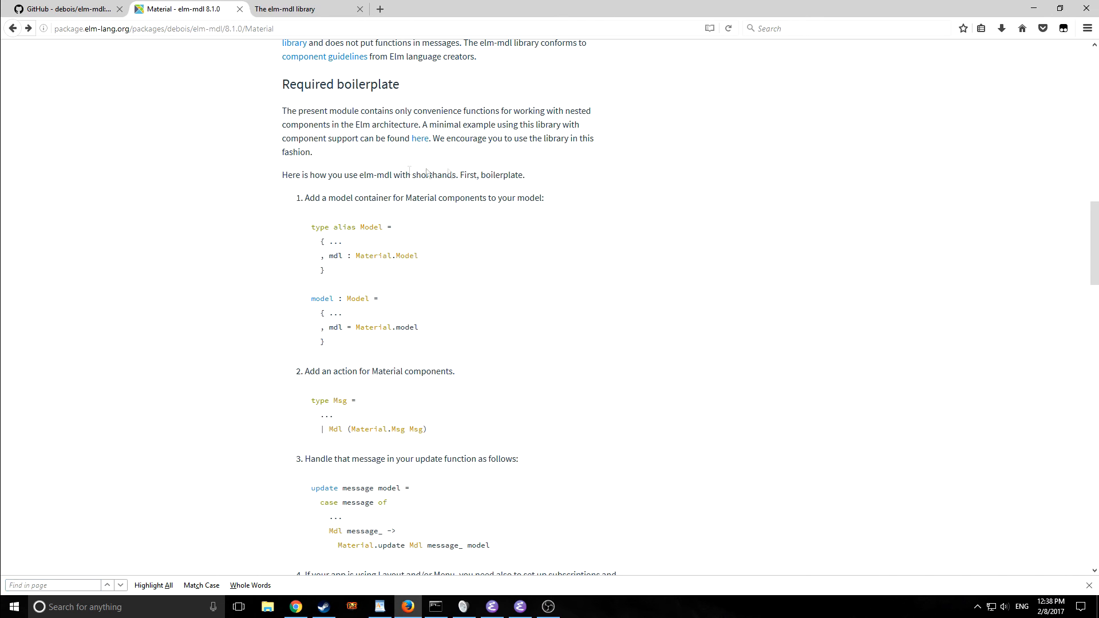
{"action": "scroll", "scroll_direction": "down", "scroll_amount": 3}
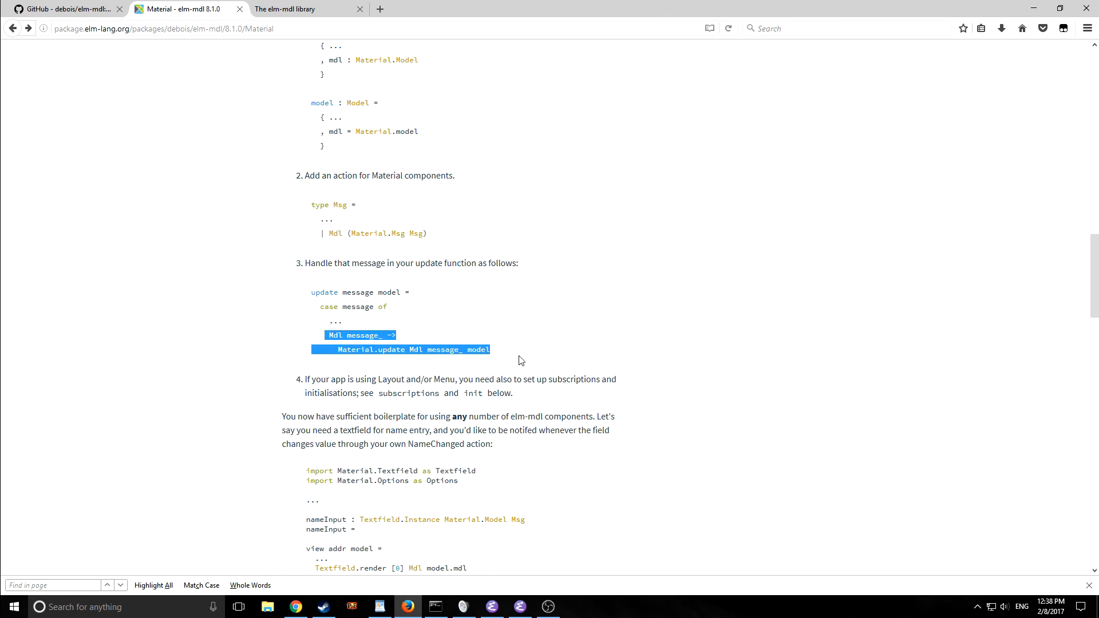
{"action": "left_click", "coordinate": [546, 309]}
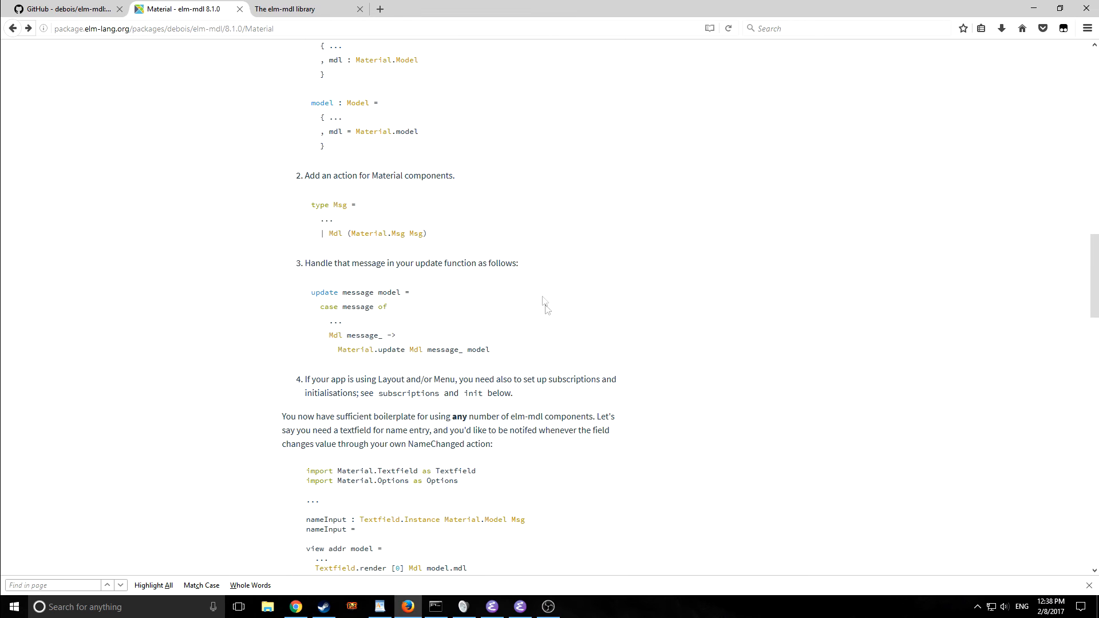
{"action": "mouse_move", "coordinate": [446, 384]}
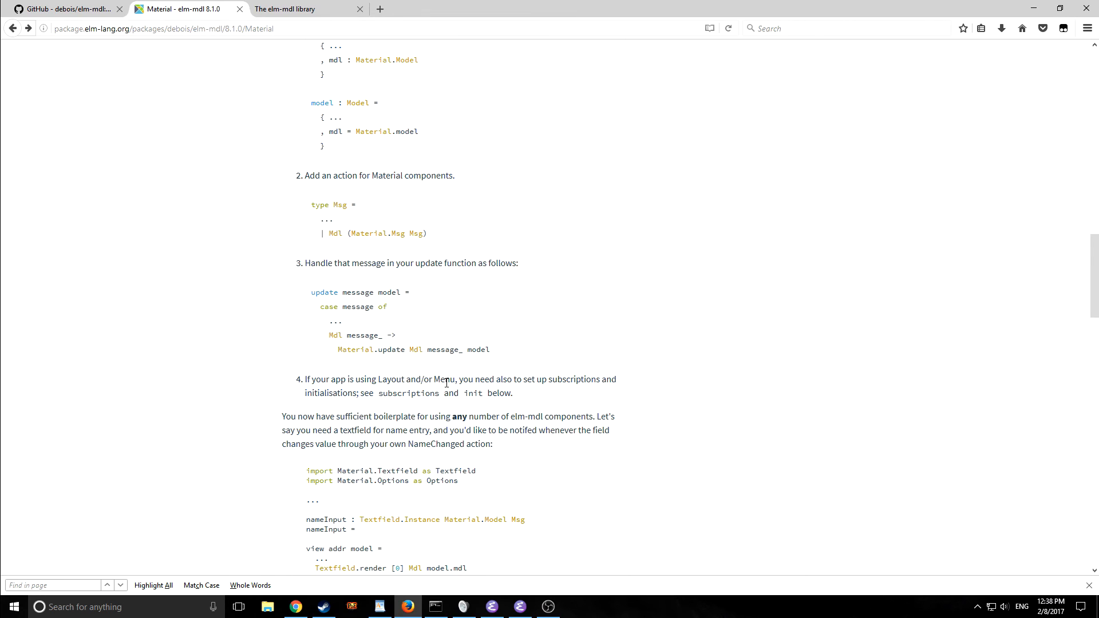
{"action": "scroll", "scroll_direction": "down", "scroll_amount": 3}
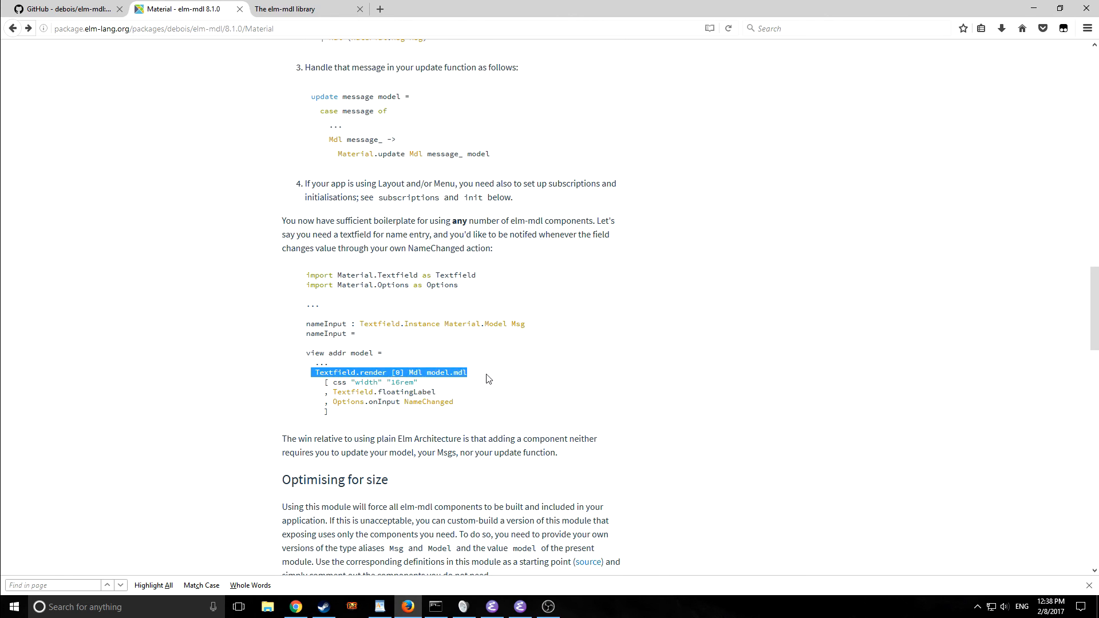
{"action": "scroll", "scroll_direction": "down", "scroll_amount": 3}
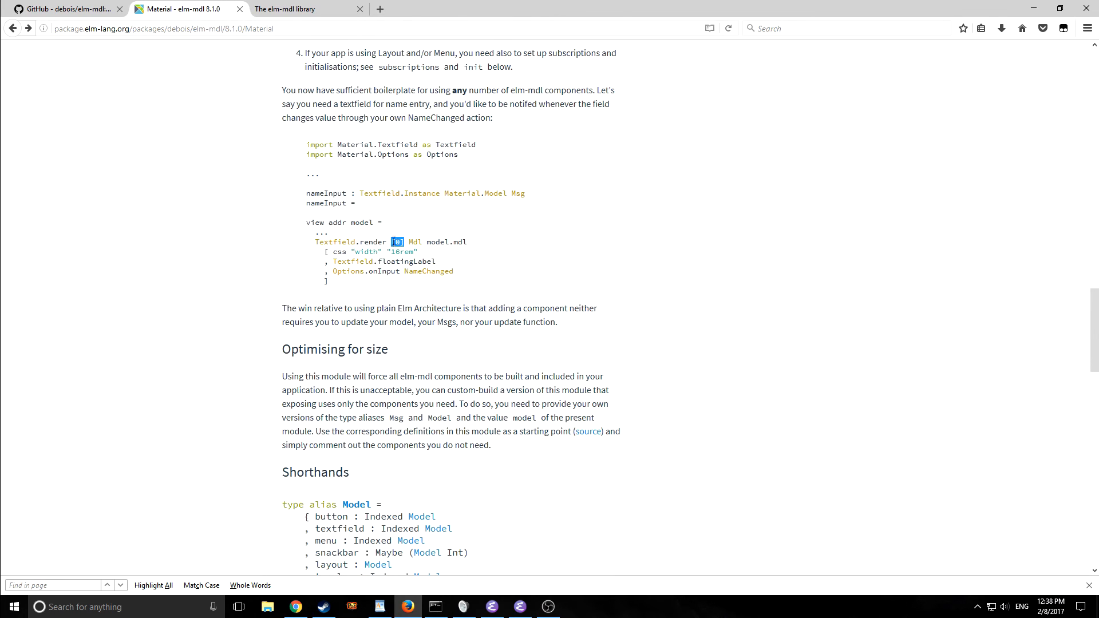
{"action": "mouse_move", "coordinate": [398, 300]}
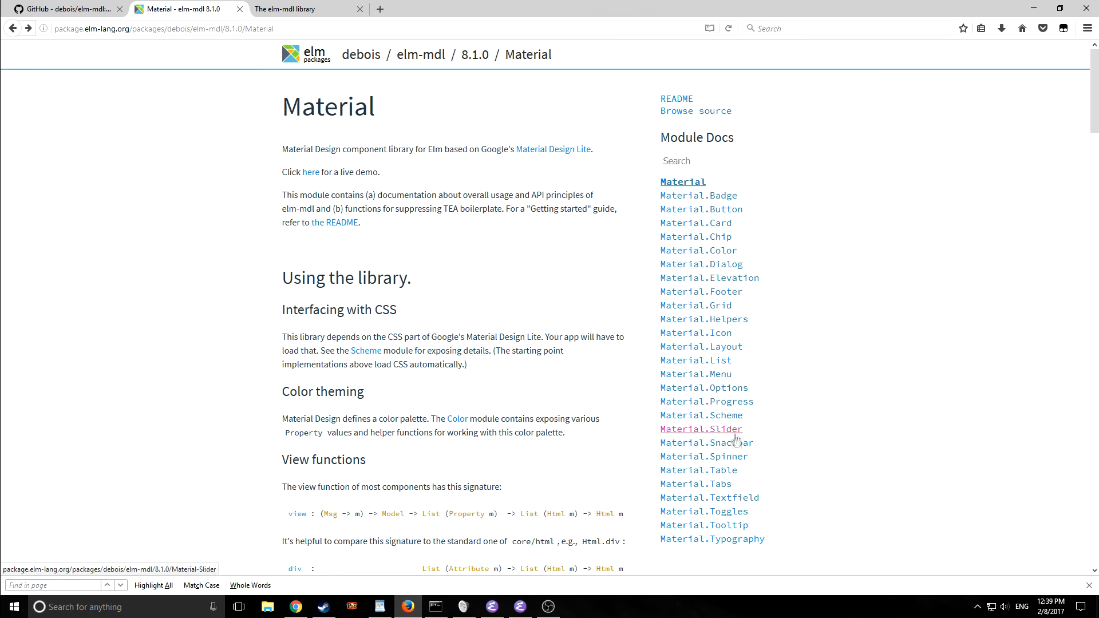
Step: Read the Material.Textfield render docs, select 'menu', then switch to the elm-mdl demo
{"action": "left_click", "coordinate": [709, 497]}
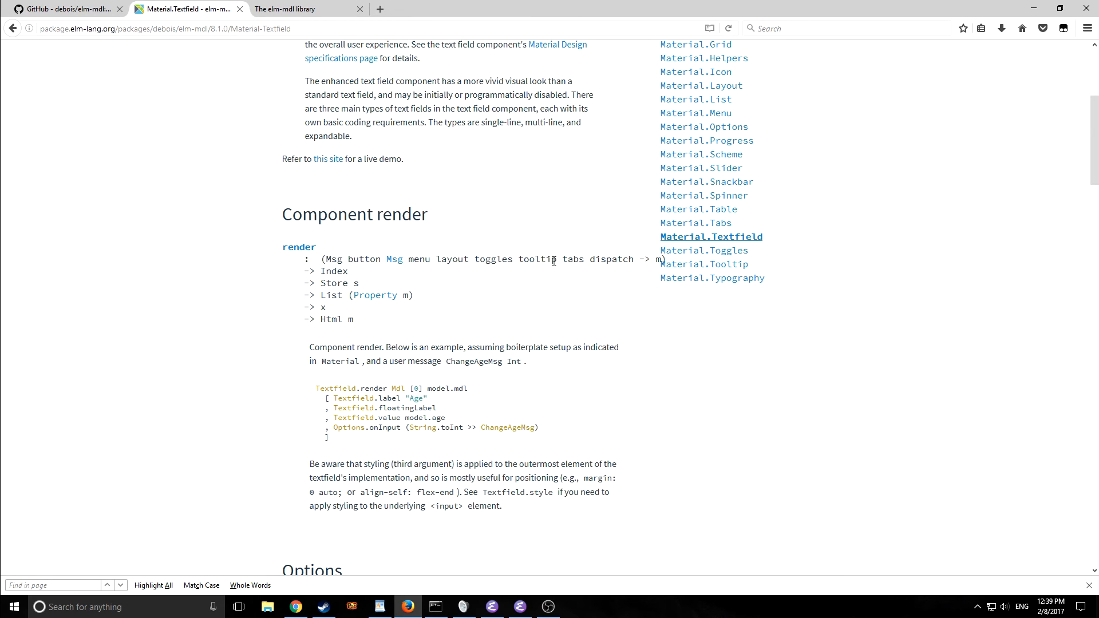
{"action": "mouse_move", "coordinate": [635, 240]}
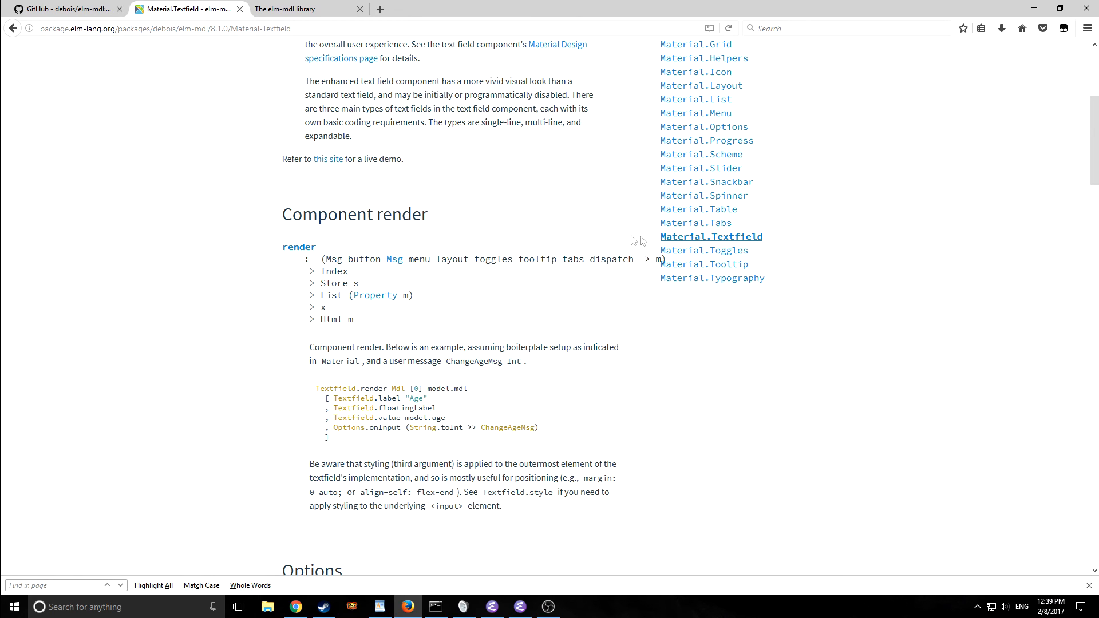
{"action": "mouse_move", "coordinate": [488, 293]}
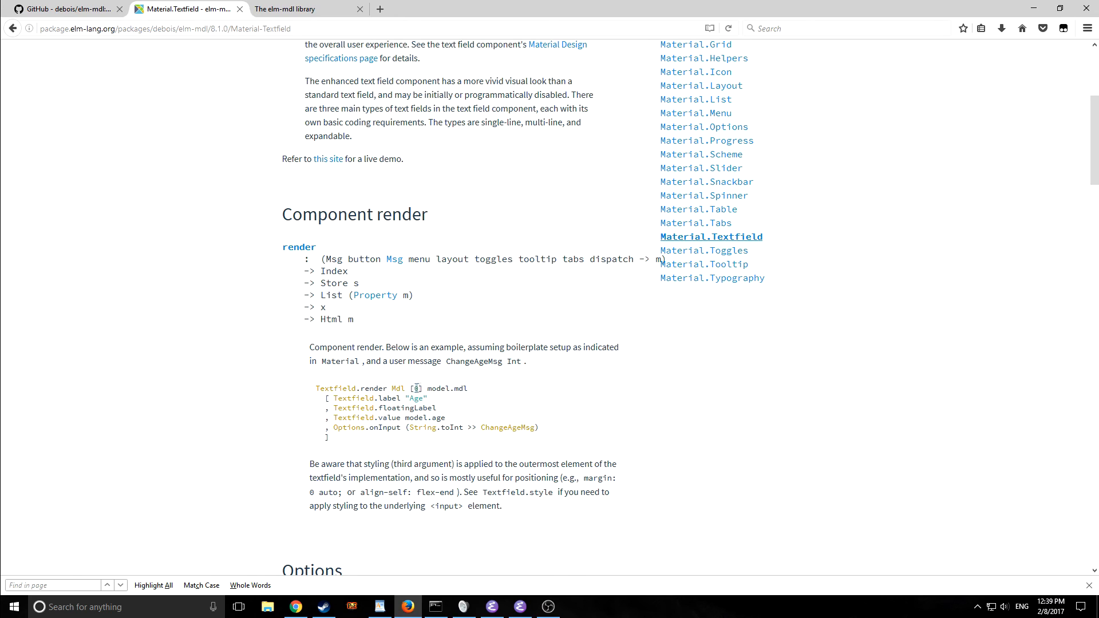
{"action": "double_click", "coordinate": [418, 259]}
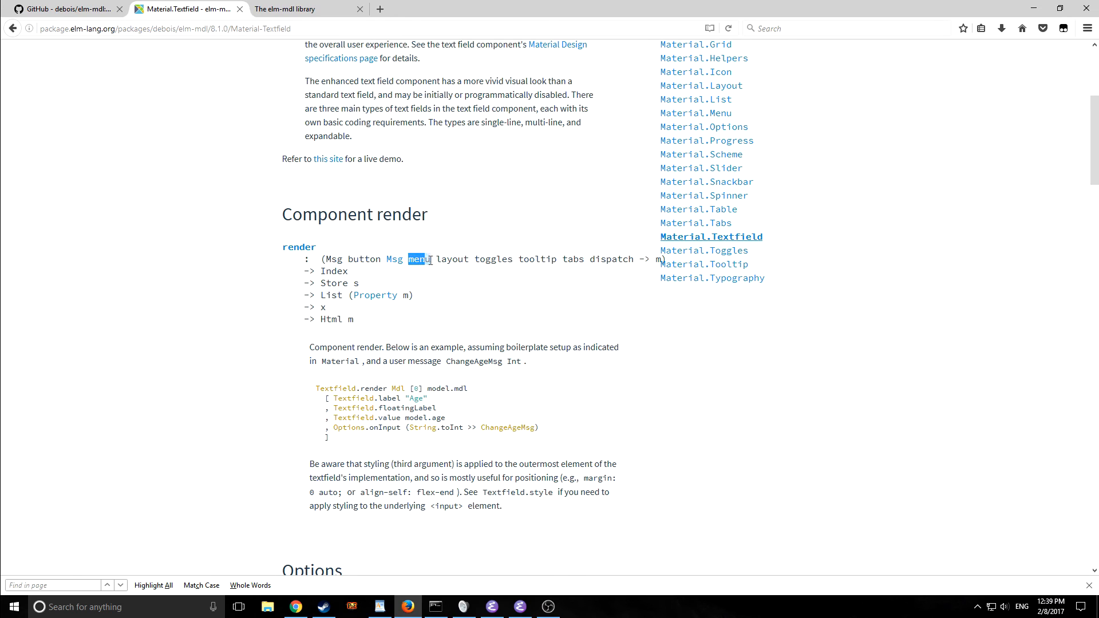
{"action": "scroll", "scroll_direction": "down", "scroll_amount": 3}
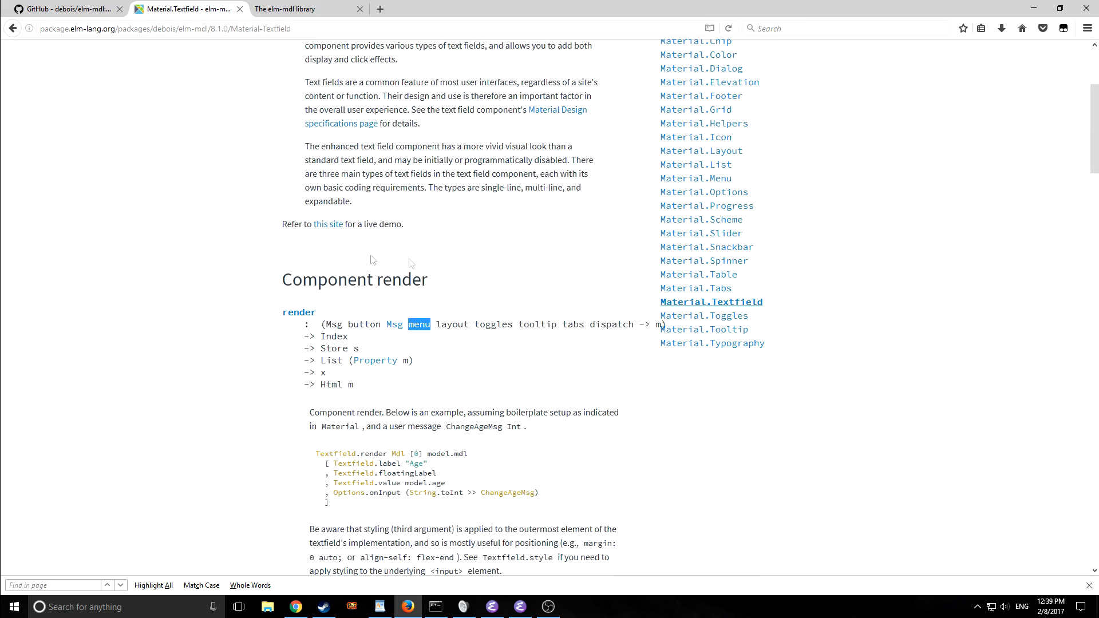
{"action": "left_click", "coordinate": [302, 8]}
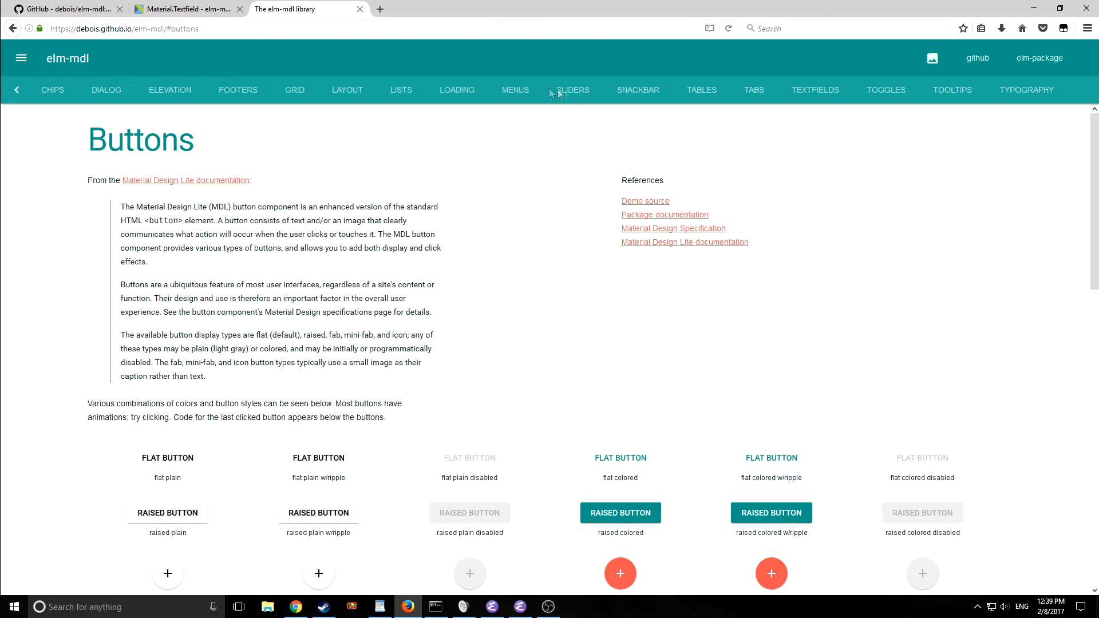
{"action": "mouse_move", "coordinate": [1008, 96]}
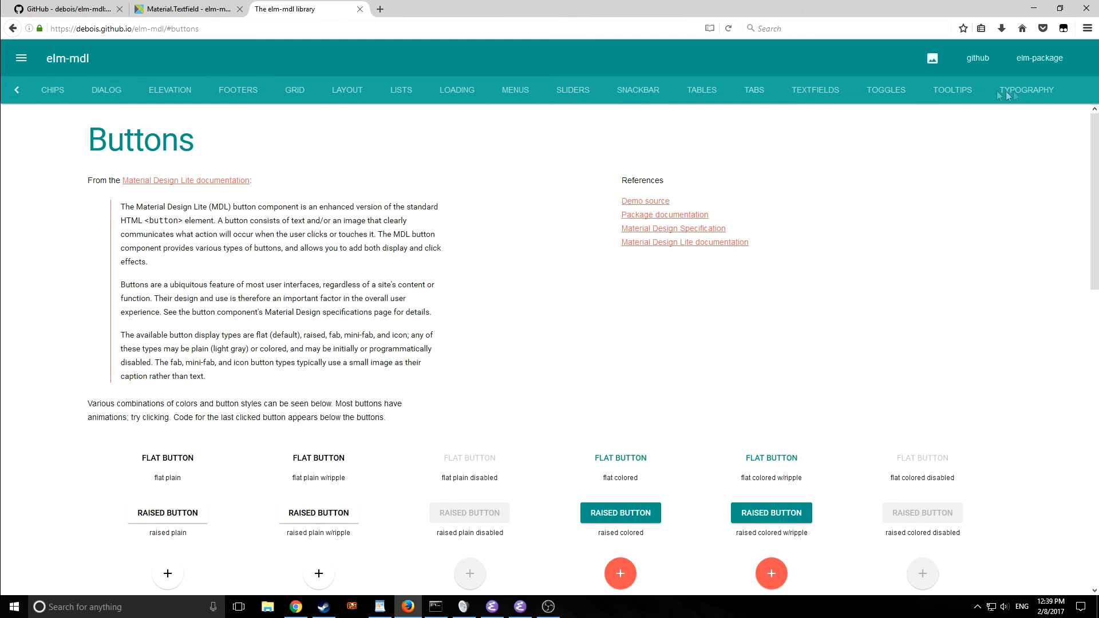
{"action": "mouse_move", "coordinate": [63, 96]}
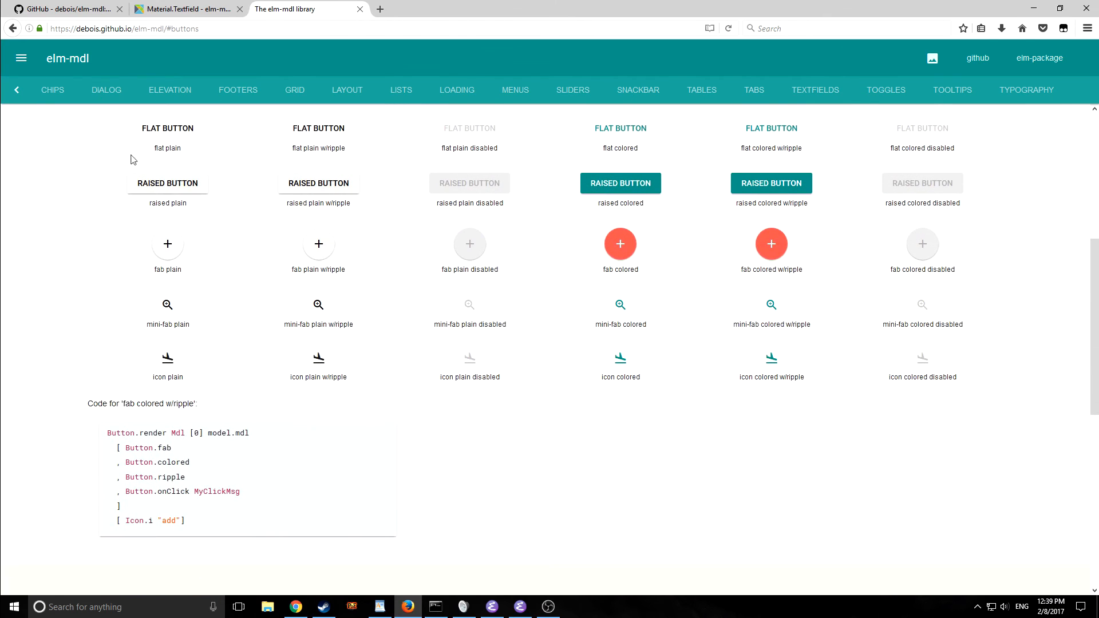
{"action": "mouse_move", "coordinate": [390, 134]}
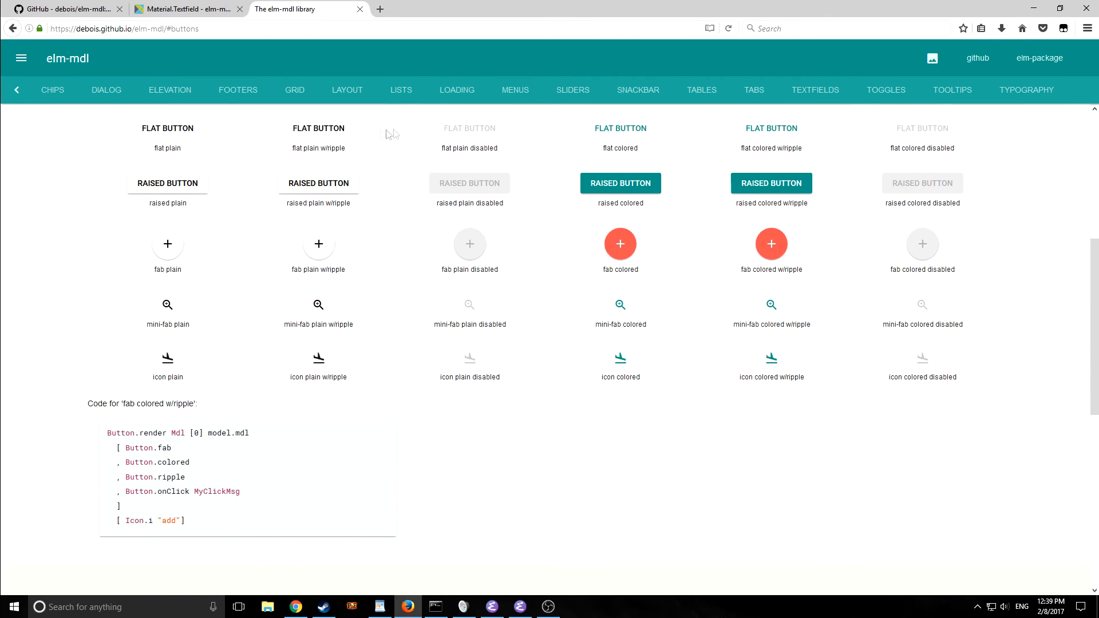
{"action": "mouse_move", "coordinate": [624, 161]}
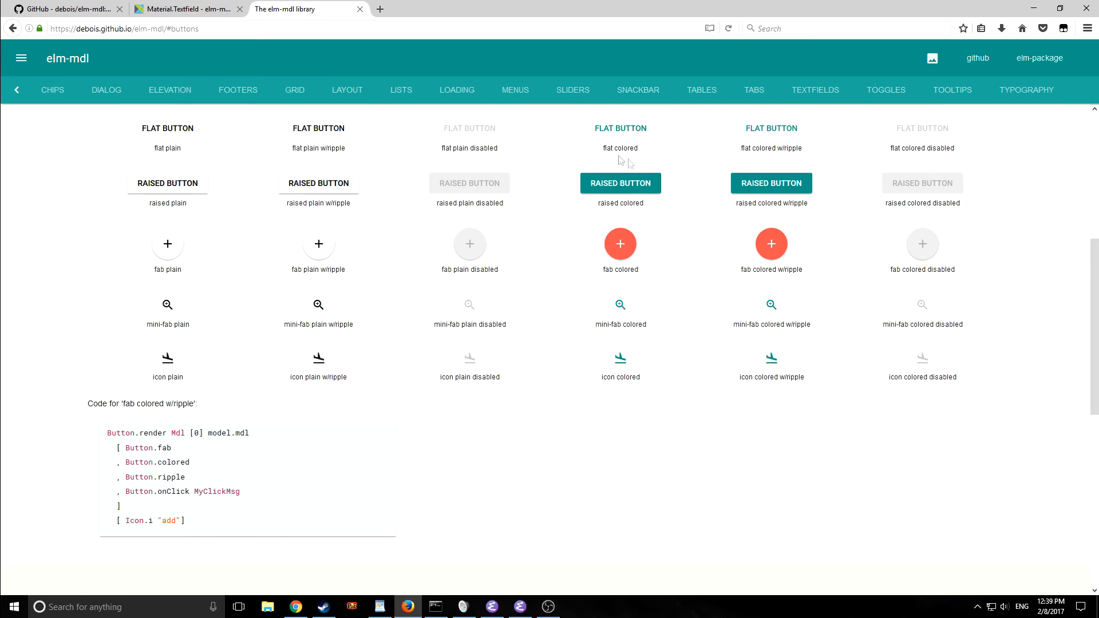
{"action": "mouse_move", "coordinate": [869, 175]}
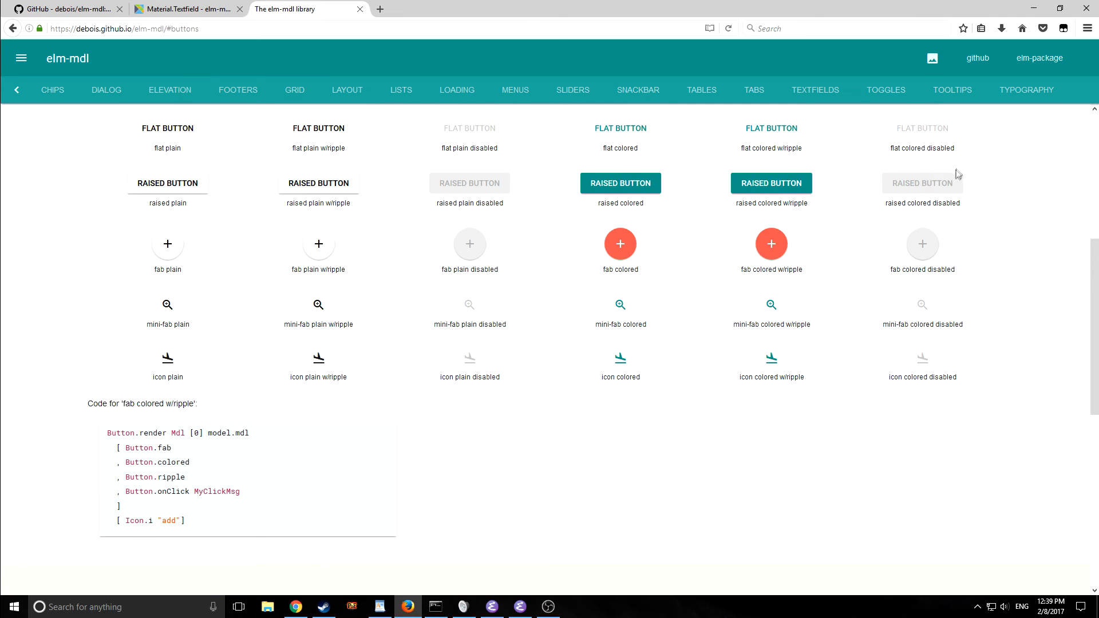
Step: Scroll through the flat, raised, round and link-button examples on the Buttons page
{"action": "scroll", "scroll_direction": "down", "scroll_amount": 3}
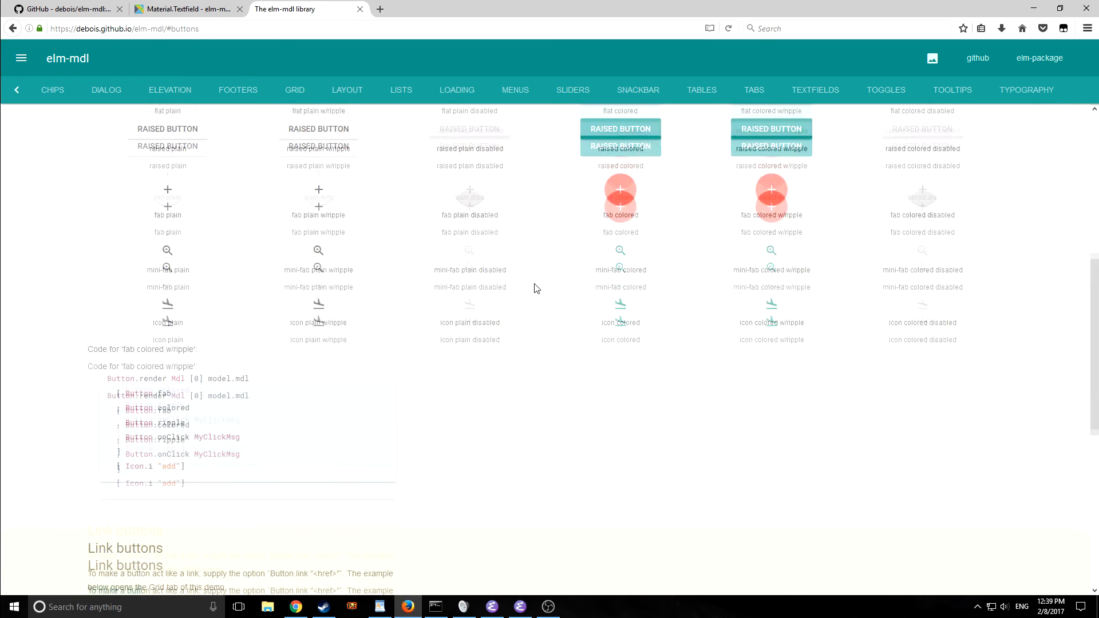
{"action": "scroll", "scroll_direction": "down", "scroll_amount": 3}
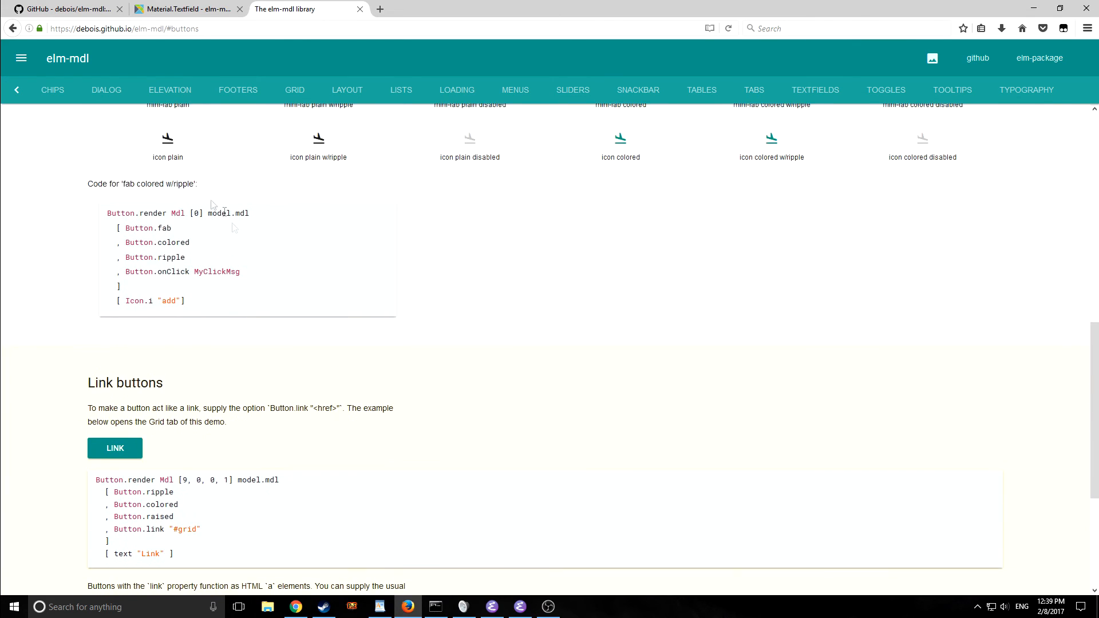
{"action": "scroll", "scroll_direction": "down", "scroll_amount": 3}
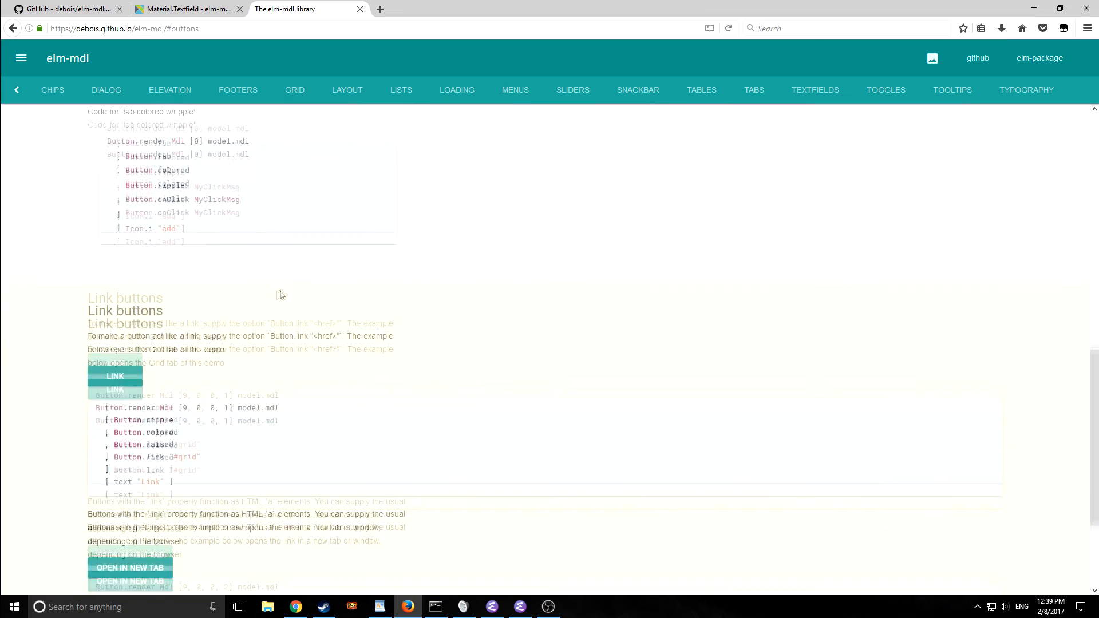
{"action": "scroll", "scroll_direction": "down", "scroll_amount": 3}
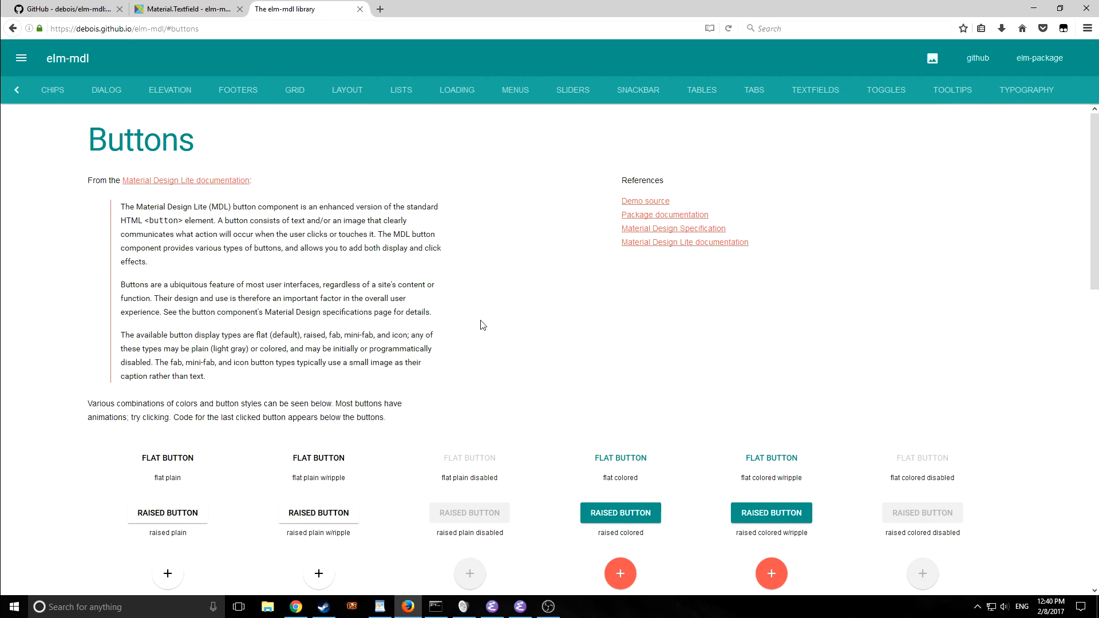
Step: Install the debois/elm-mdl package in the project's Command Prompt, then return to Emacs
{"action": "left_click", "coordinate": [434, 607]}
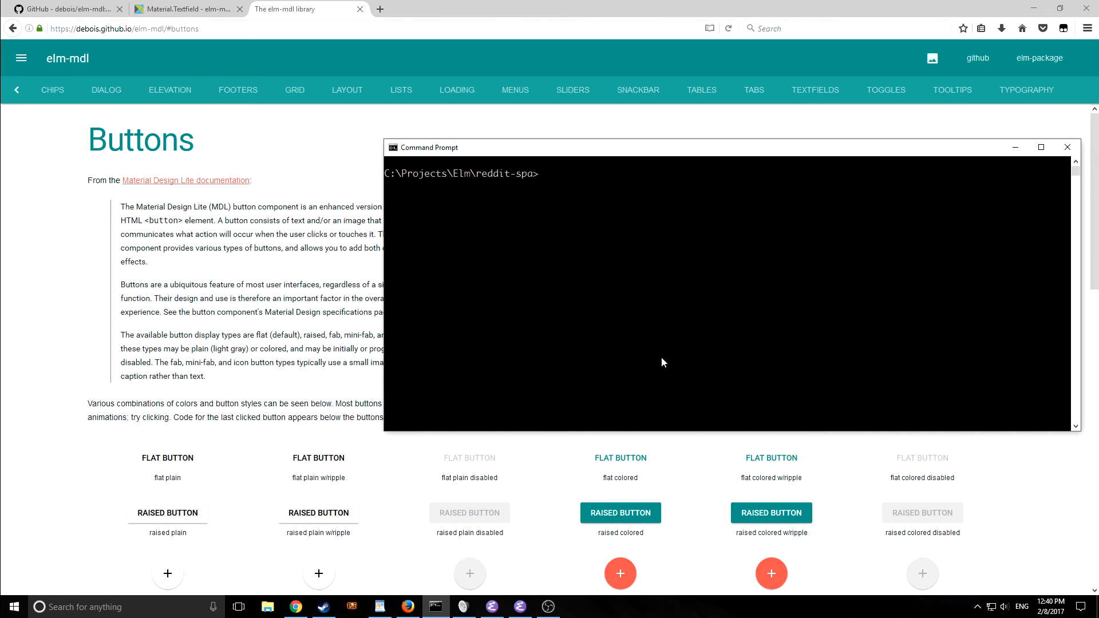
{"action": "left_click", "coordinate": [66, 9]}
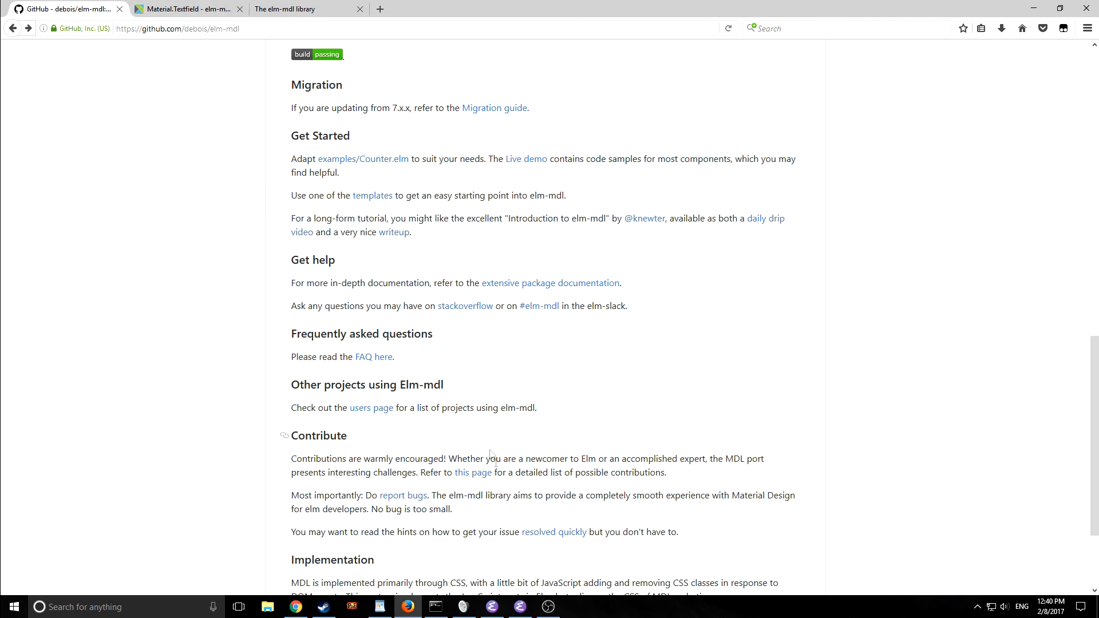
{"action": "left_click", "coordinate": [435, 607]}
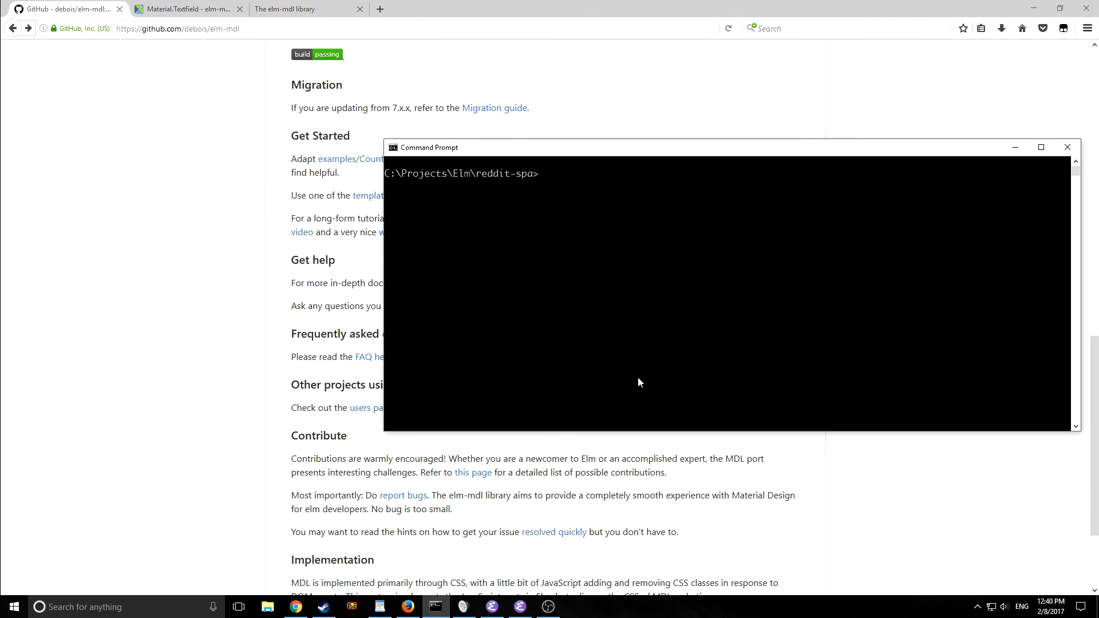
{"action": "type", "text": "elm package install debois/elm-mdl"}
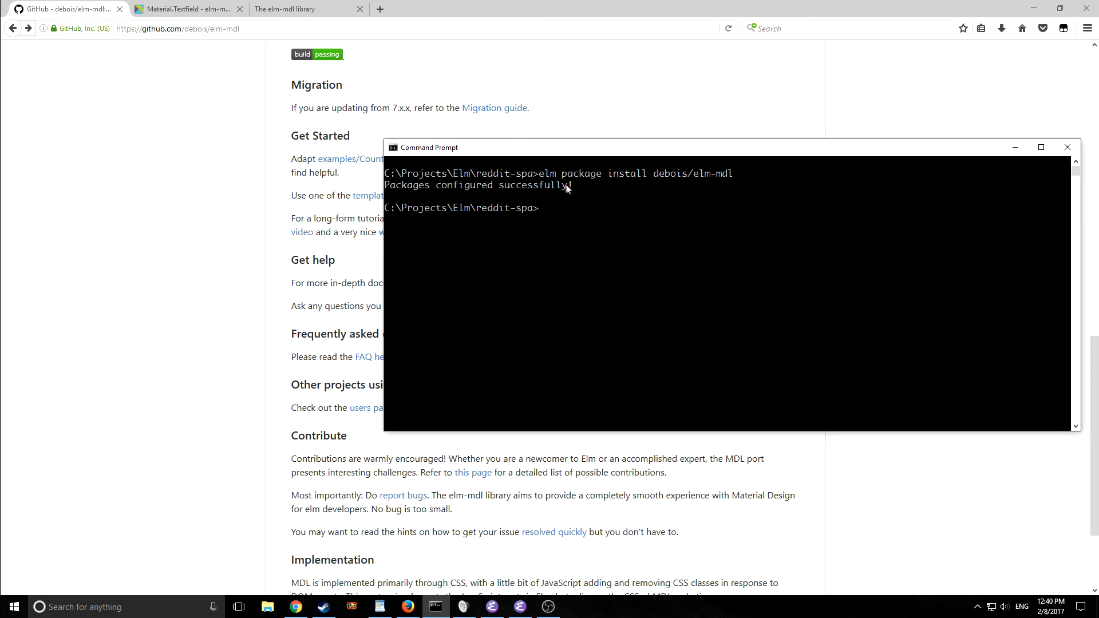
{"action": "left_click", "coordinate": [520, 607]}
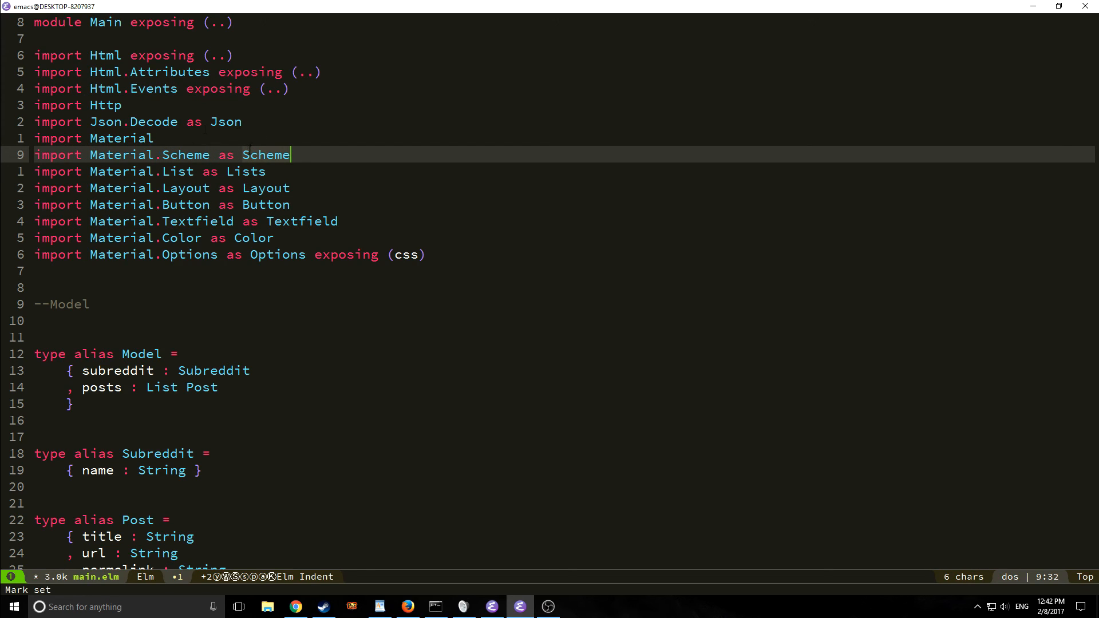
Step: Add ', mdl : Material.Model' to the Model record and supply Material.model in init
{"action": "key", "text": "down"}
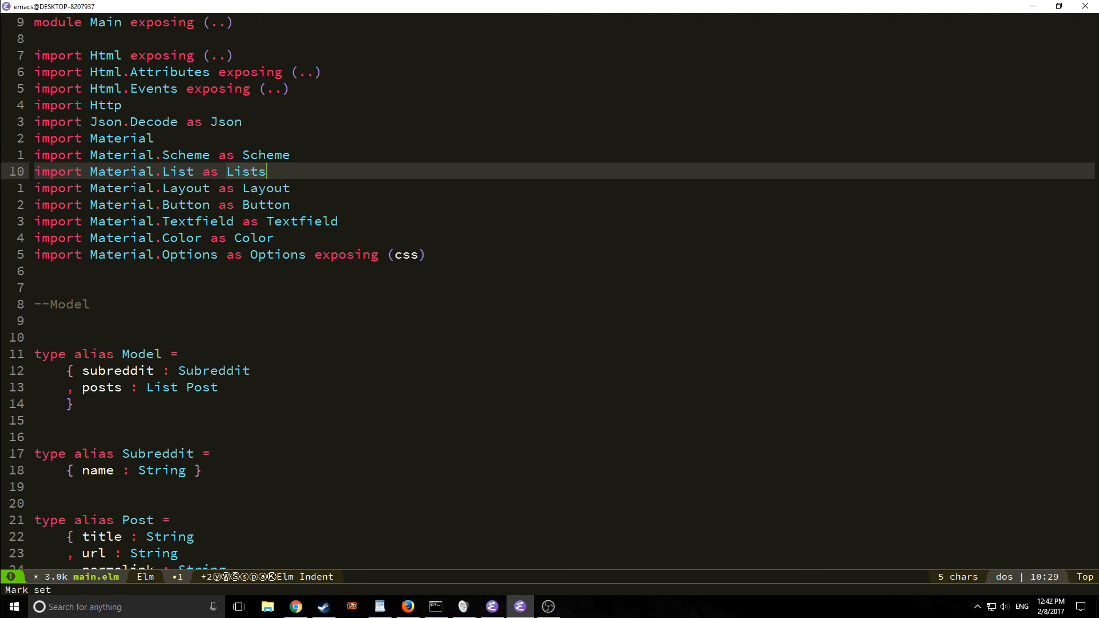
{"action": "key", "text": "down"}
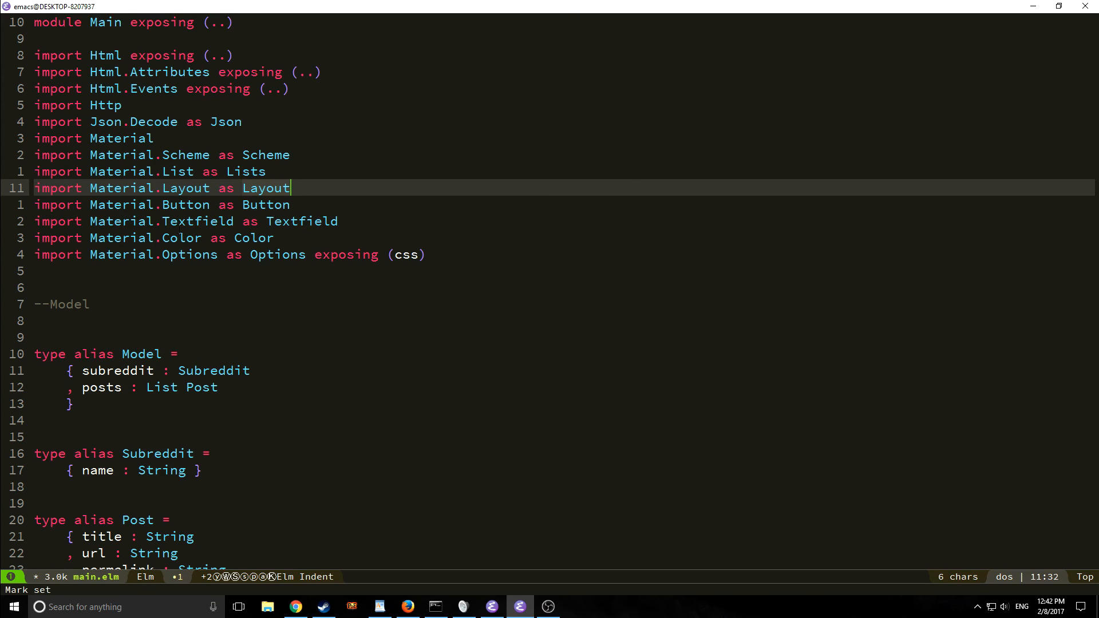
{"action": "mouse_move", "coordinate": [363, 247]}
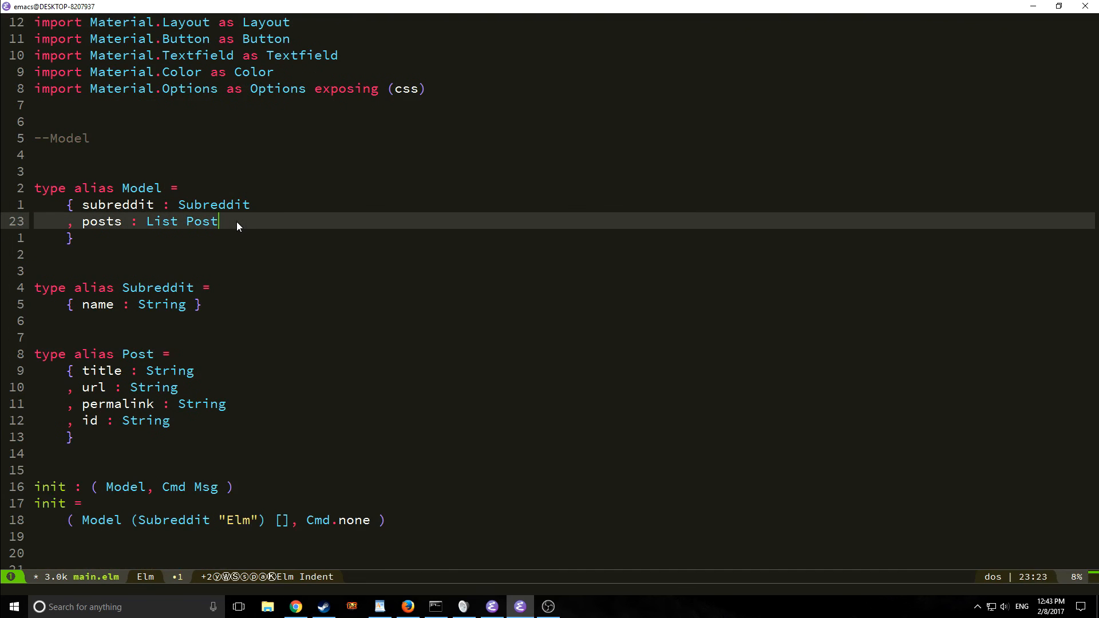
{"action": "key", "text": "enter"}
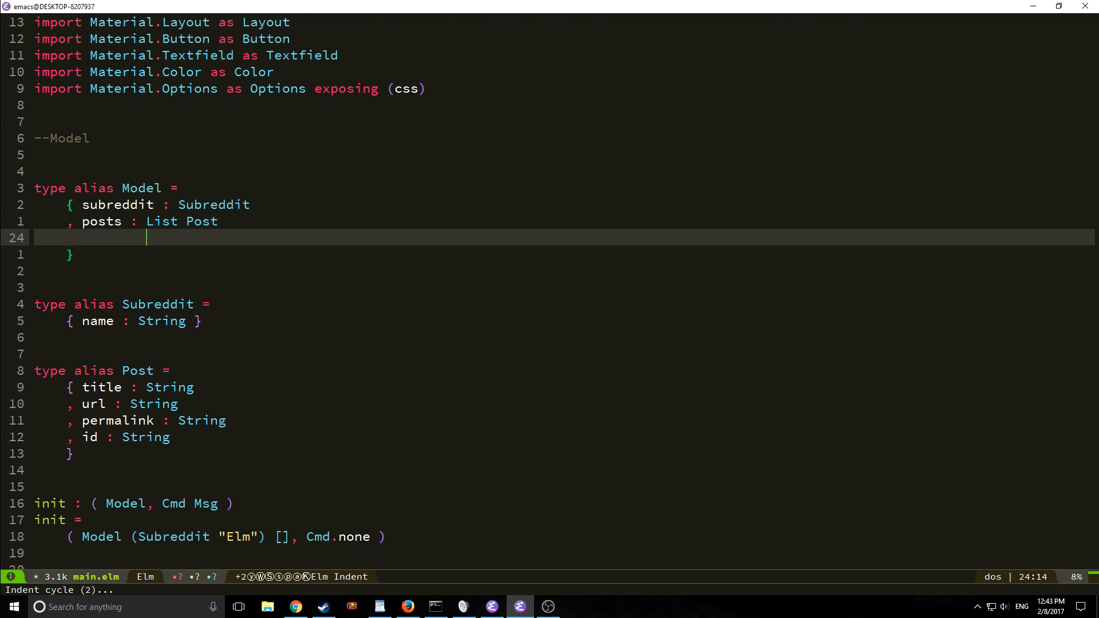
{"action": "type", "text": ", mdl : Material.Model"}
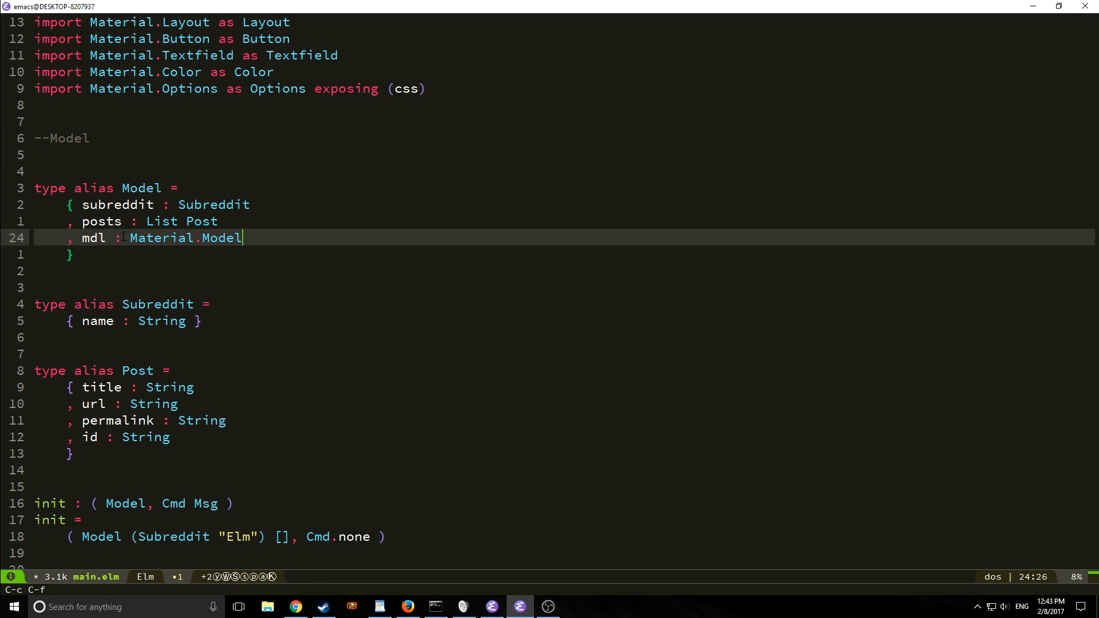
{"action": "mouse_move", "coordinate": [251, 242]}
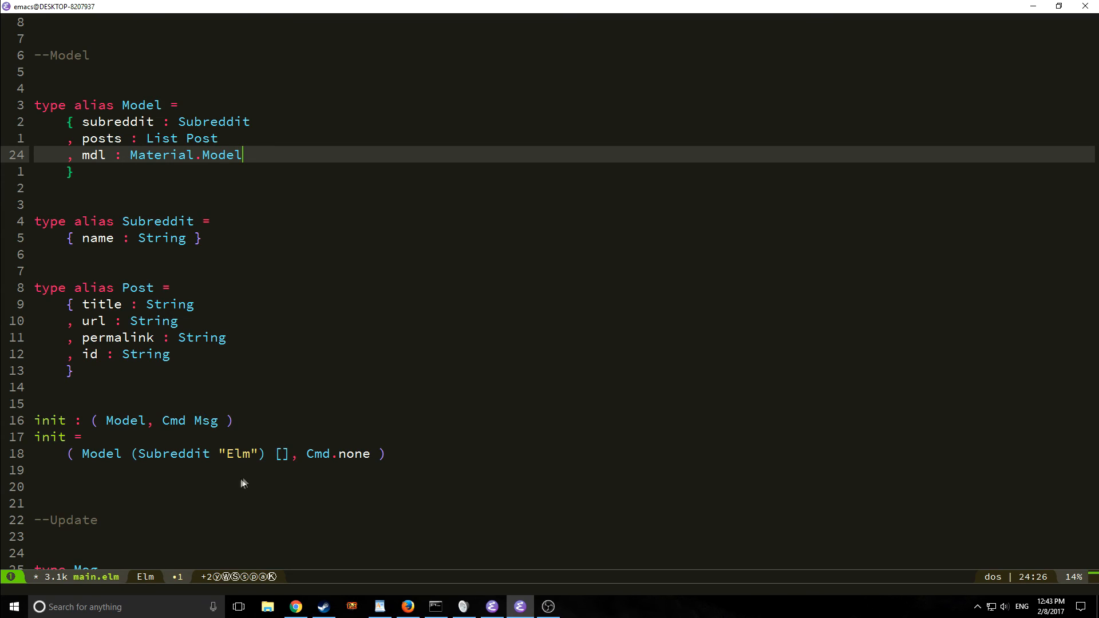
{"action": "scroll", "scroll_direction": "down", "scroll_amount": 3}
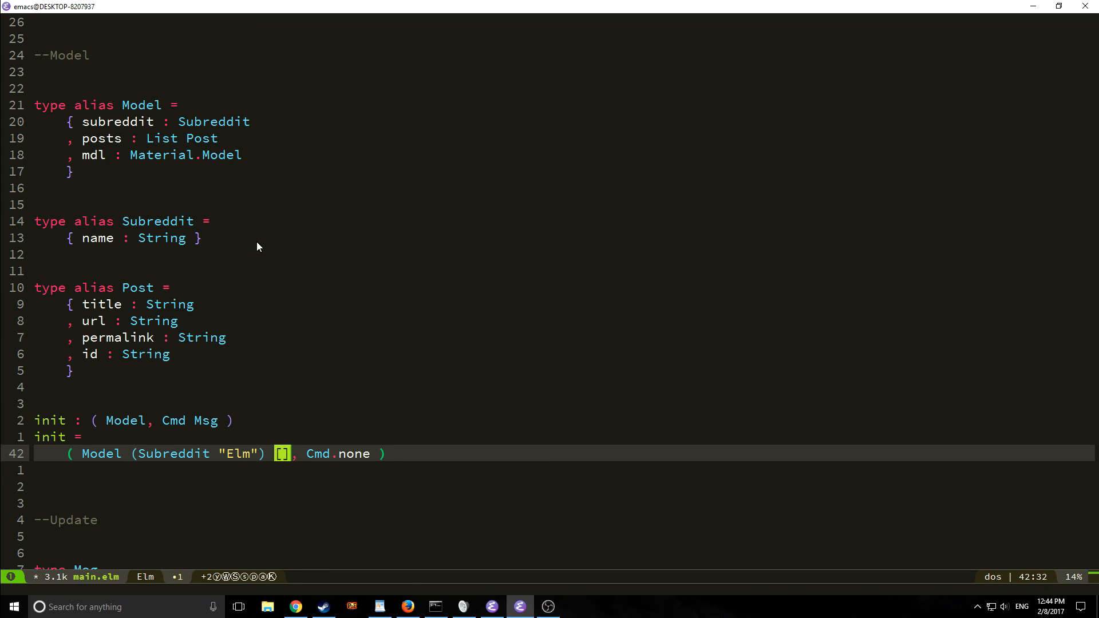
{"action": "type", "text": "Material.m"}
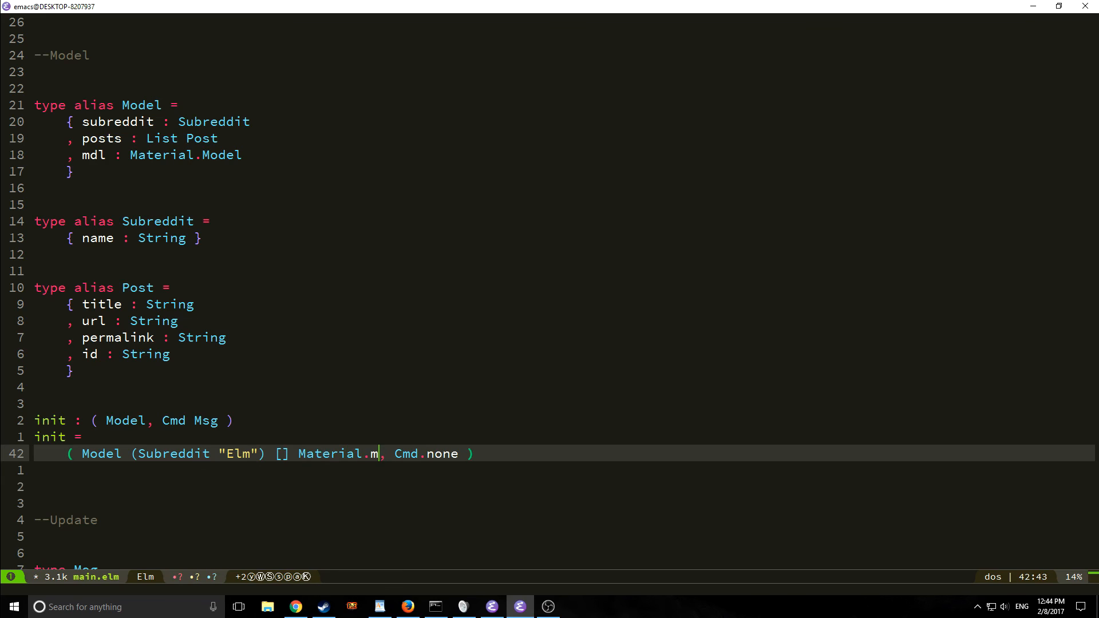
{"action": "type", "text": "odel"}
{"action": "type", "text": "|"}
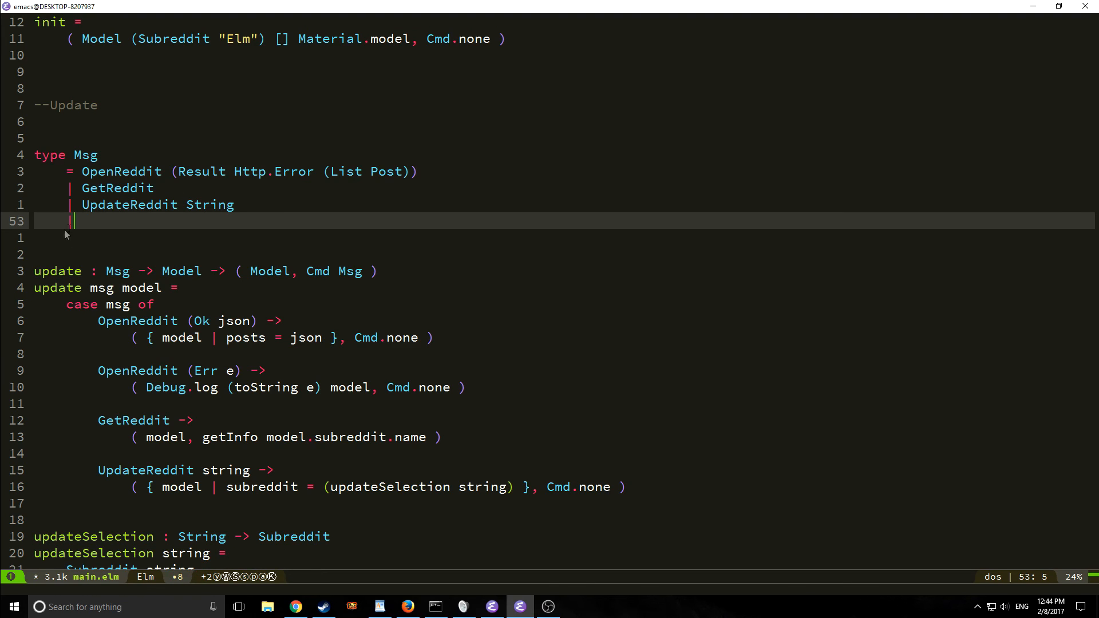
{"action": "mouse_move", "coordinate": [312, 200]}
{"action": "type", "text": " Mdl (Material.Msg Msg)"}
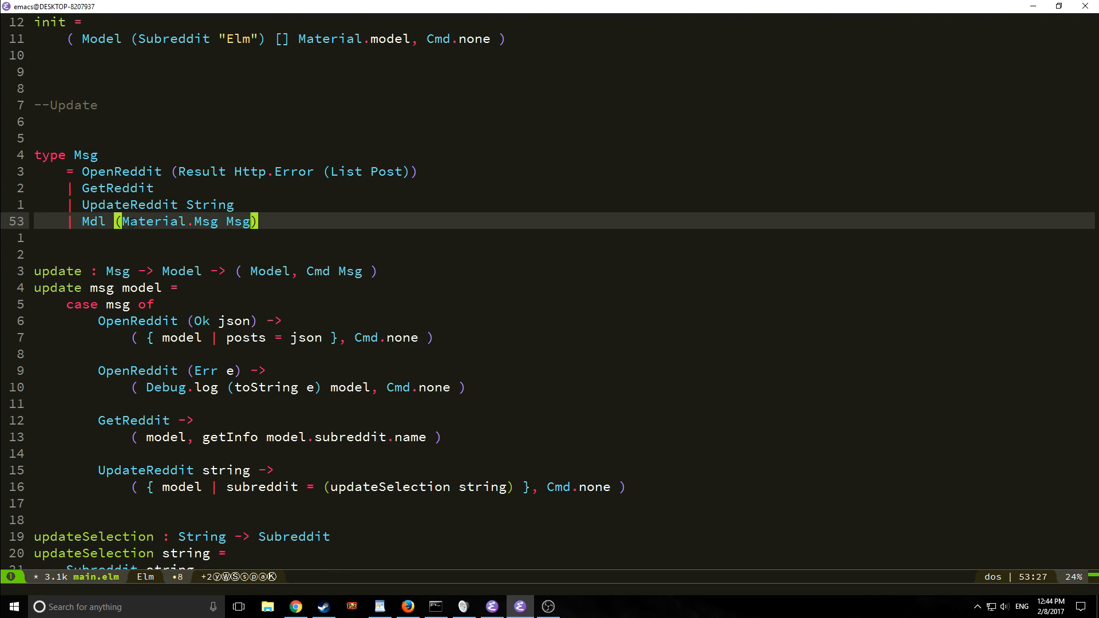
{"action": "mouse_move", "coordinate": [323, 250]}
{"action": "type", "text": "Material.update Mdl action_ model"}
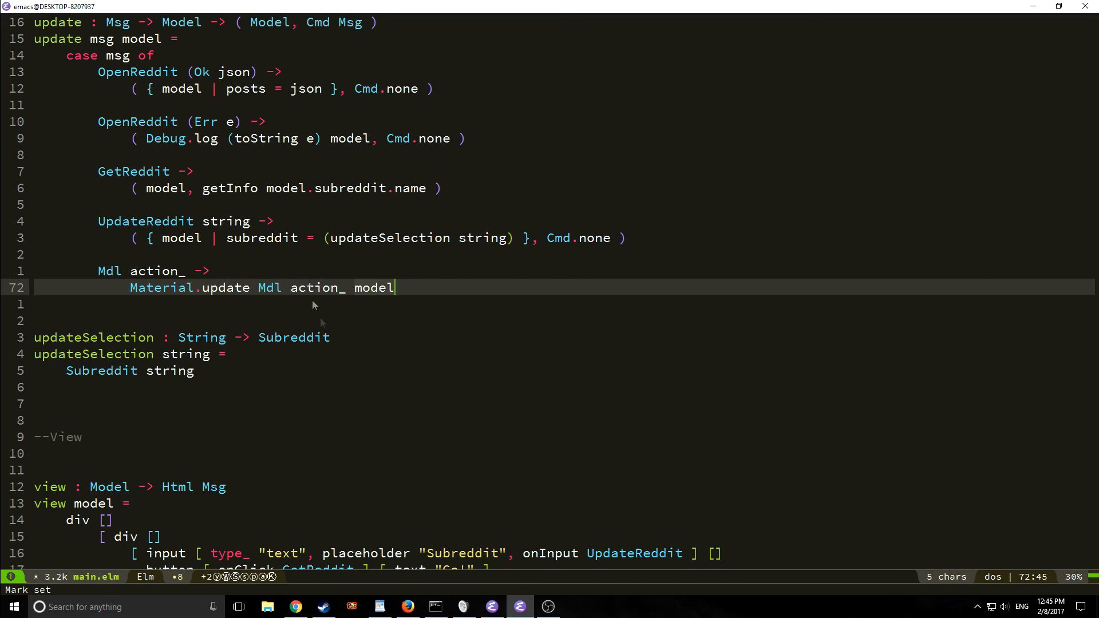
Step: Add the Mdl (Material.Msg Msg) variant and its 'Mdl action_ -> Material.update' branch
{"action": "scroll", "scroll_direction": "down", "scroll_amount": 3}
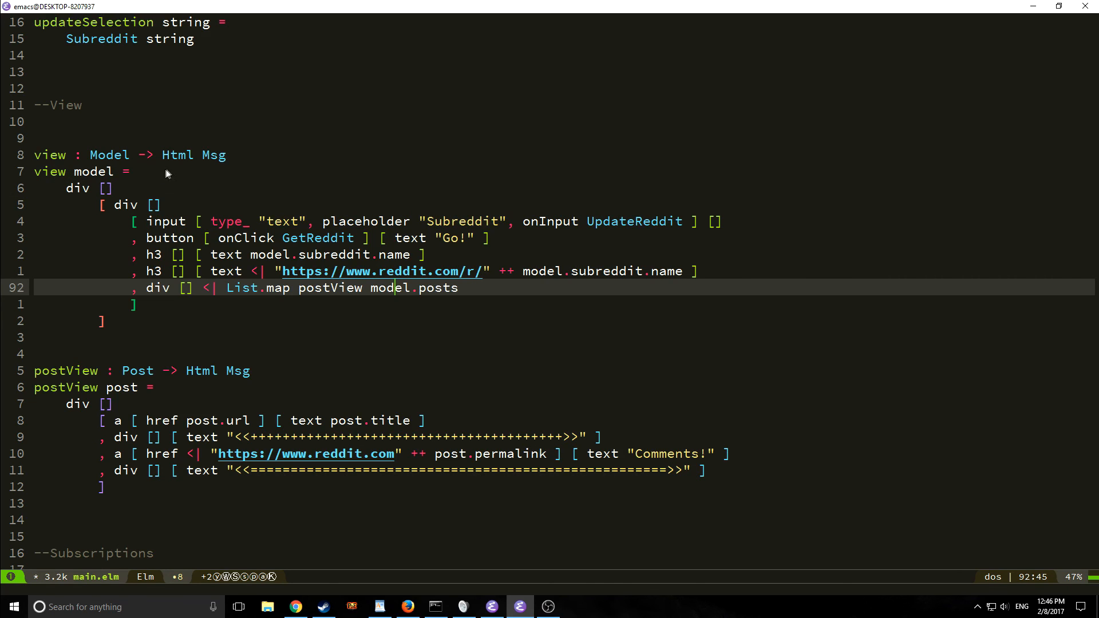
{"action": "mouse_move", "coordinate": [180, 173]}
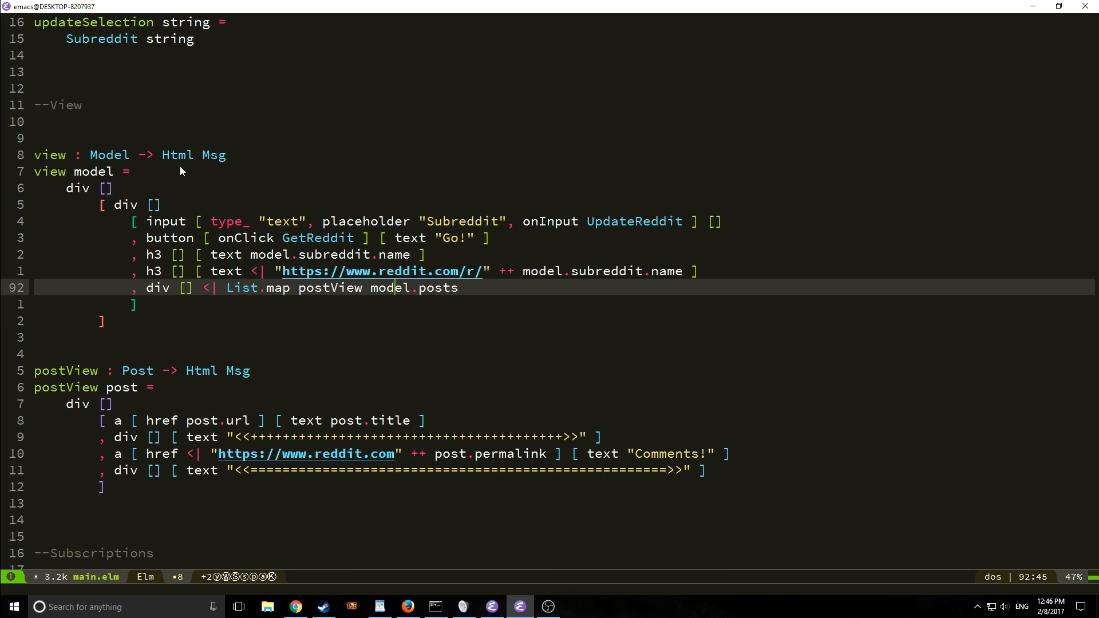
{"action": "mouse_move", "coordinate": [168, 176]}
{"action": "type", "text": "Content"}
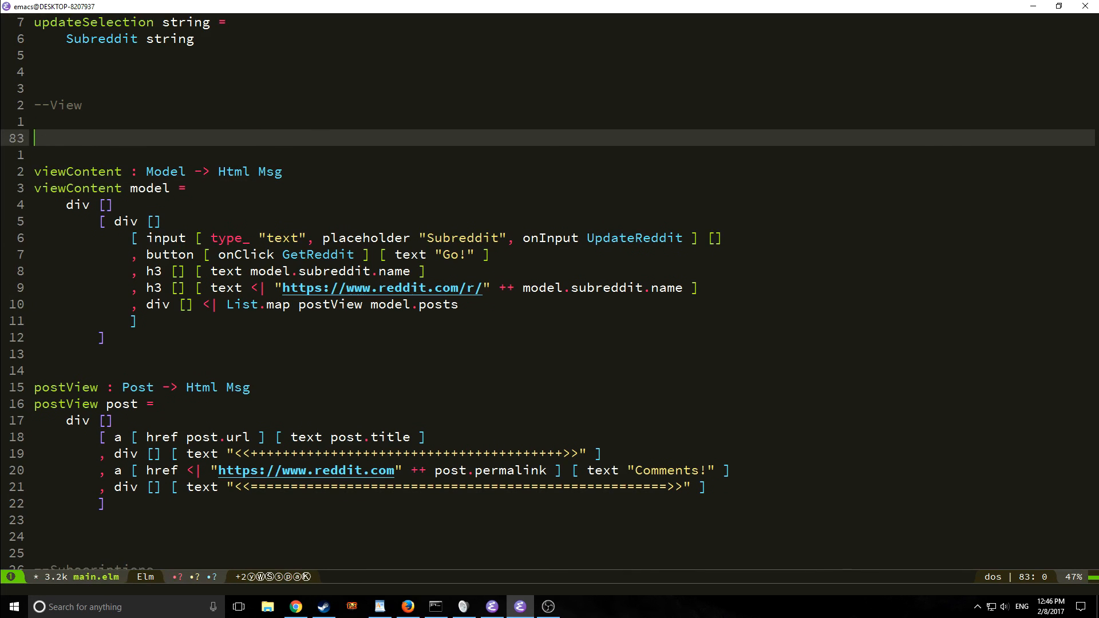
Step: Type the new signature 'view : Model -> Html Msg' above viewContent
{"action": "type", "text": "view : Model -> Html Msg"}
{"action": "type", "text": "Scheme.topWithScheme Color.Cyan Color Lime <| Layout.render"}
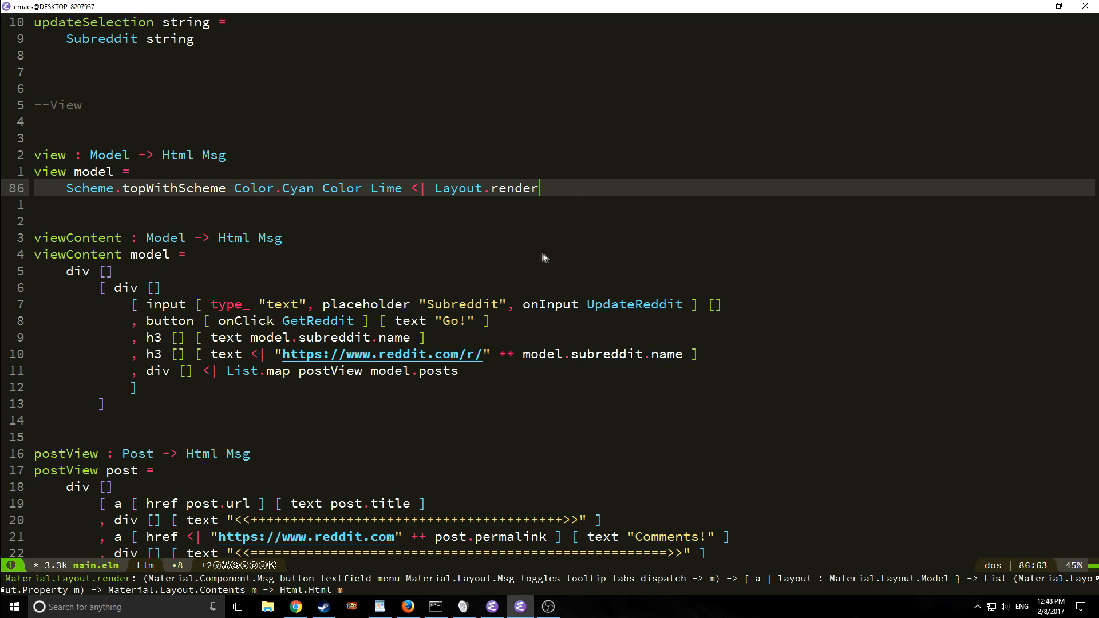
{"action": "mouse_move", "coordinate": [235, 206]}
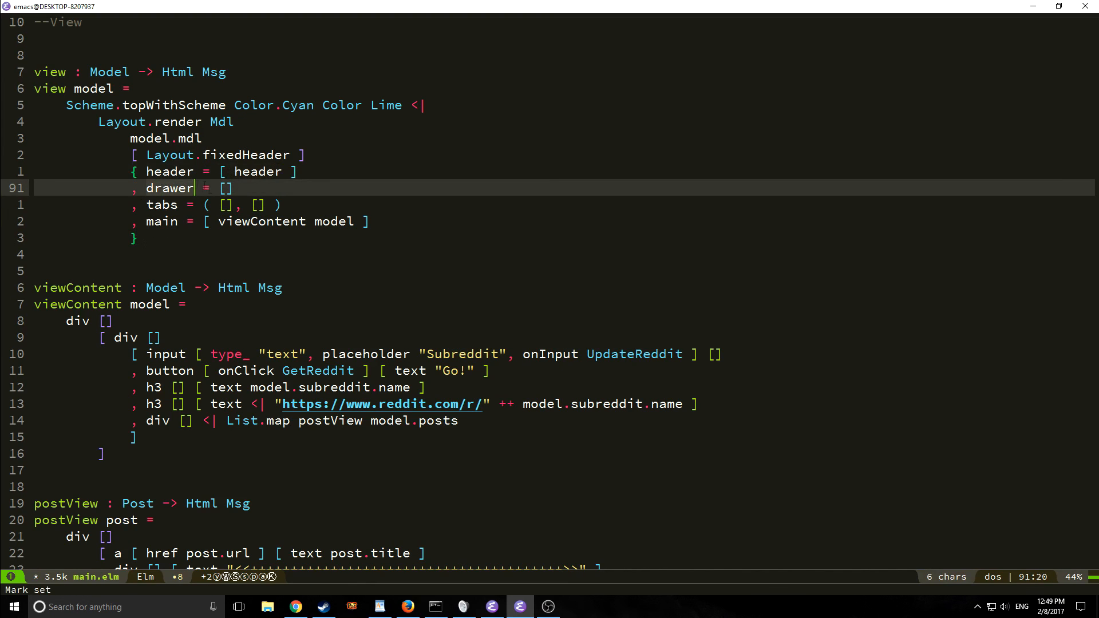
Step: Fill Layout.render with fixedHeader, empty drawer and tabs, and main viewContent model
{"action": "key", "text": "down"}
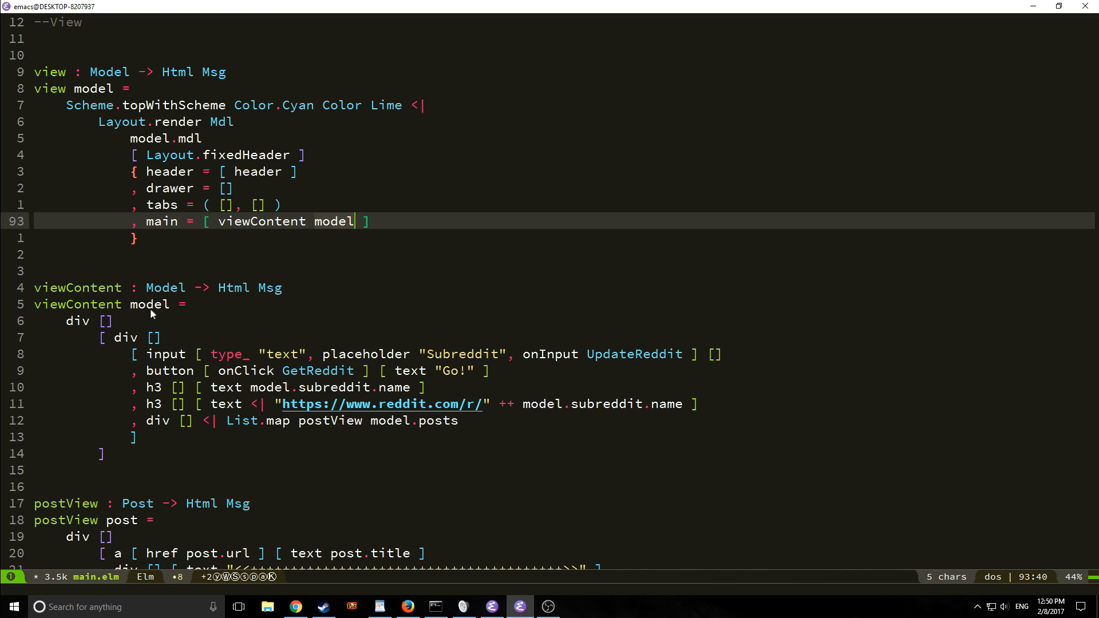
{"action": "scroll", "scroll_direction": "down", "scroll_amount": 3}
{"action": "type", "text": "[ h5 [ style [] ] [] "}
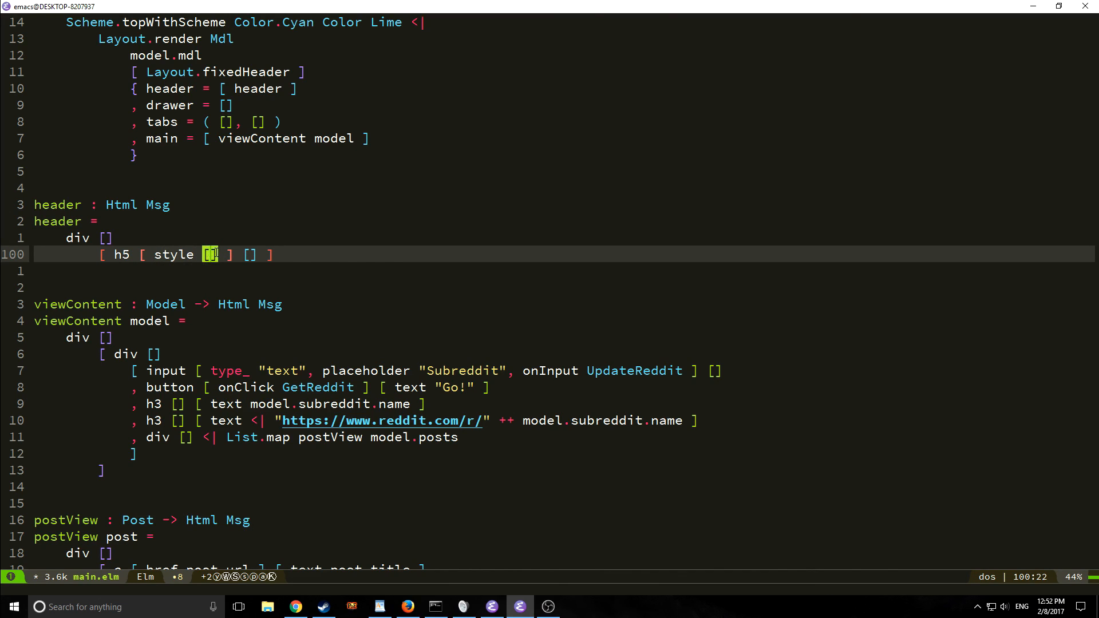
Step: Style the header's h5 with ("float", "left") and 40px left padding, showing 'Reddit SPA'
{"action": "type", "text": "(\"float\", \"left\")"}
{"action": "type", "text": "[ text \"Reddit SPA\" ]"}
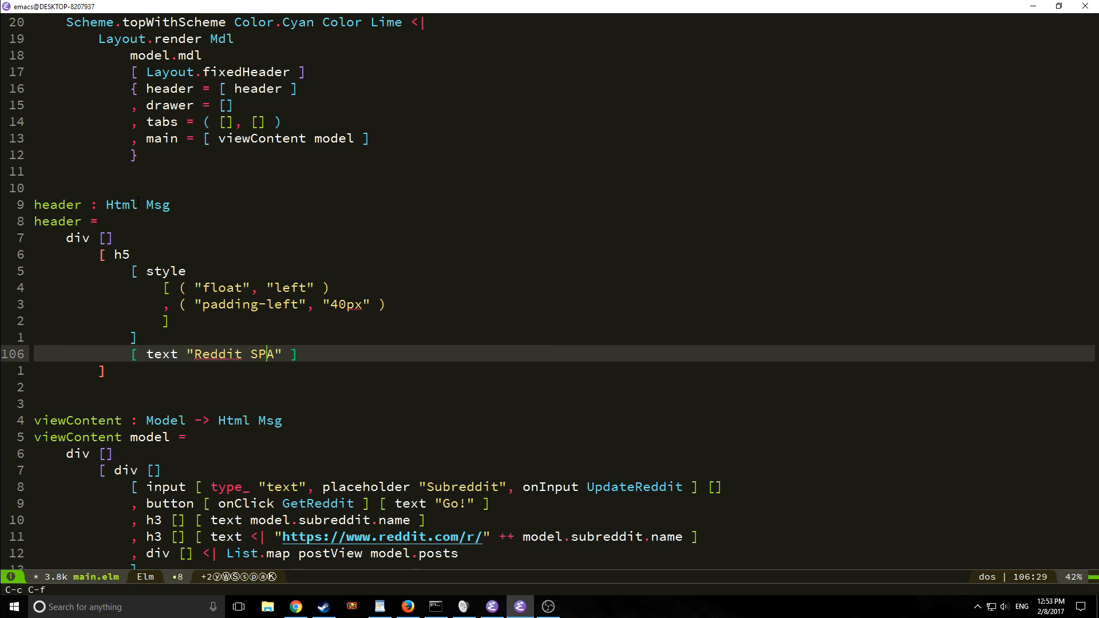
{"action": "mouse_move", "coordinate": [126, 195]}
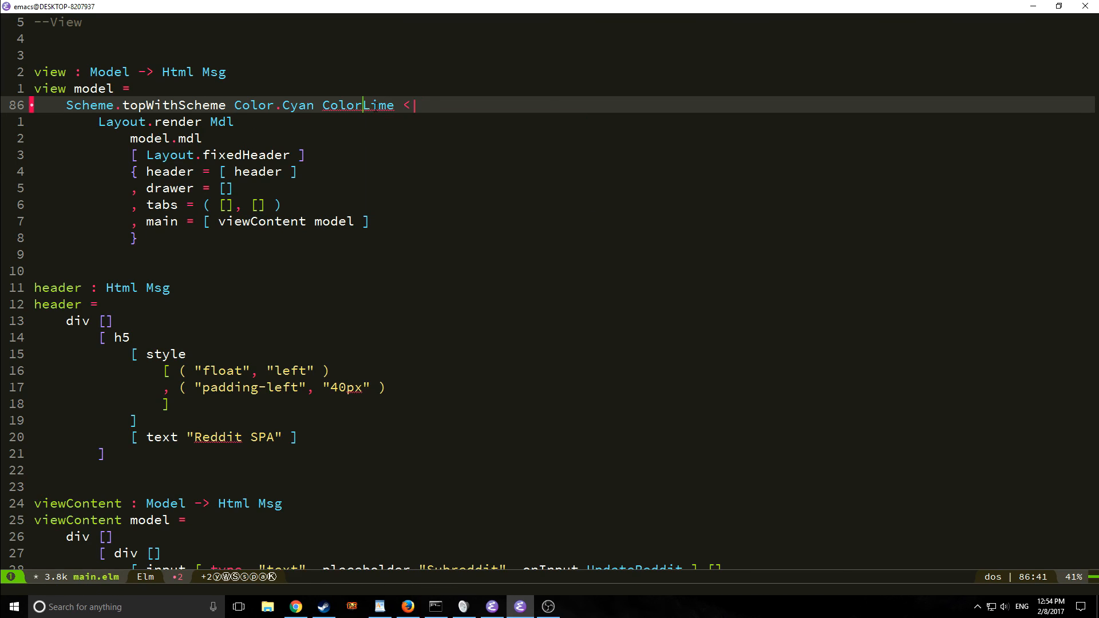
Step: Reload localhost:8000/main.elm in Firefox to see the cyan 'Reddit SPA' header
{"action": "left_click", "coordinate": [407, 607]}
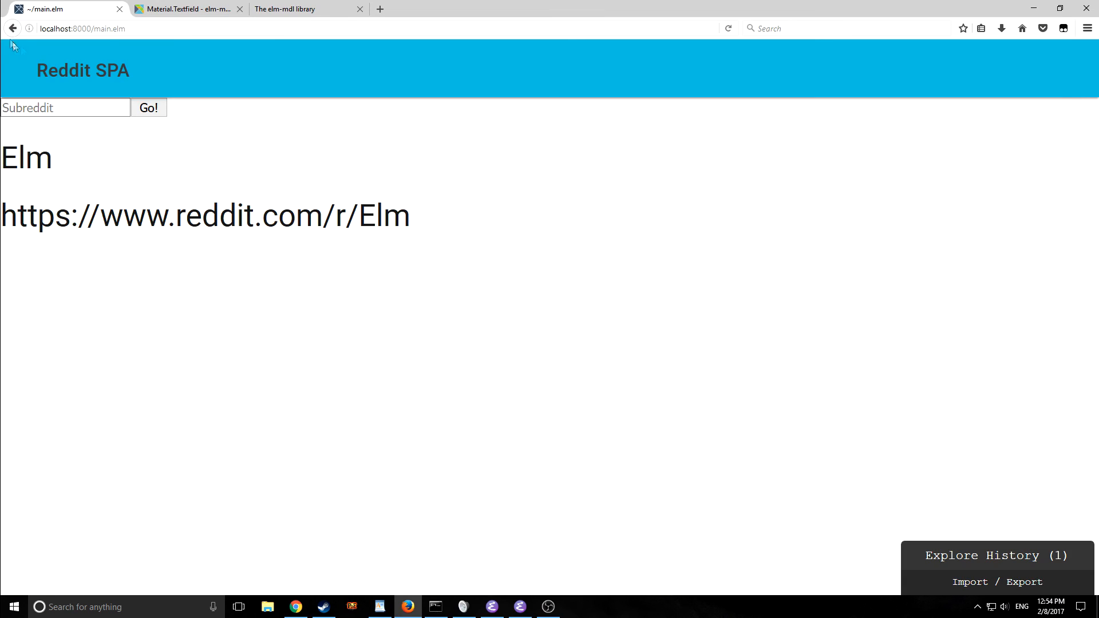
{"action": "mouse_move", "coordinate": [322, 77]}
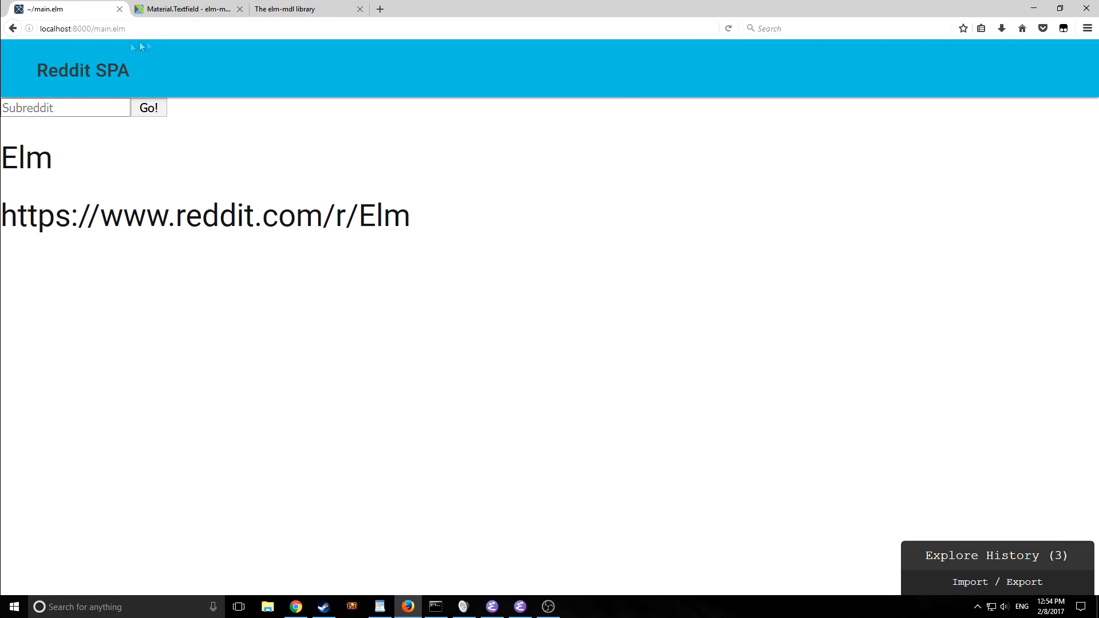
{"action": "mouse_move", "coordinate": [297, 82]}
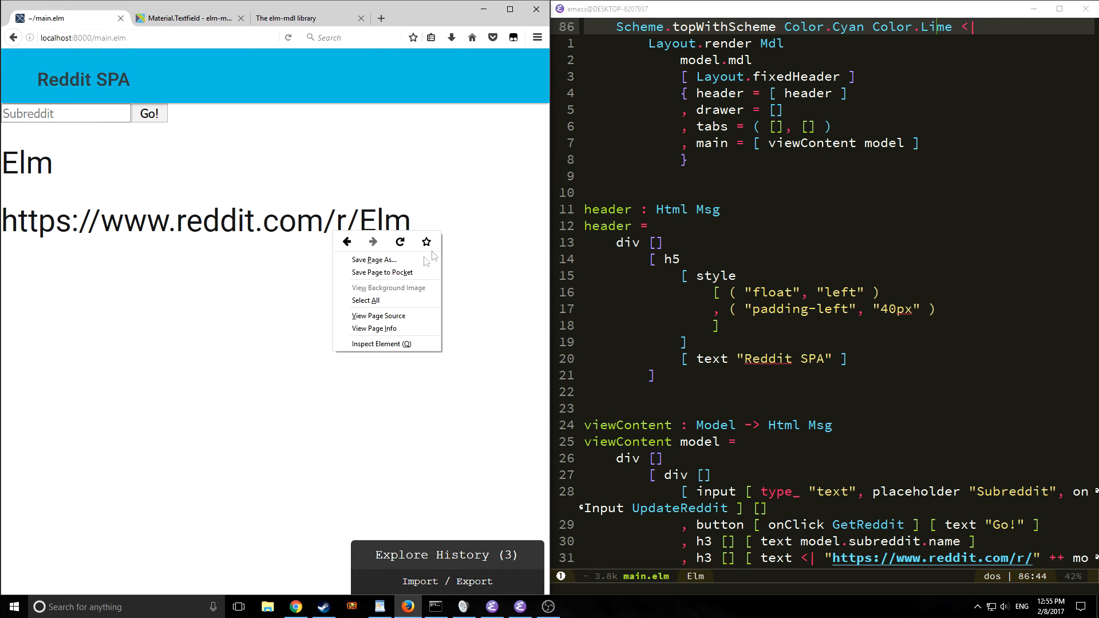
Step: Inspect the 'Reddit SPA' h5 element to view its float left and 40px padding
{"action": "left_click", "coordinate": [381, 344]}
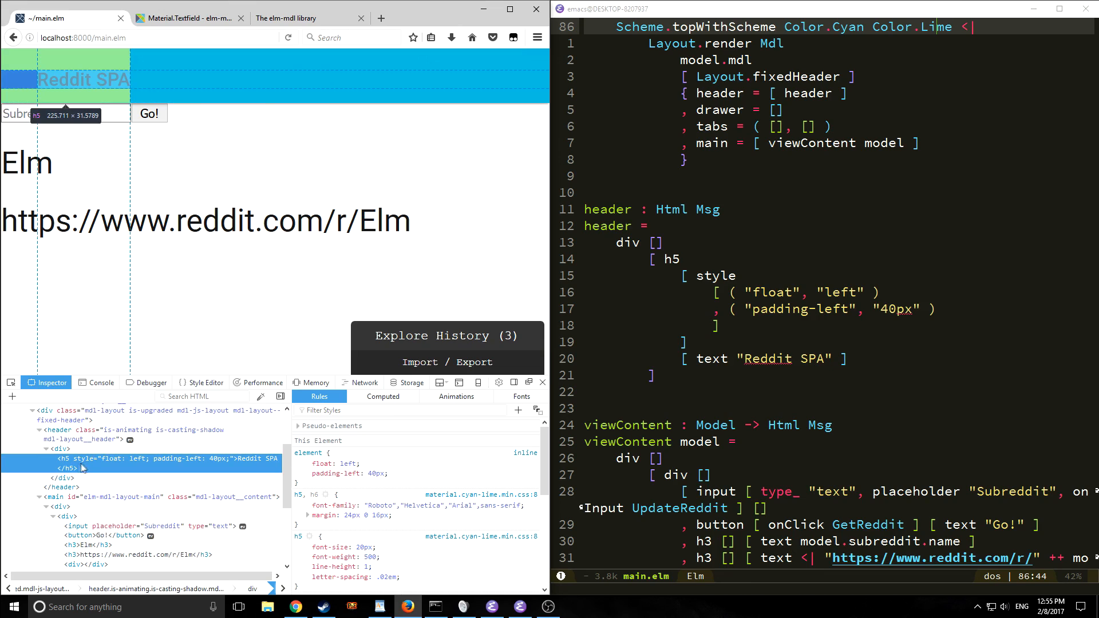
{"action": "mouse_move", "coordinate": [111, 464]}
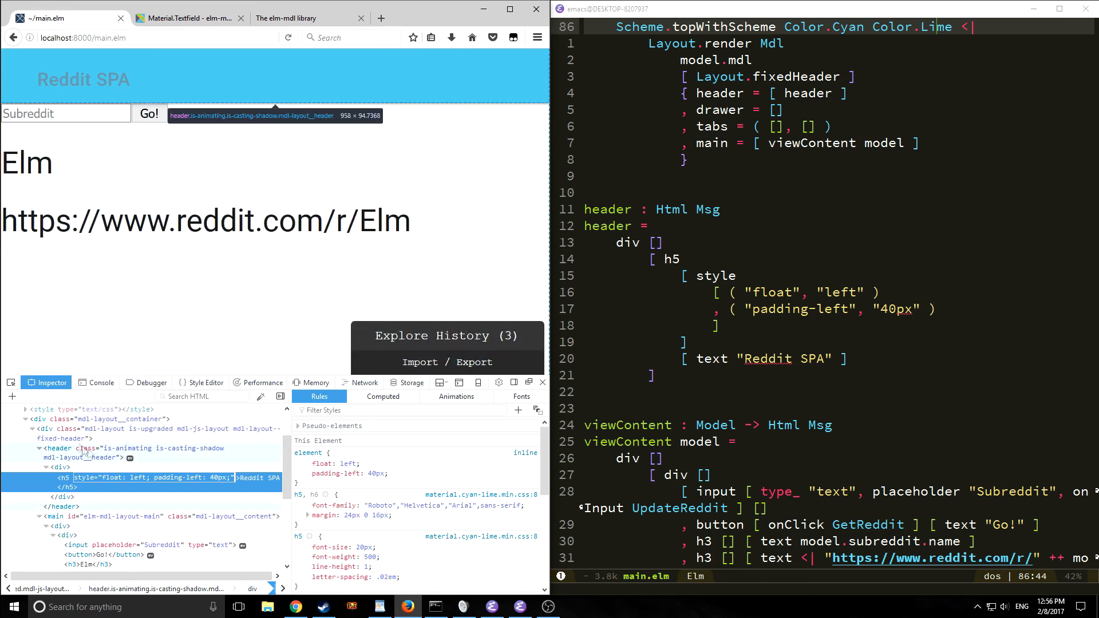
{"action": "mouse_move", "coordinate": [178, 433]}
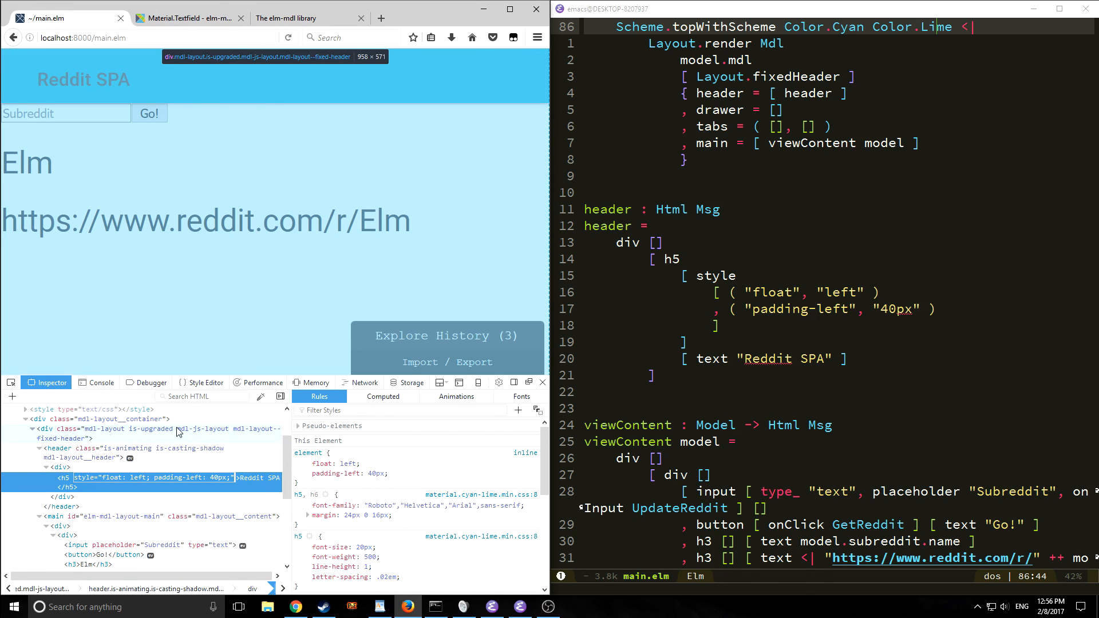
{"action": "mouse_move", "coordinate": [262, 438]}
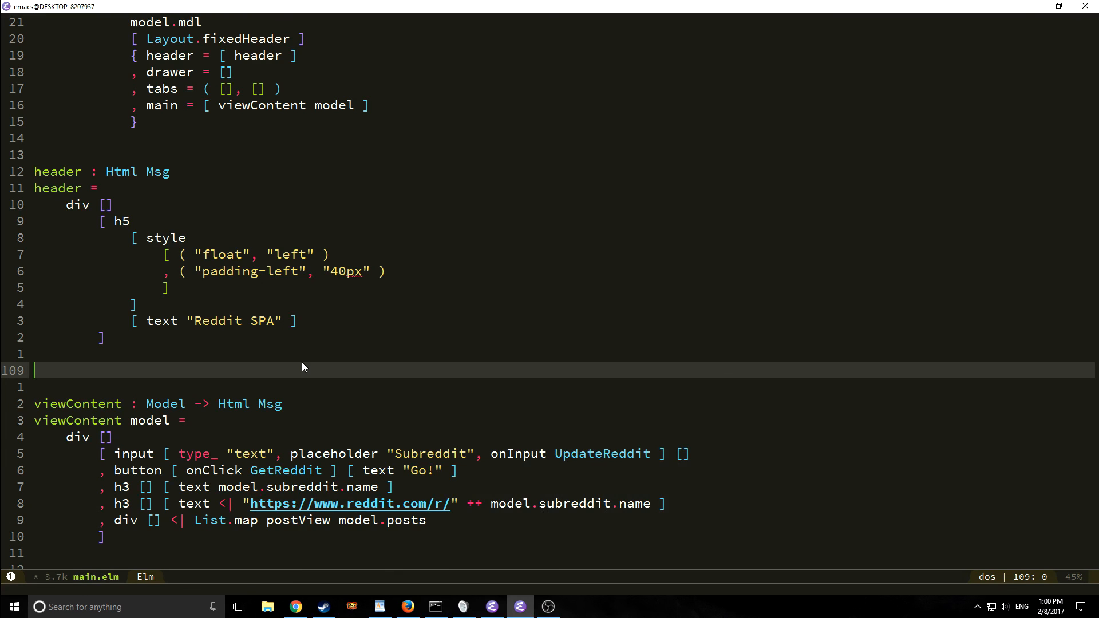
Step: Define containerStyle in main.elm with margin auto and 10% padding on all four sides
{"action": "type", "text": "c"}
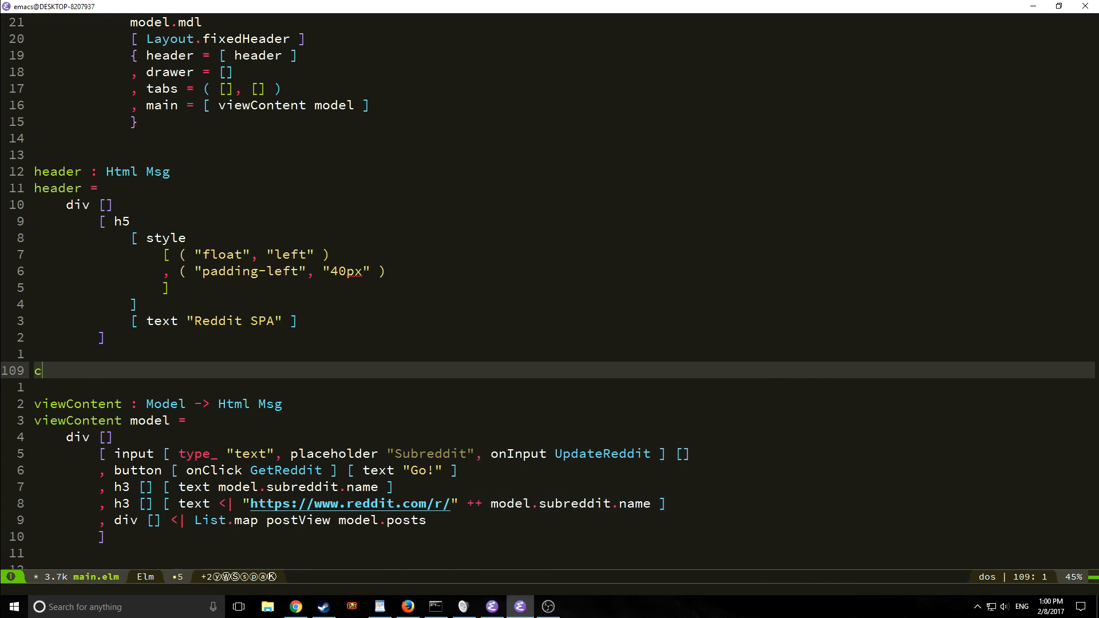
{"action": "type", "text": "containerStyle : List (Options.Property a b"}
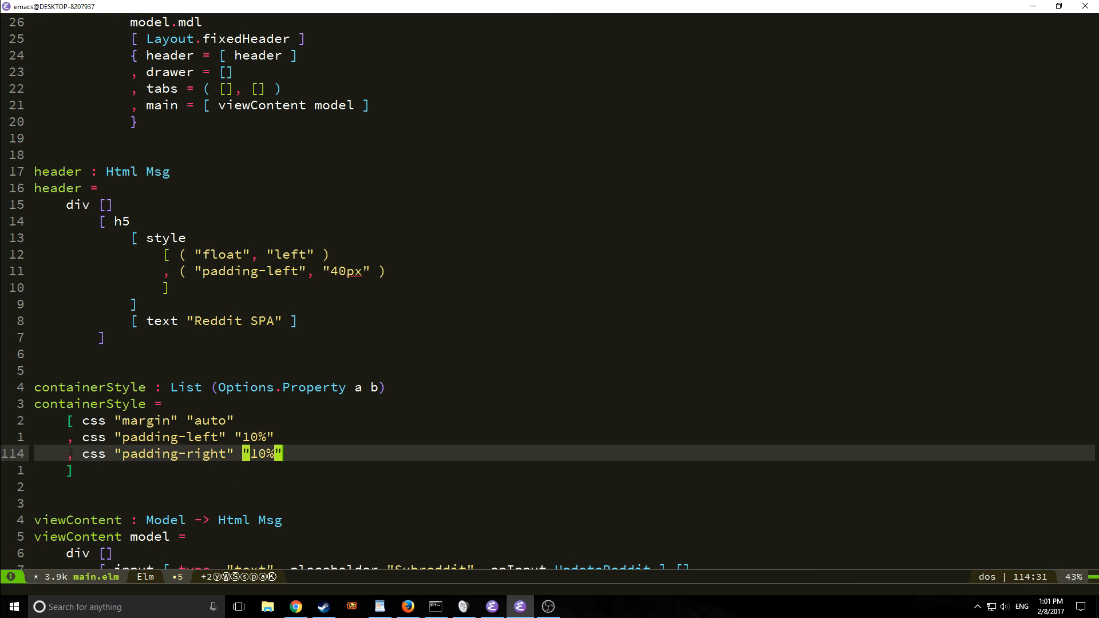
{"action": "scroll", "scroll_direction": "down", "scroll_amount": 3}
{"action": "type", "text": ", css \"padding-bottom\" \"10%\""}
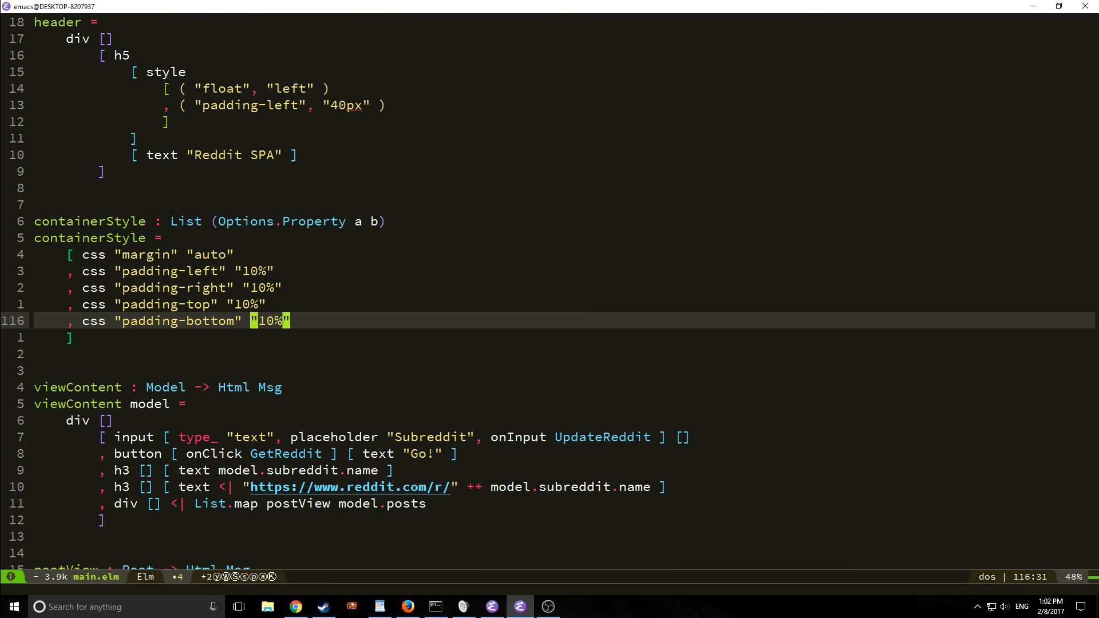
{"action": "mouse_move", "coordinate": [362, 279]}
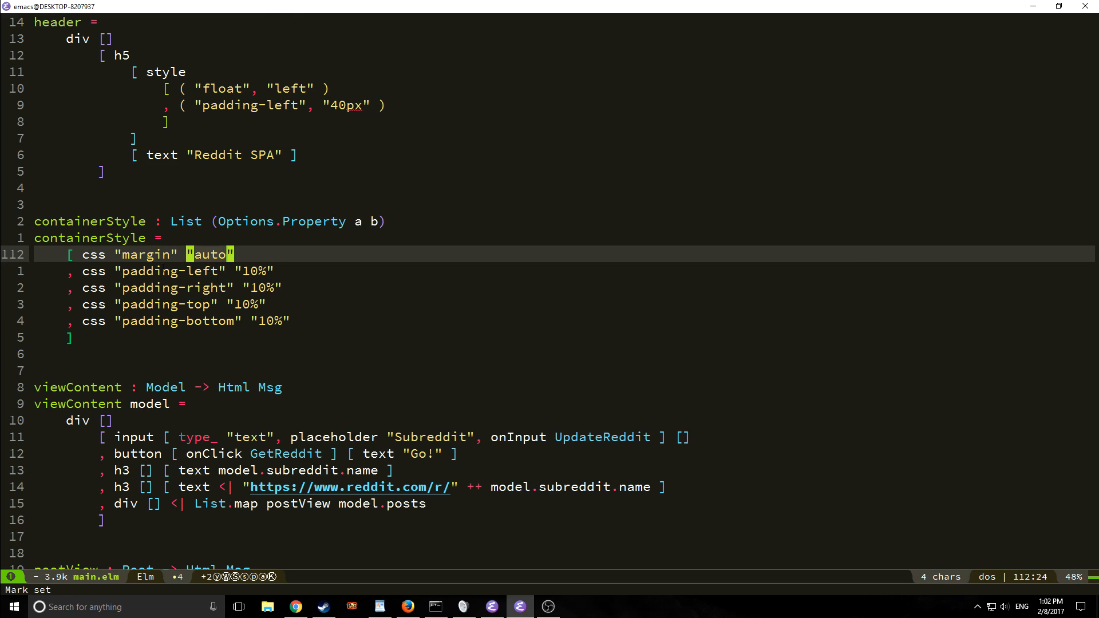
{"action": "mouse_move", "coordinate": [190, 378]}
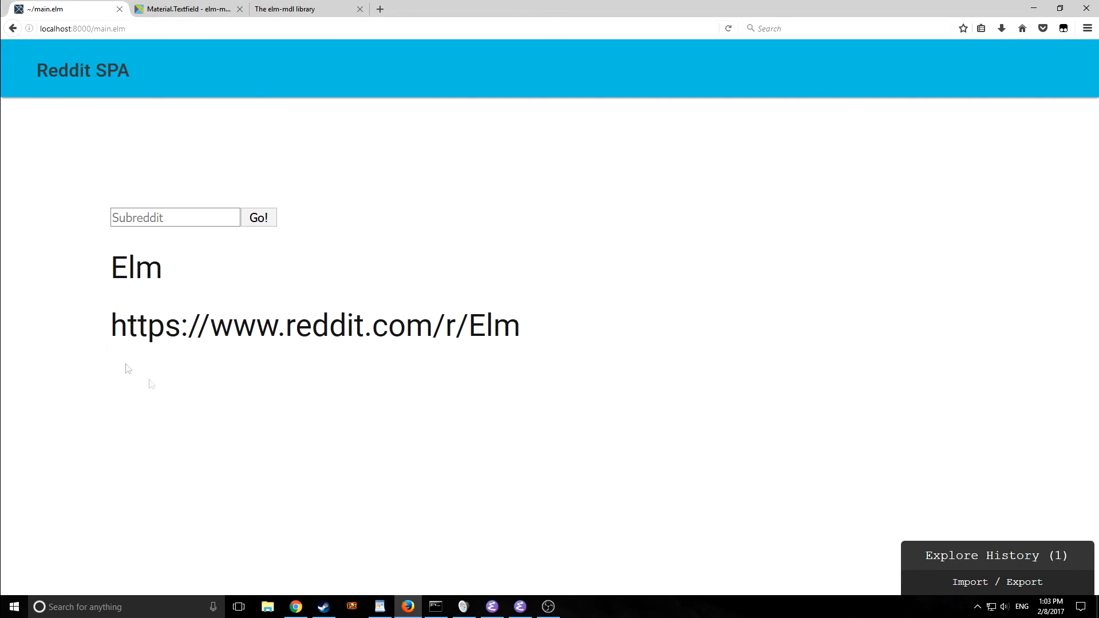
Step: Fetch the Elm subreddit's posts with Go! and scroll through the padded post list
{"action": "double_click", "coordinate": [135, 267]}
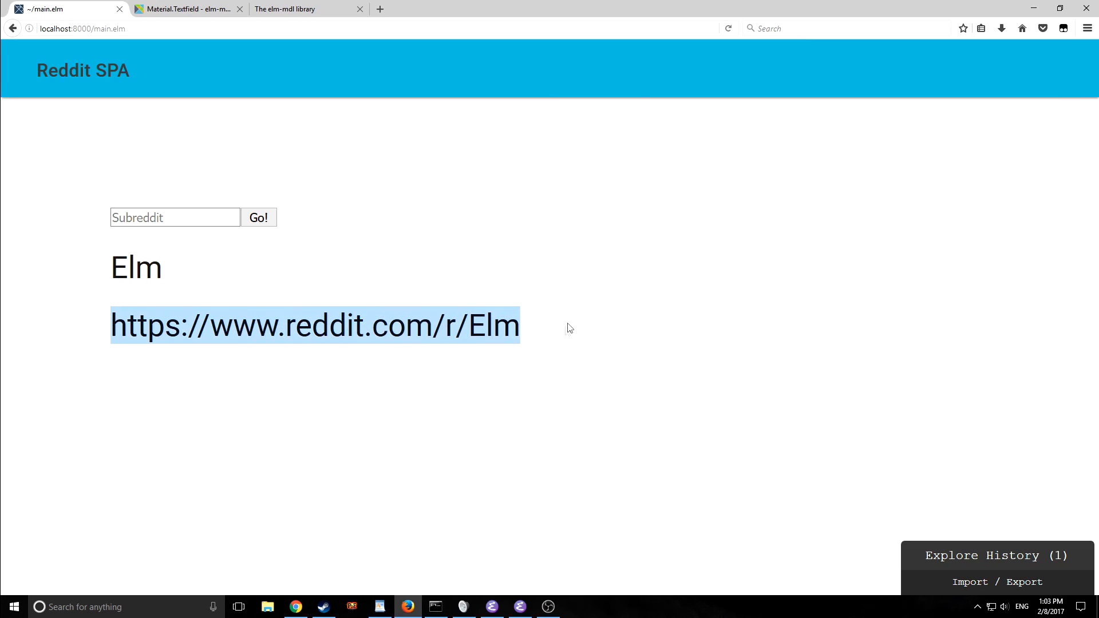
{"action": "left_click", "coordinate": [259, 217]}
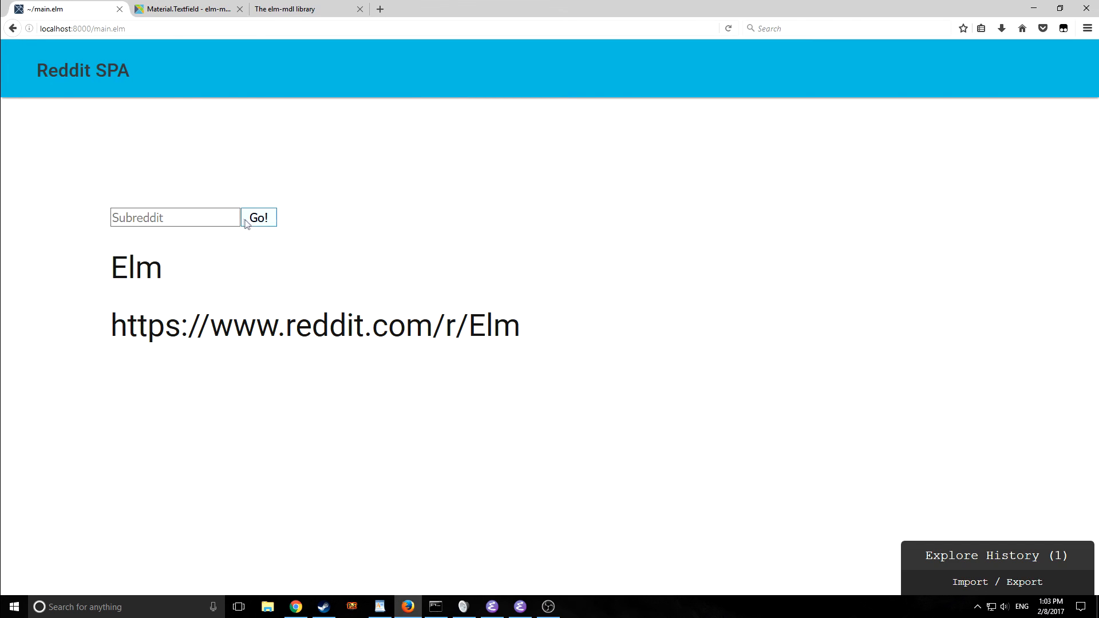
{"action": "left_click", "coordinate": [258, 218]}
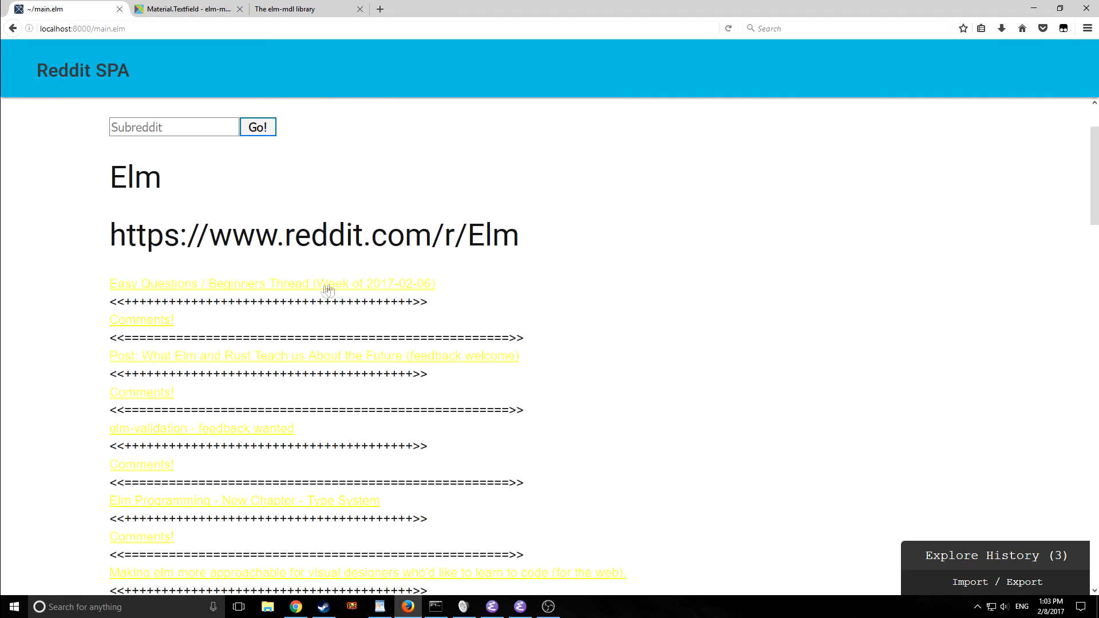
{"action": "scroll", "scroll_direction": "down", "scroll_amount": 3}
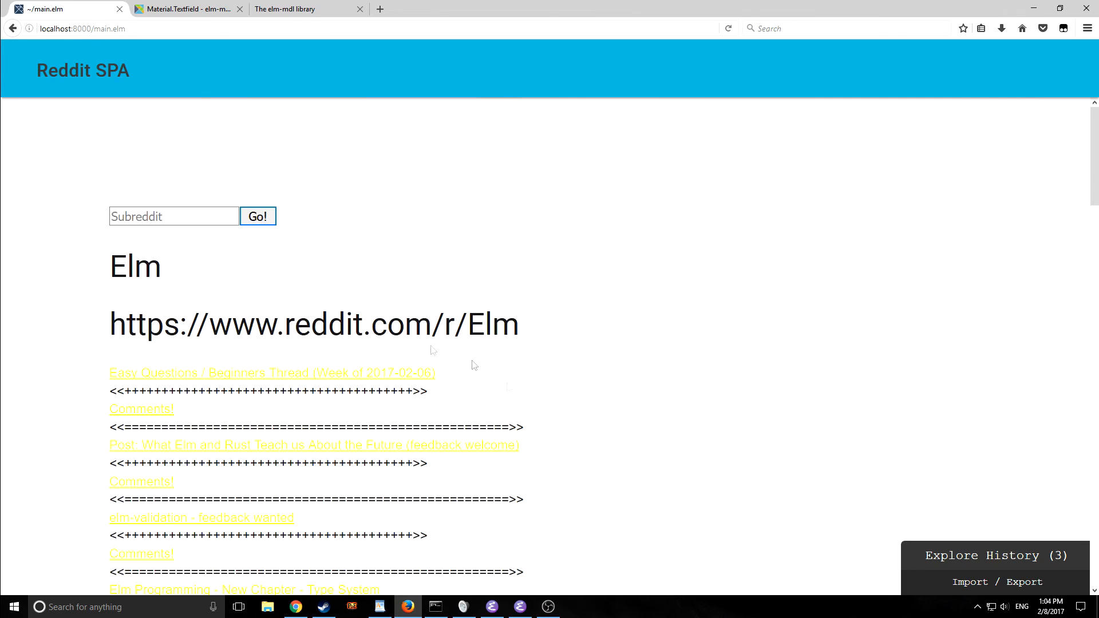
{"action": "left_click", "coordinate": [519, 607]}
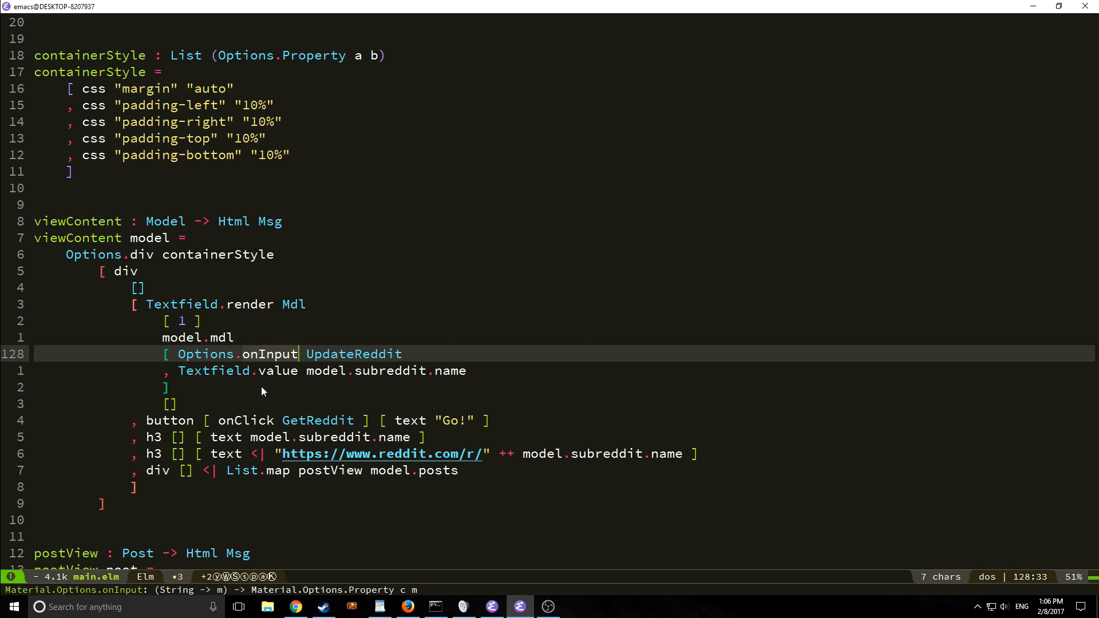
{"action": "mouse_move", "coordinate": [384, 316]}
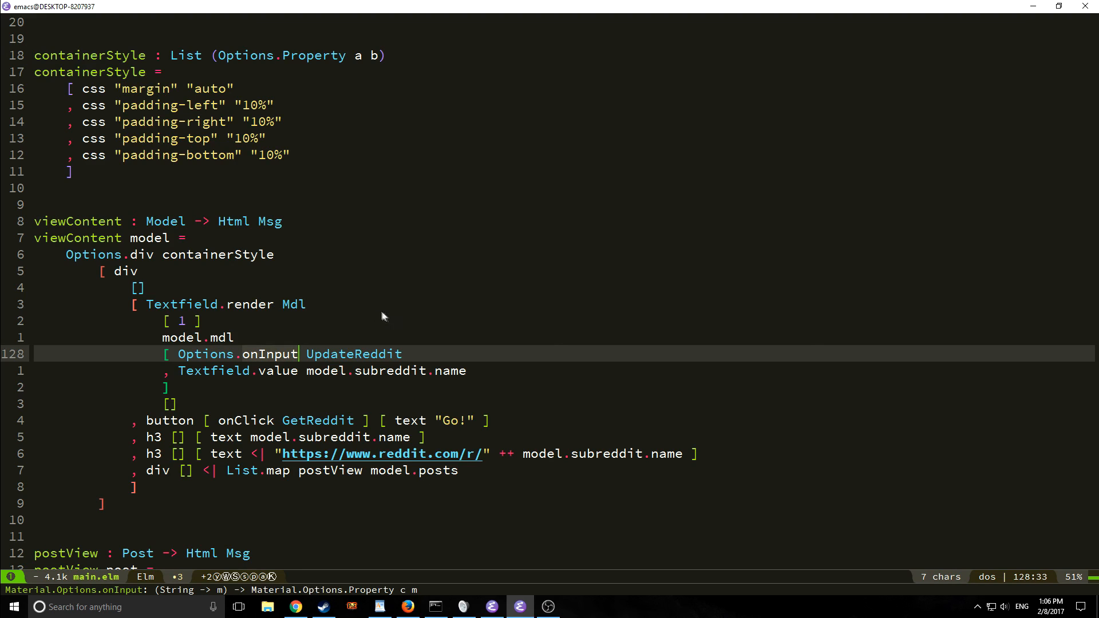
{"action": "mouse_move", "coordinate": [337, 428]}
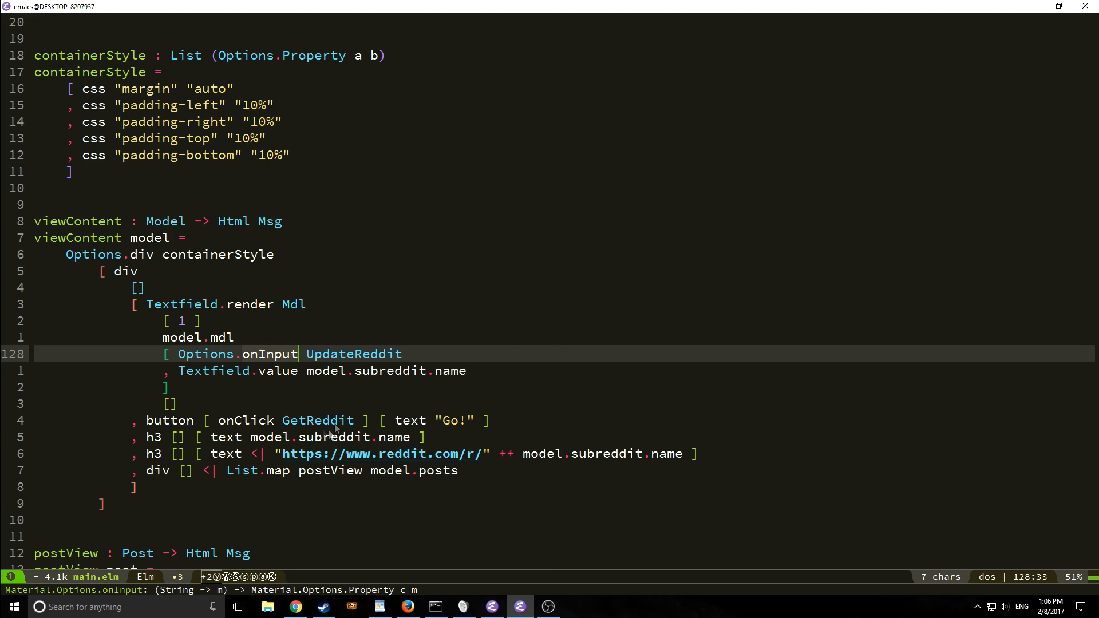
{"action": "mouse_move", "coordinate": [181, 370]}
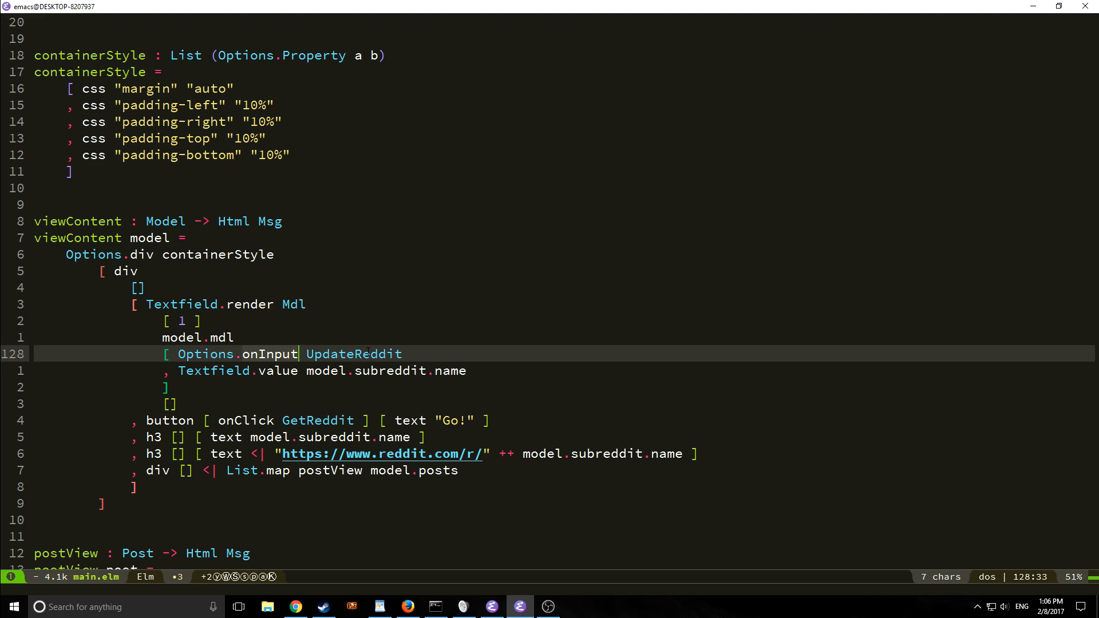
{"action": "mouse_move", "coordinate": [402, 540]}
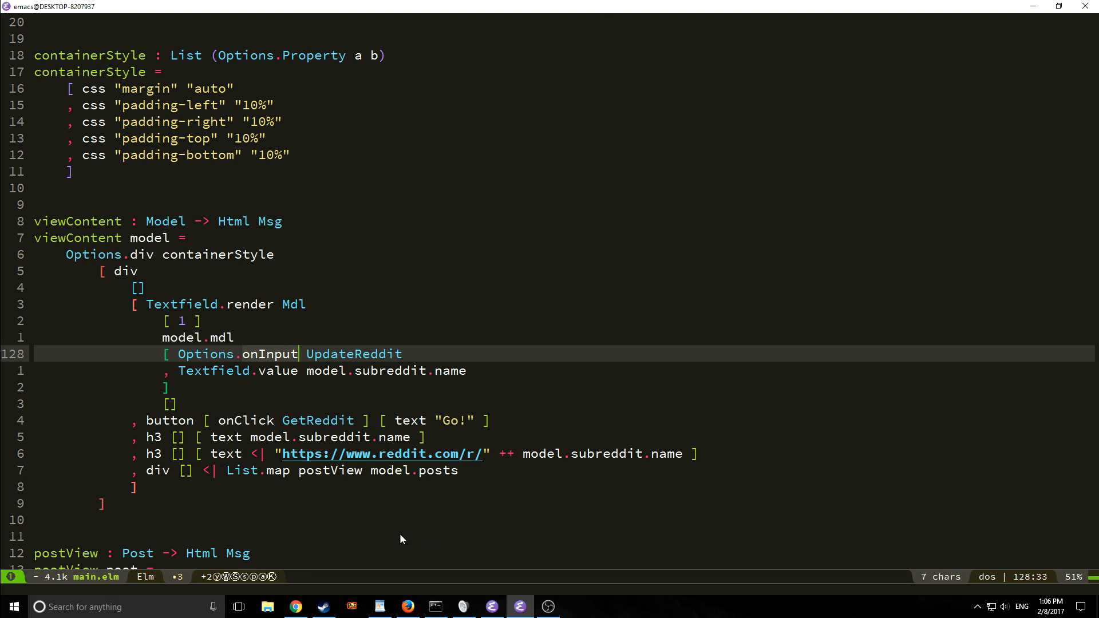
Step: Switch to Firefox to view the subreddit input as a Material textfield containing Elm
{"action": "left_click", "coordinate": [407, 607]}
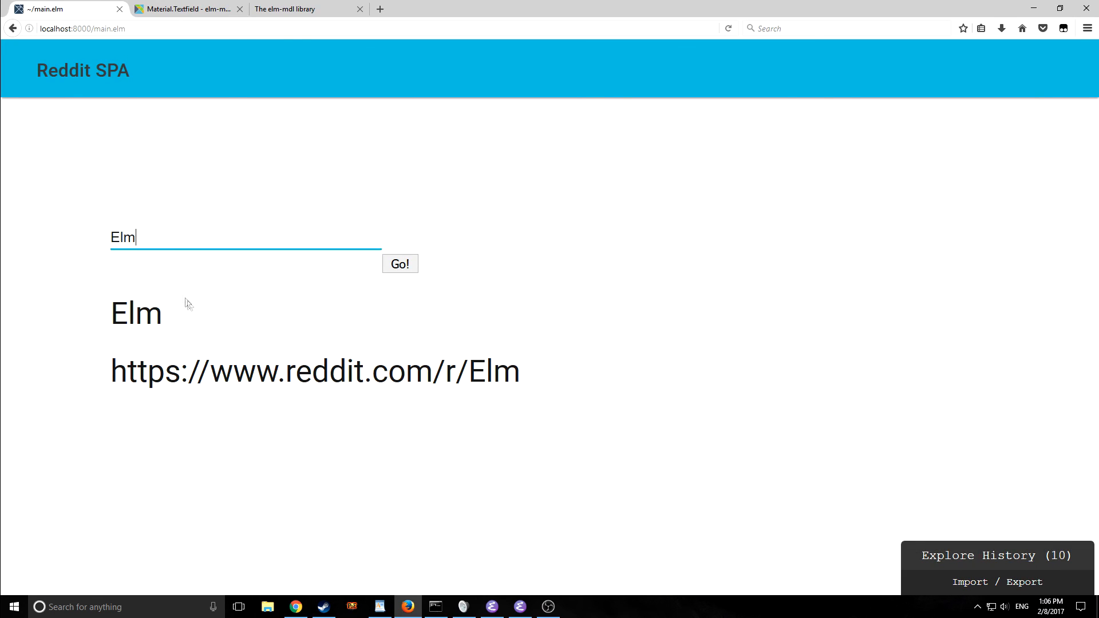
Step: Make Go! a raised, rippled, colored accent mdl Button with a 5px left margin
{"action": "left_click", "coordinate": [521, 606]}
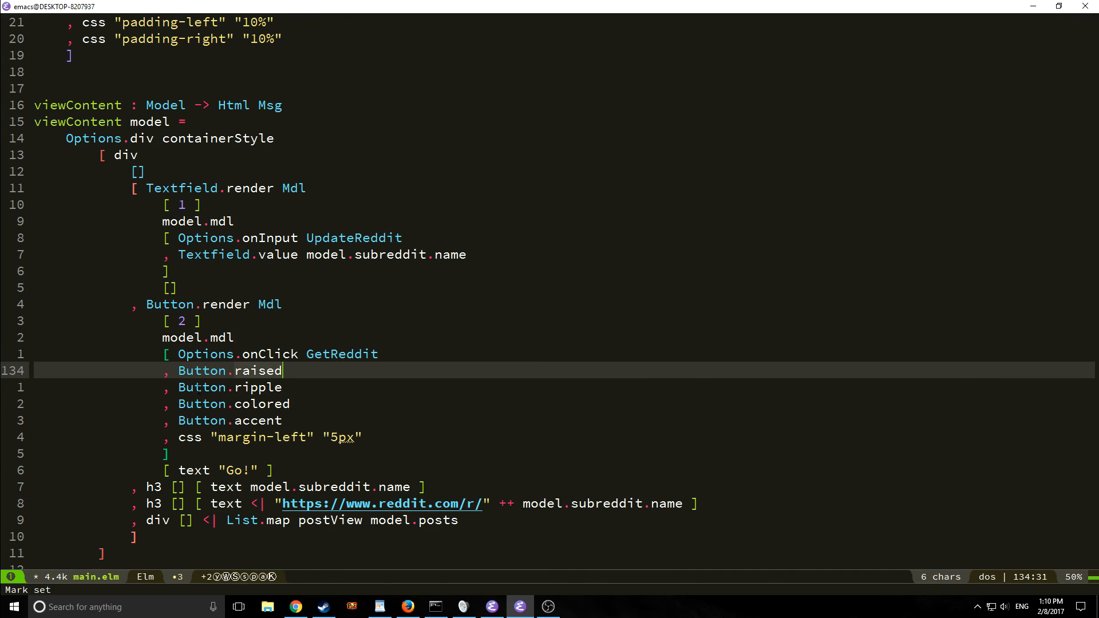
{"action": "key", "text": "down"}
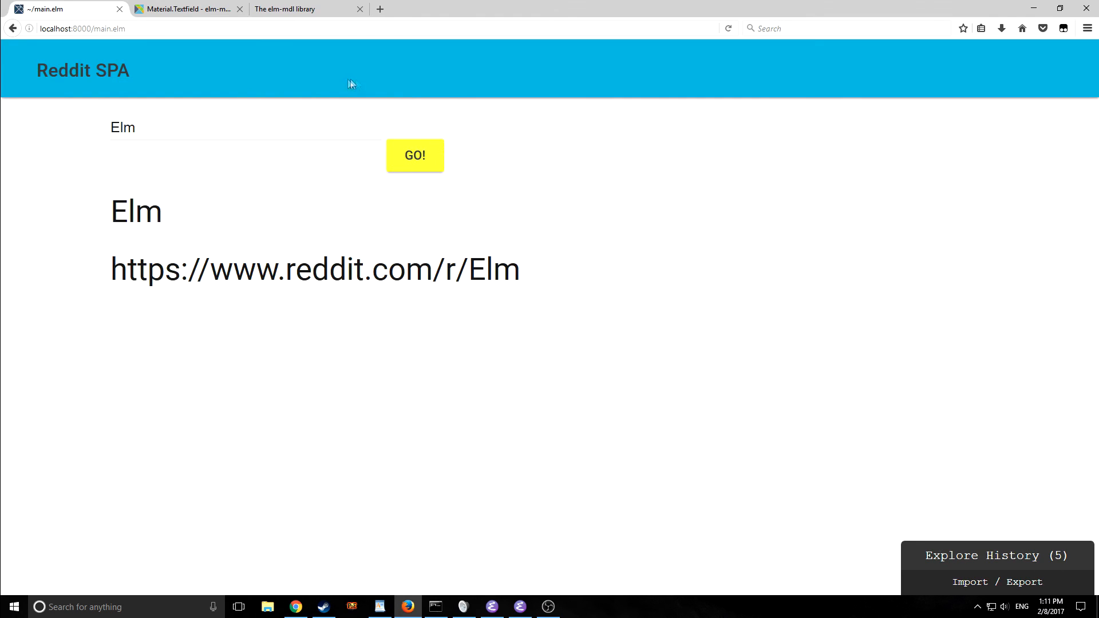
Step: Press the yellow GO! button repeatedly until the Elm posts load into the list
{"action": "left_click", "coordinate": [414, 155]}
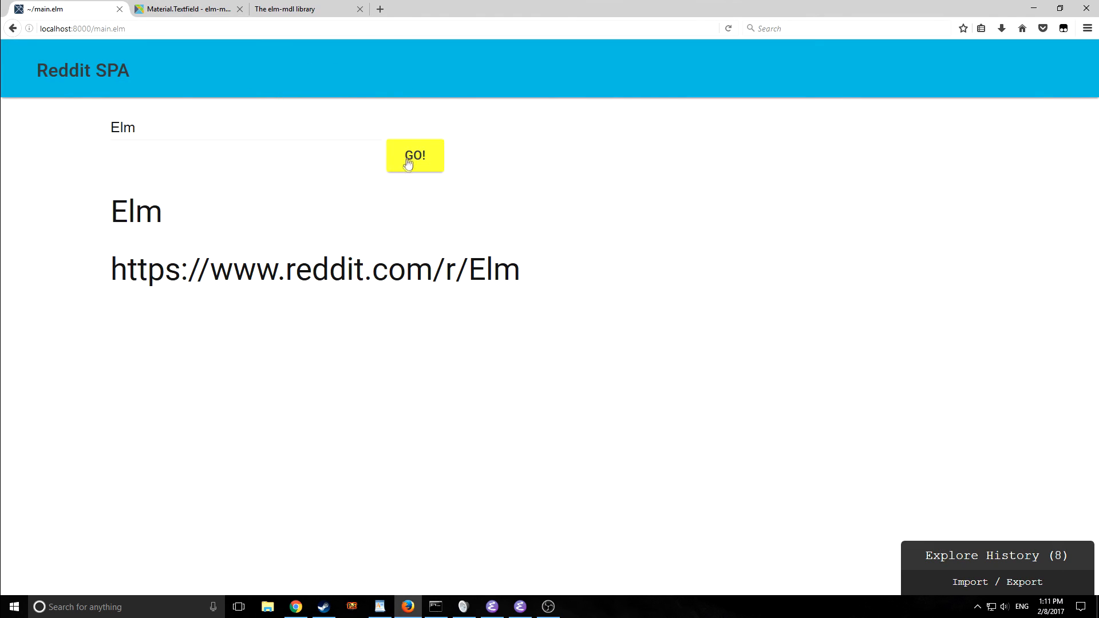
{"action": "left_click", "coordinate": [414, 155]}
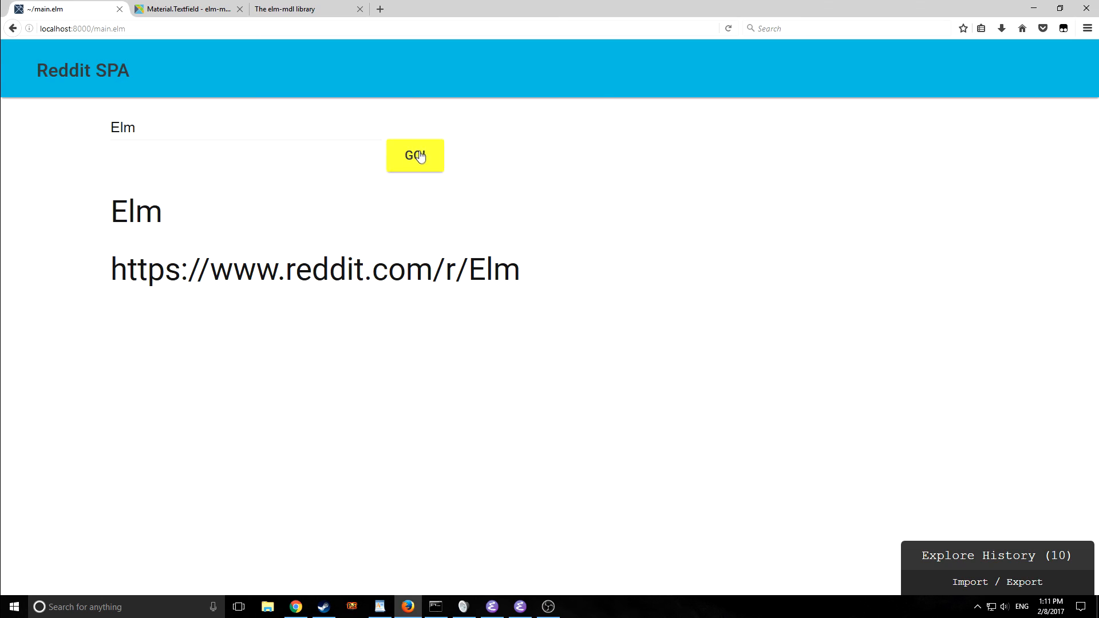
{"action": "left_click", "coordinate": [414, 155]}
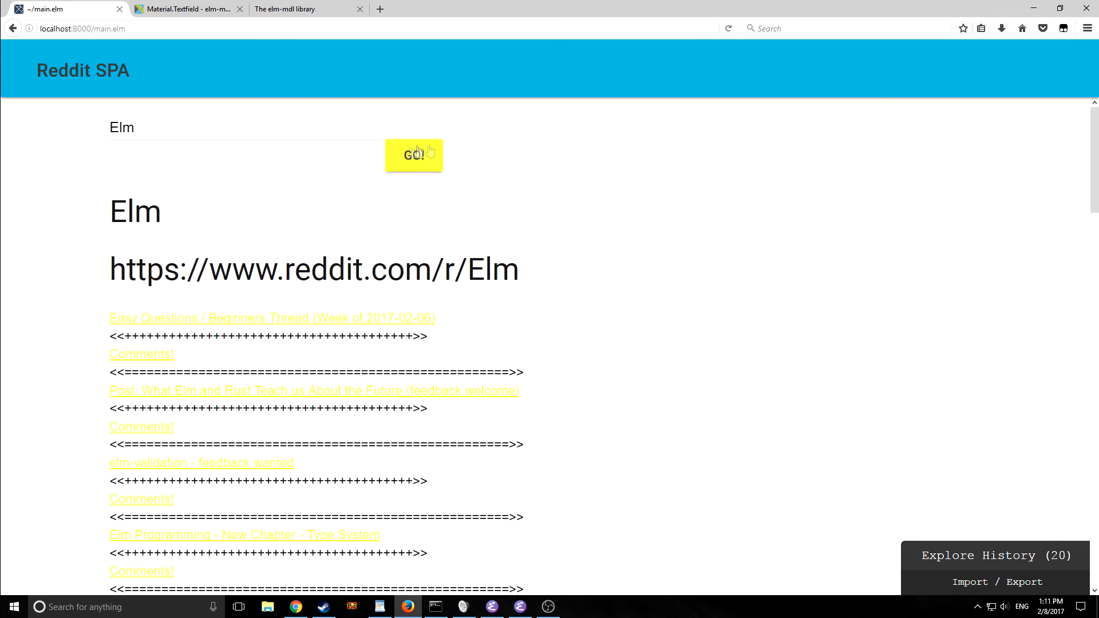
{"action": "left_click", "coordinate": [414, 155]}
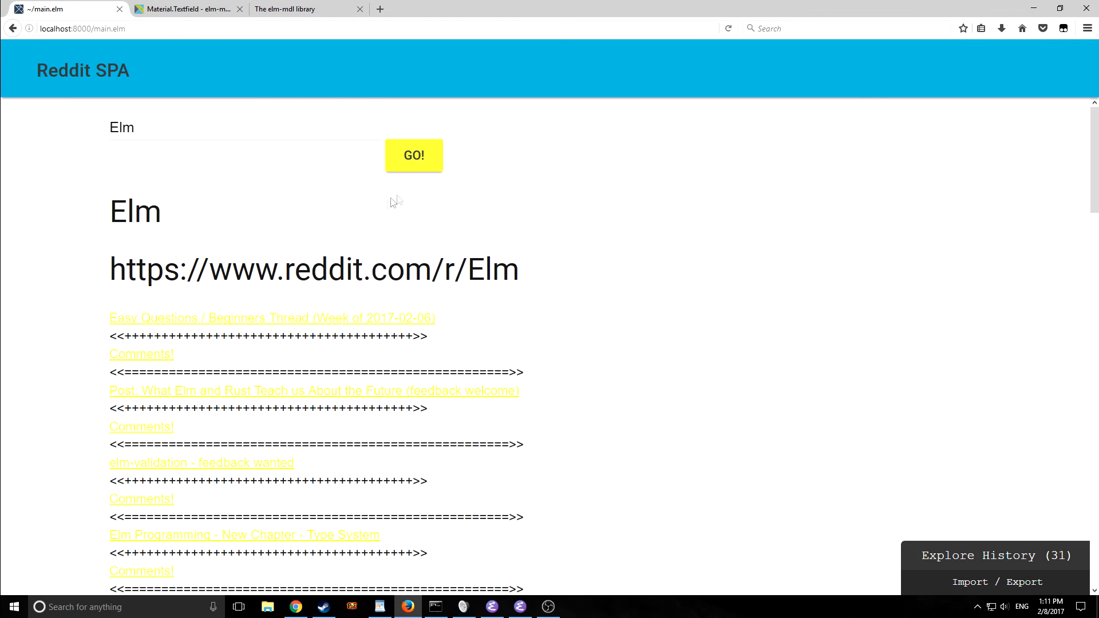
Step: Wrap the posts in a section and Lists.ul mapping postView over model.posts
{"action": "left_click", "coordinate": [519, 606]}
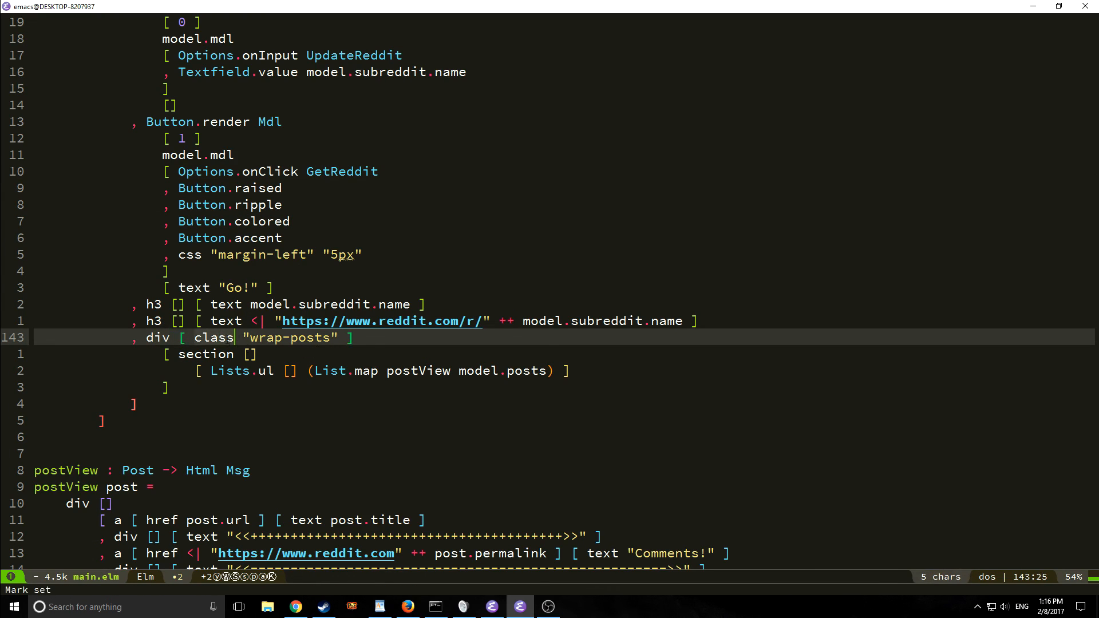
{"action": "key", "text": "down"}
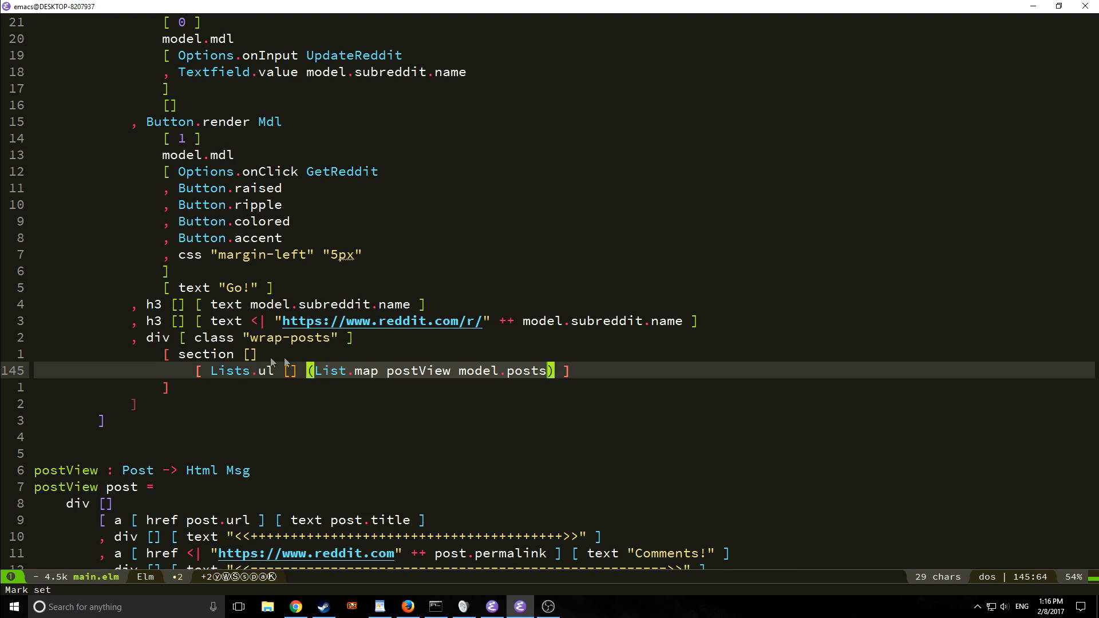
{"action": "scroll", "scroll_direction": "down", "scroll_amount": 3}
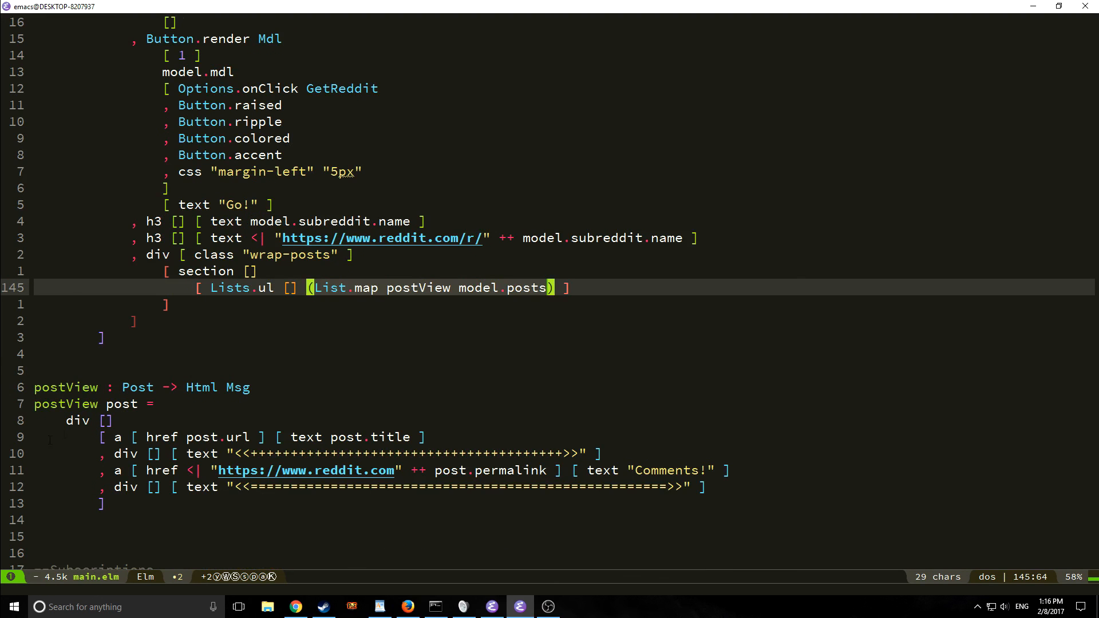
{"action": "mouse_move", "coordinate": [371, 424]}
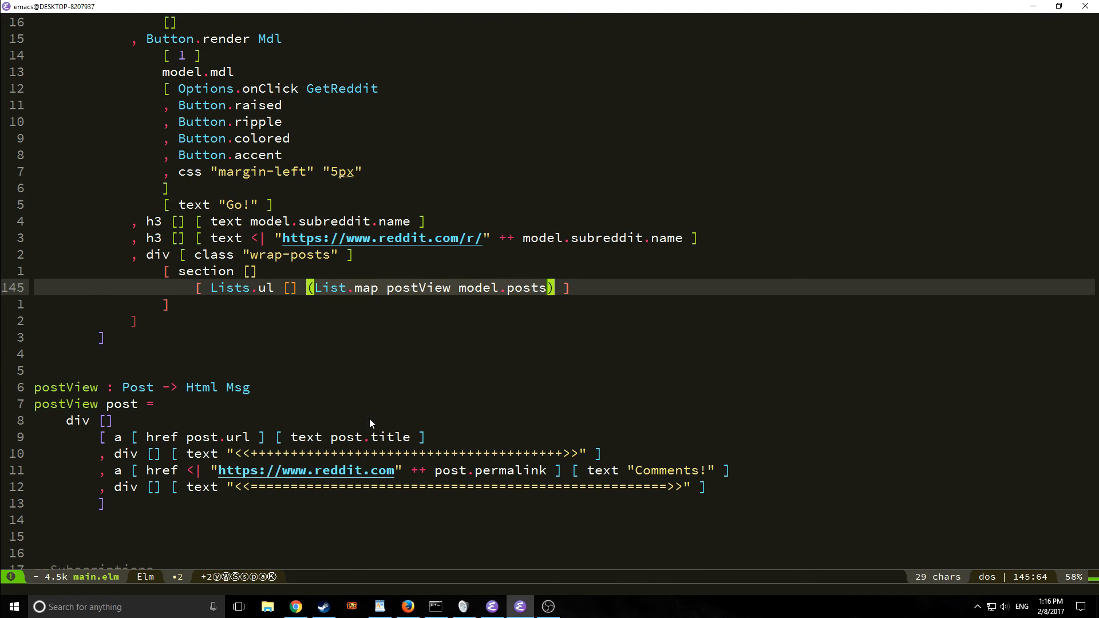
{"action": "scroll", "scroll_direction": "down", "scroll_amount": 3}
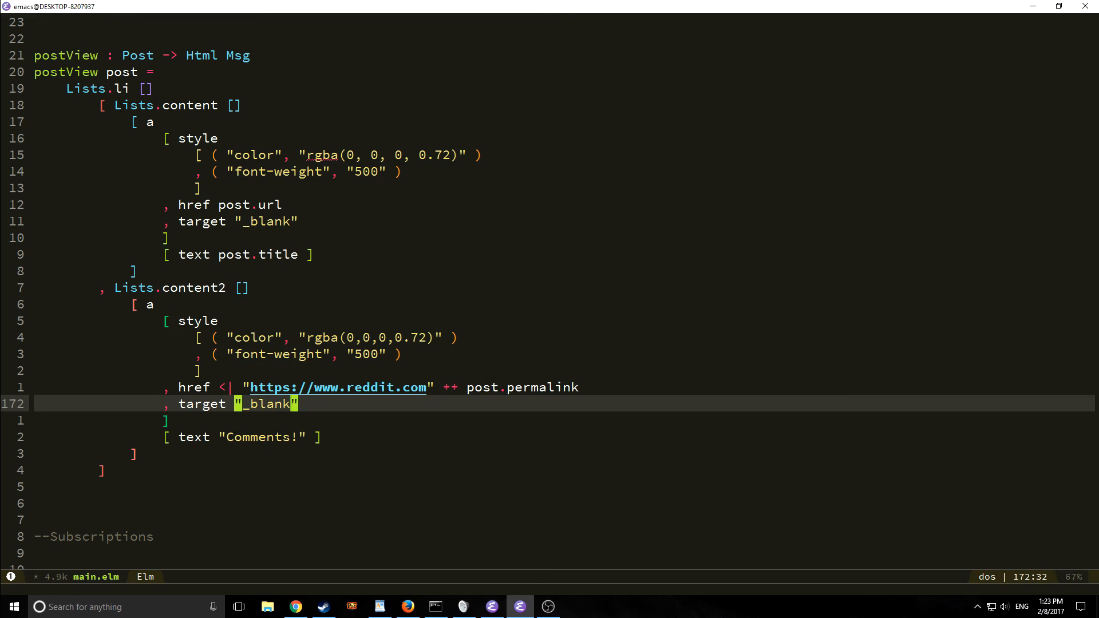
{"action": "mouse_move", "coordinate": [261, 195]}
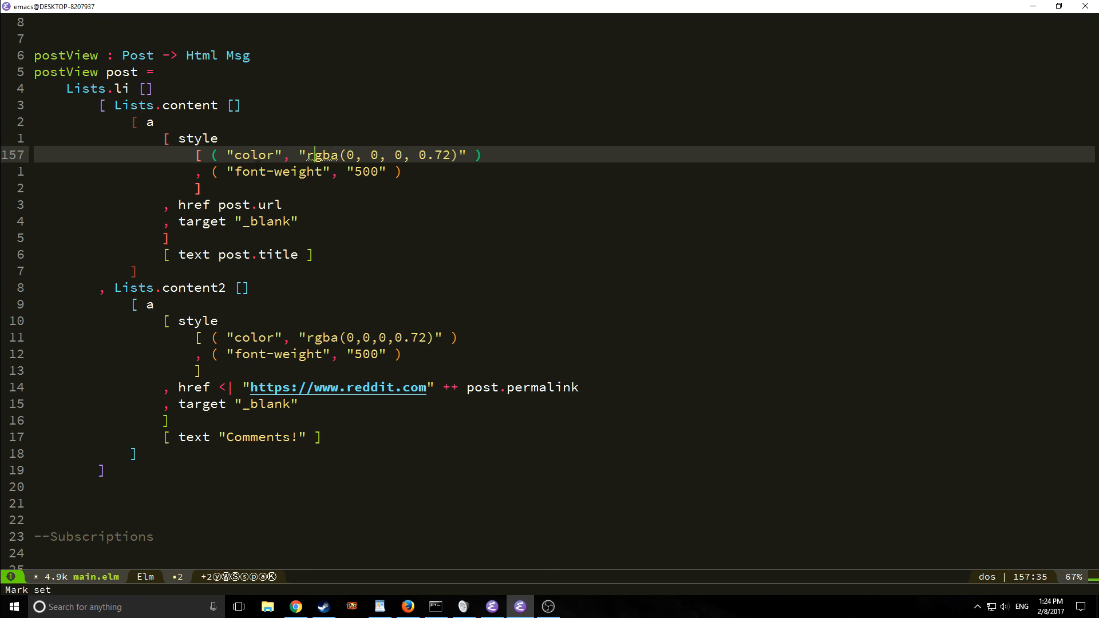
{"action": "mouse_move", "coordinate": [280, 368]}
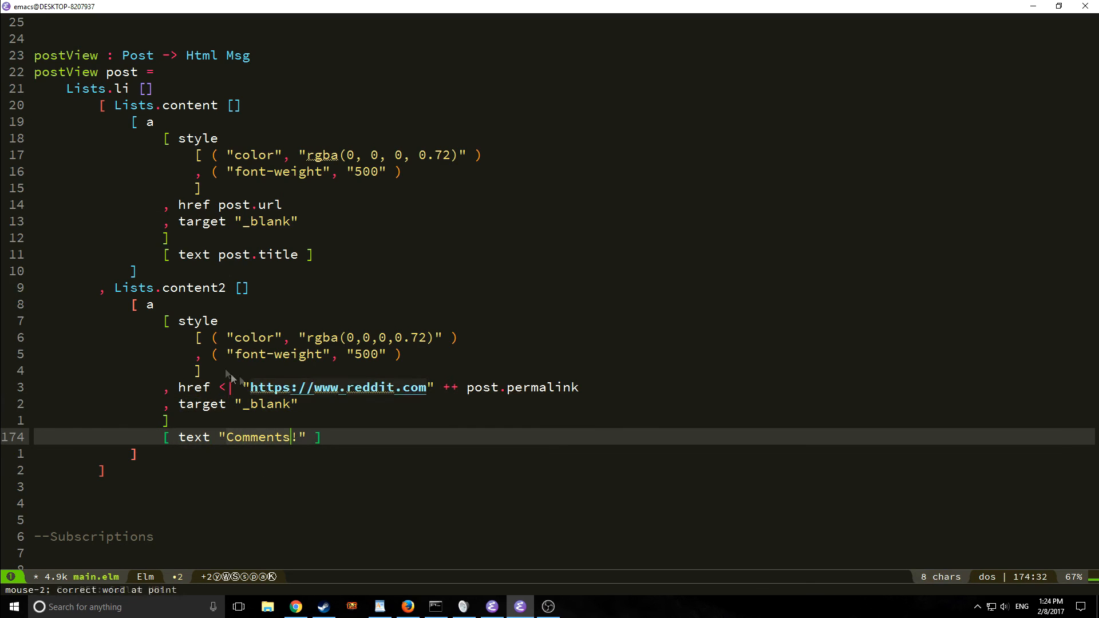
Step: Scroll past the rewritten postView with Lists.li, styled _blank title link and Comments! link
{"action": "scroll", "scroll_direction": "down", "scroll_amount": 3}
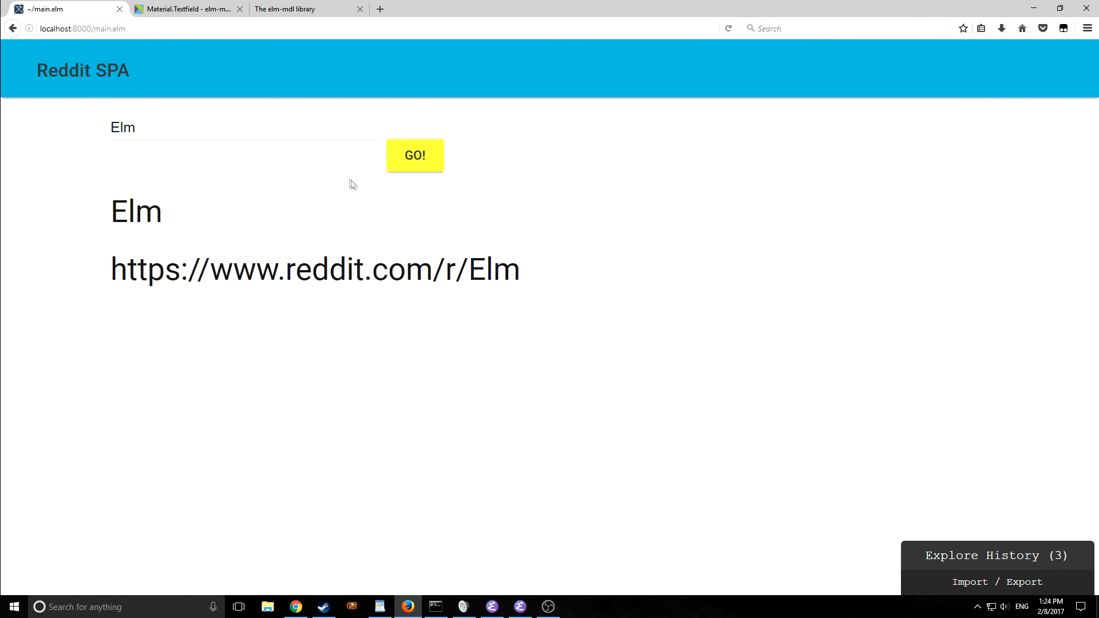
Step: Fetch the Elm posts with GO! and scroll through the underlined title list
{"action": "left_click", "coordinate": [414, 155]}
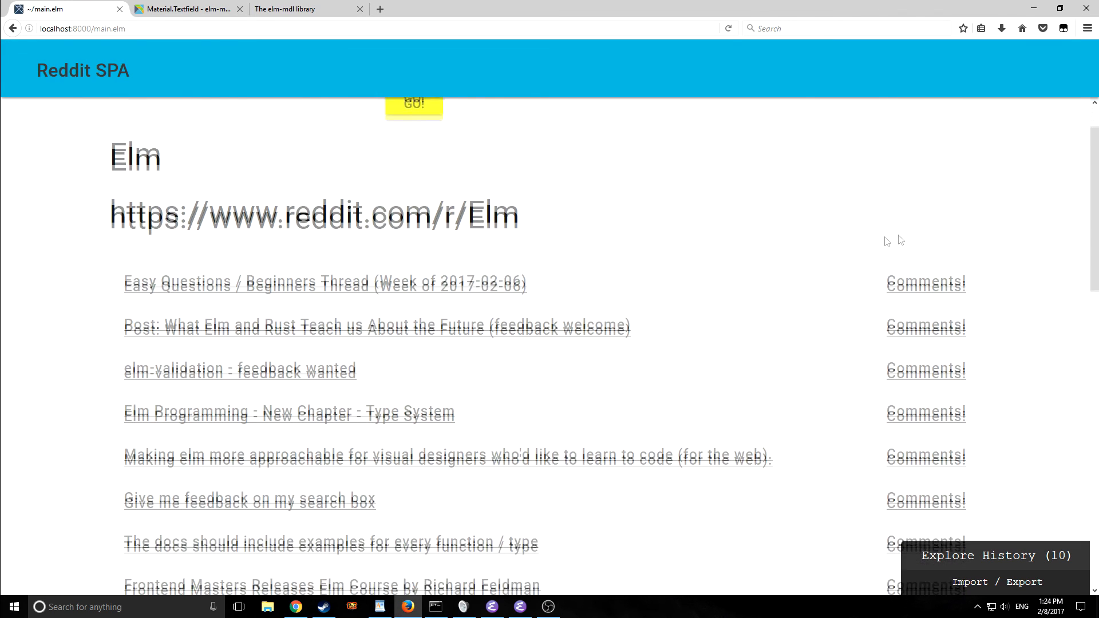
{"action": "scroll", "scroll_direction": "down", "scroll_amount": 3}
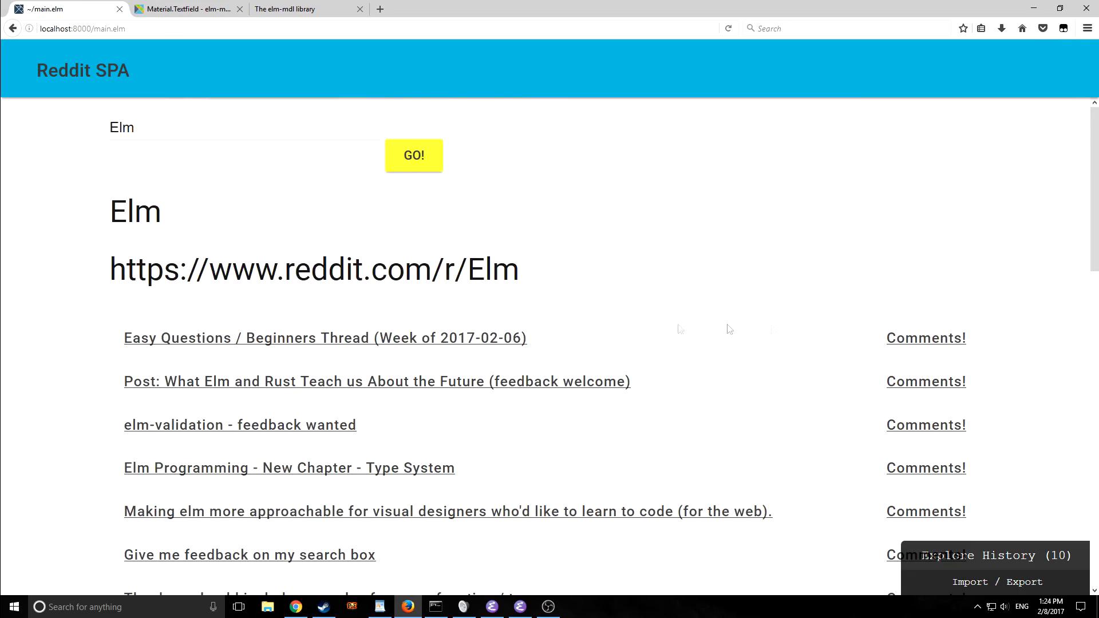
{"action": "scroll", "scroll_direction": "down", "scroll_amount": 3}
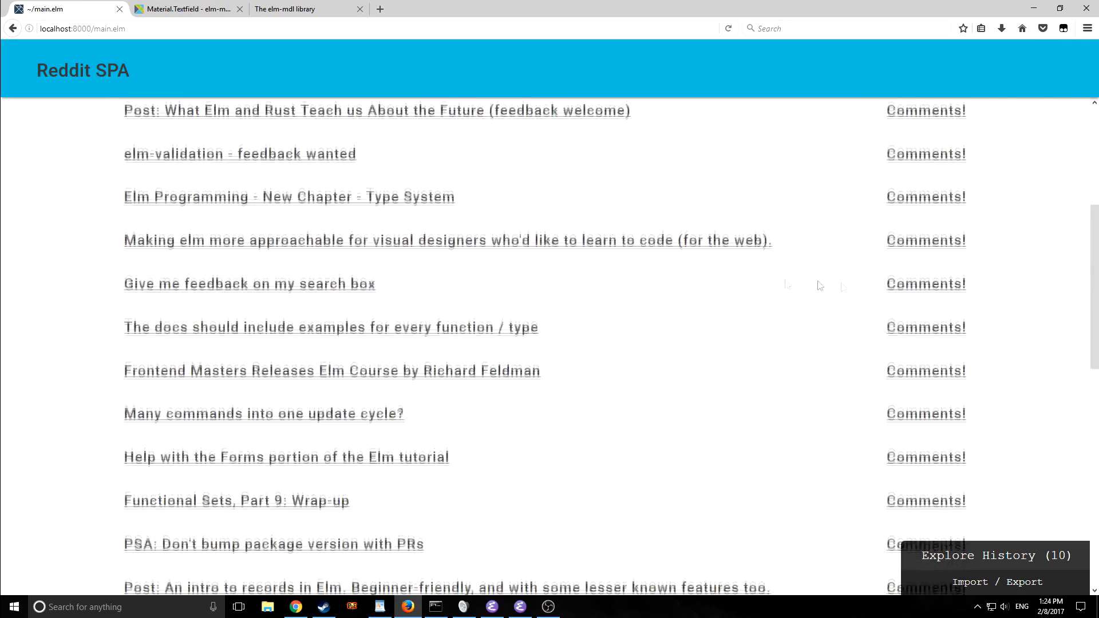
{"action": "scroll", "scroll_direction": "down", "scroll_amount": 3}
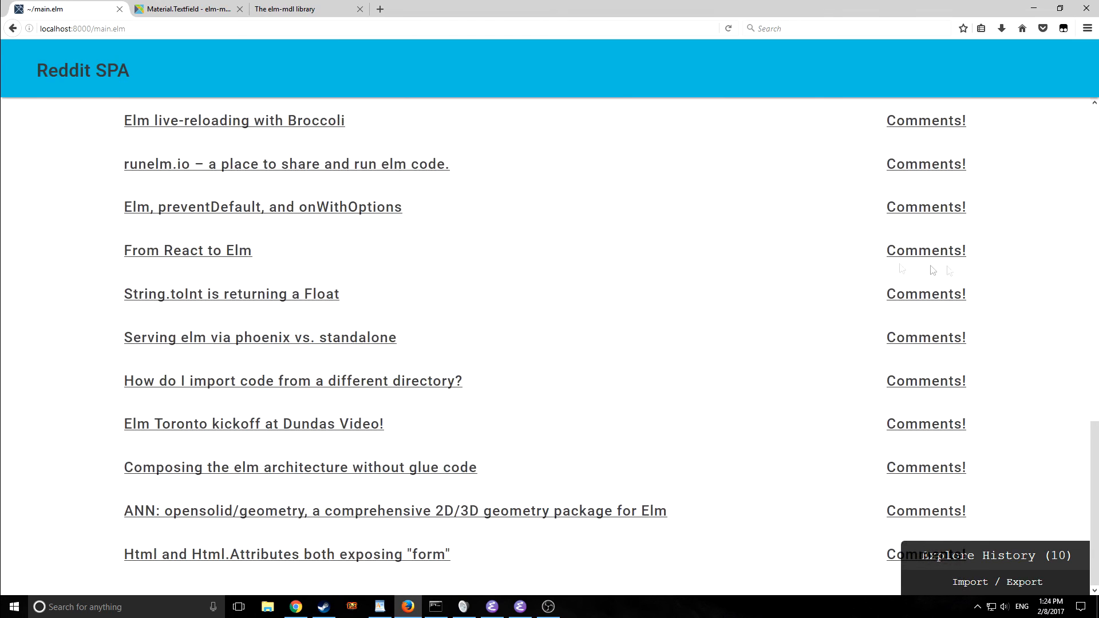
{"action": "left_click", "coordinate": [413, 155]}
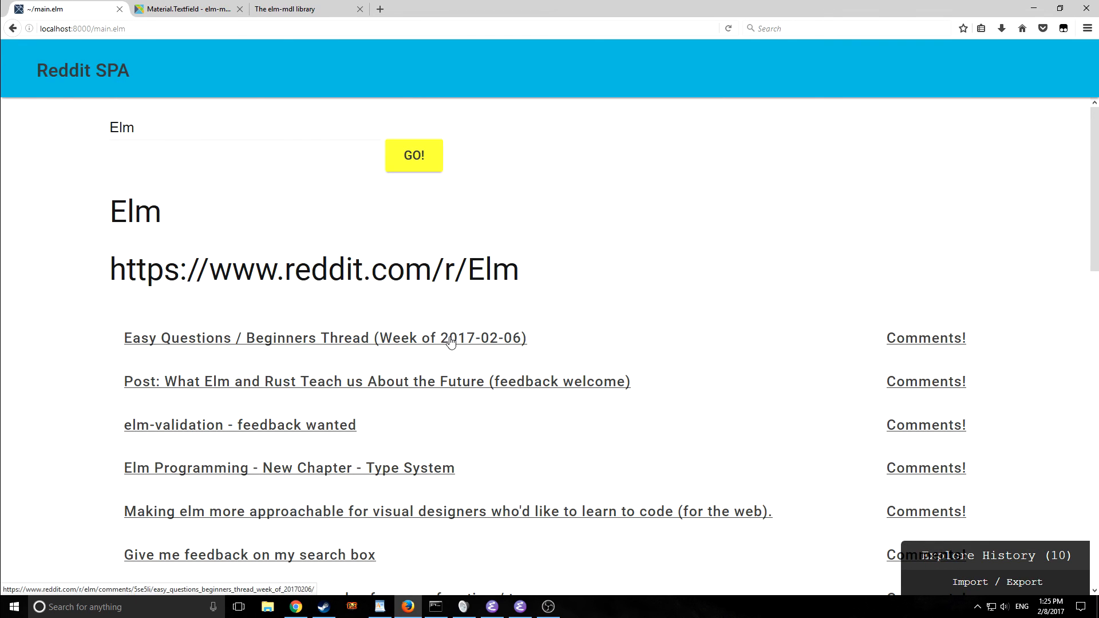
Step: Test the first post's title link, then return to main.elm in Emacs
{"action": "left_click", "coordinate": [324, 338]}
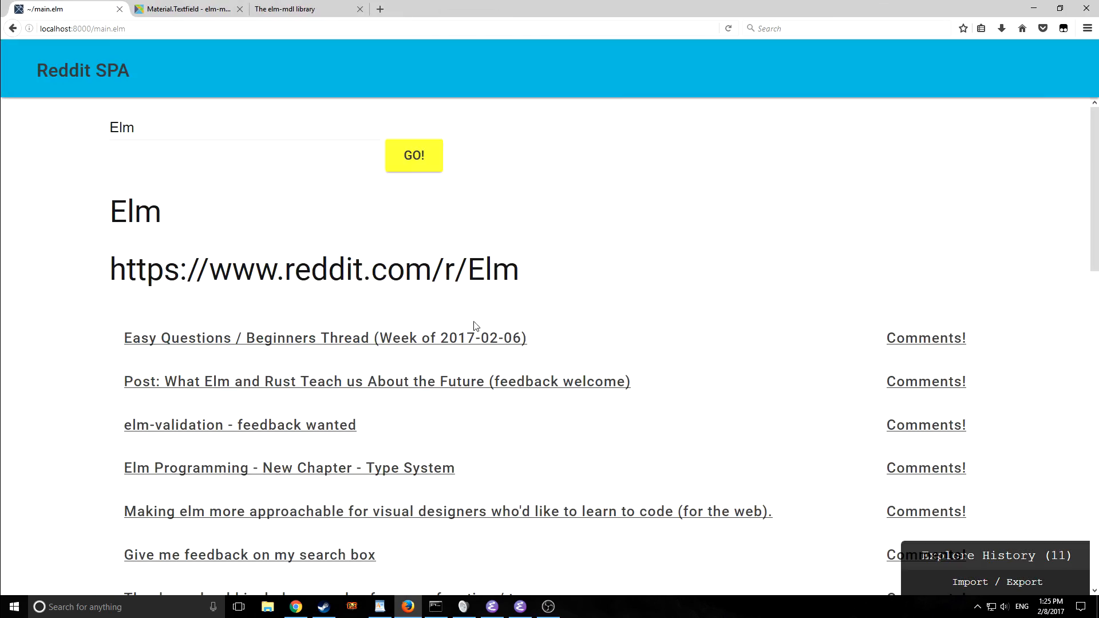
{"action": "scroll", "scroll_direction": "down", "scroll_amount": 3}
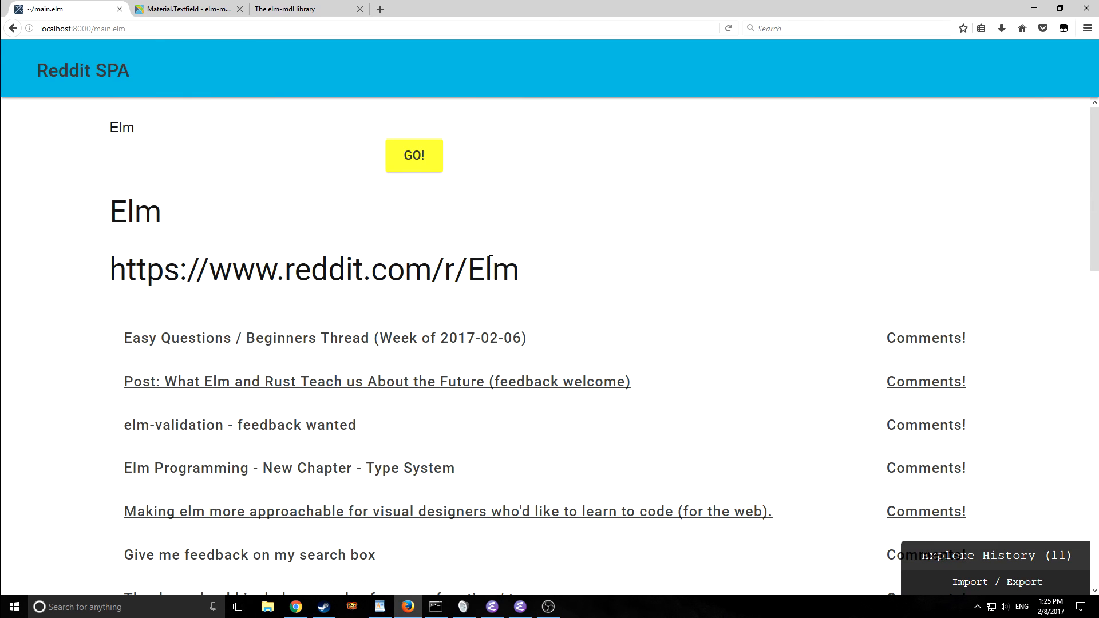
{"action": "left_click", "coordinate": [520, 606]}
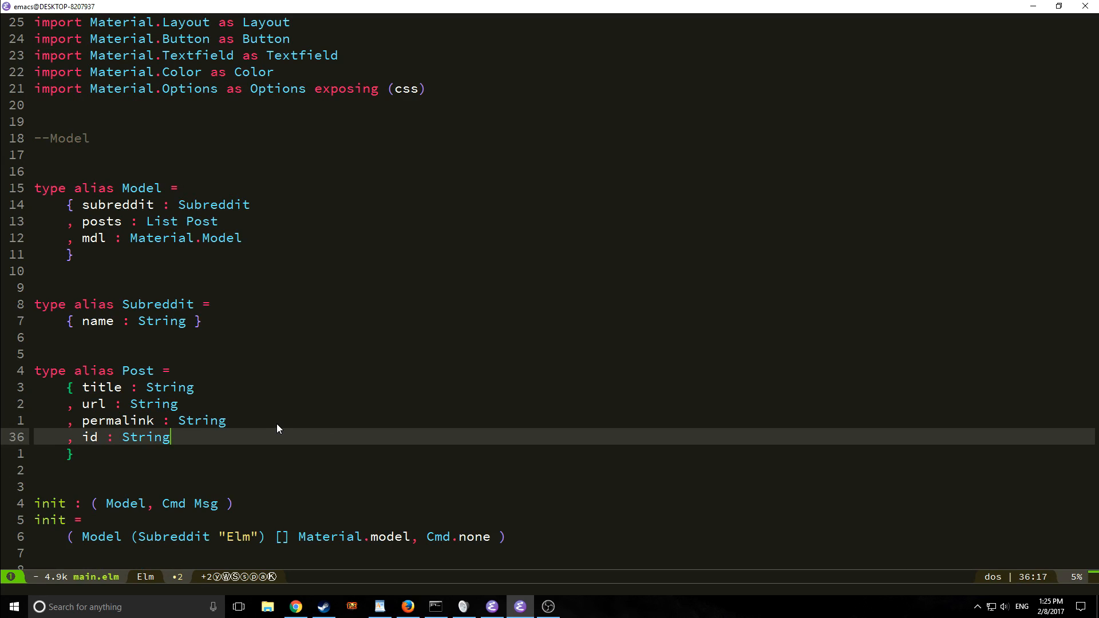
Step: Add comments : Int to Post and decode num_comments using Json.map5 in decodePost
{"action": "type", "text": ", comments :"}
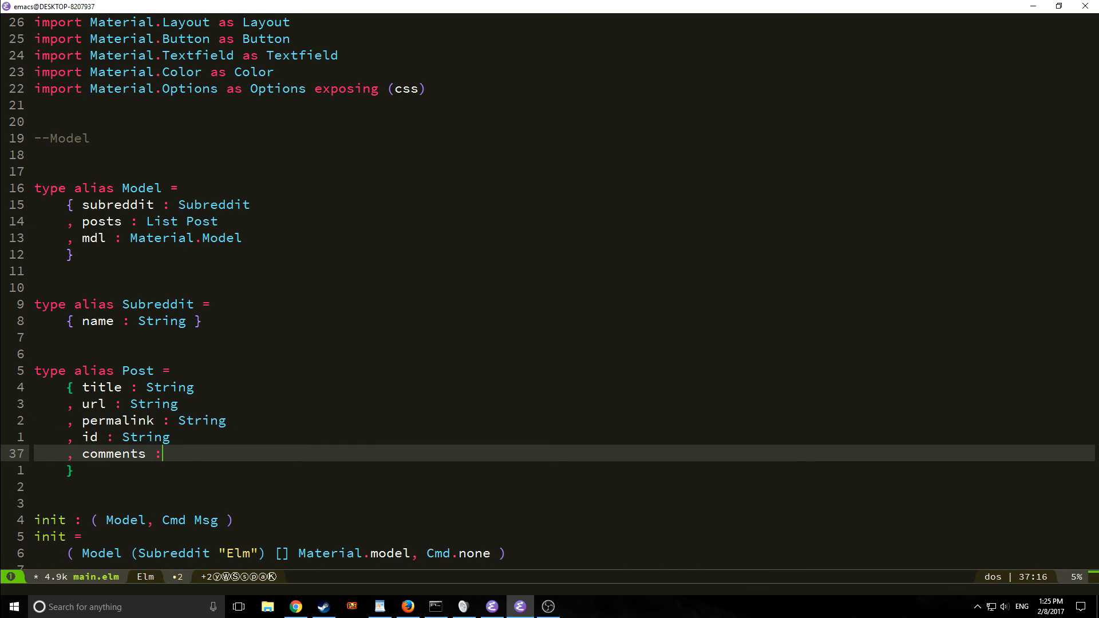
{"action": "type", "text": "Int"}
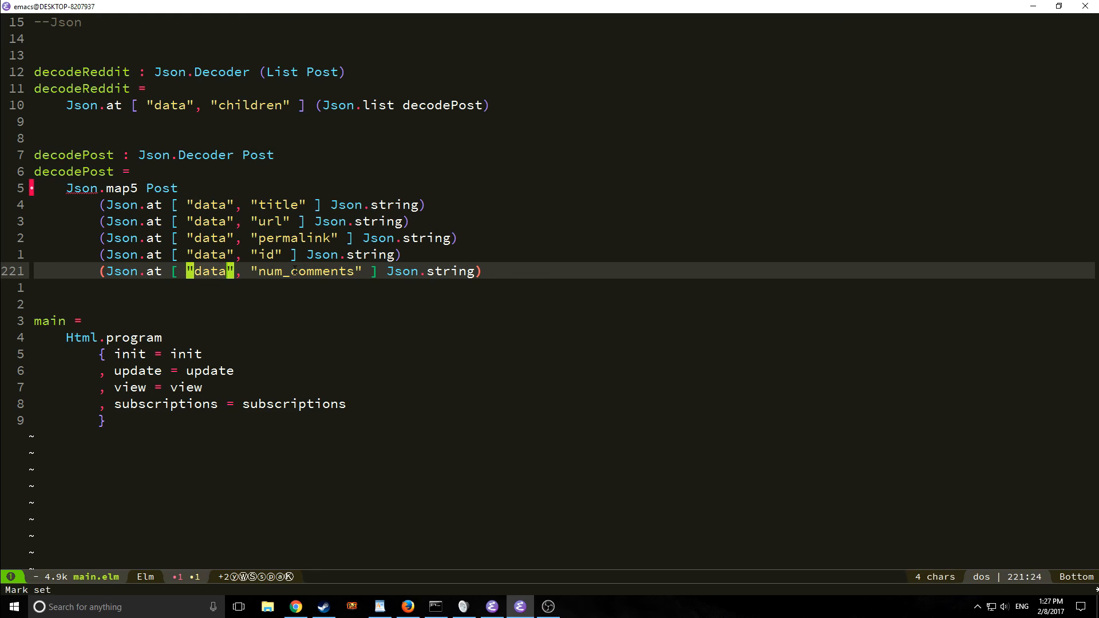
{"action": "left_click", "coordinate": [483, 272]}
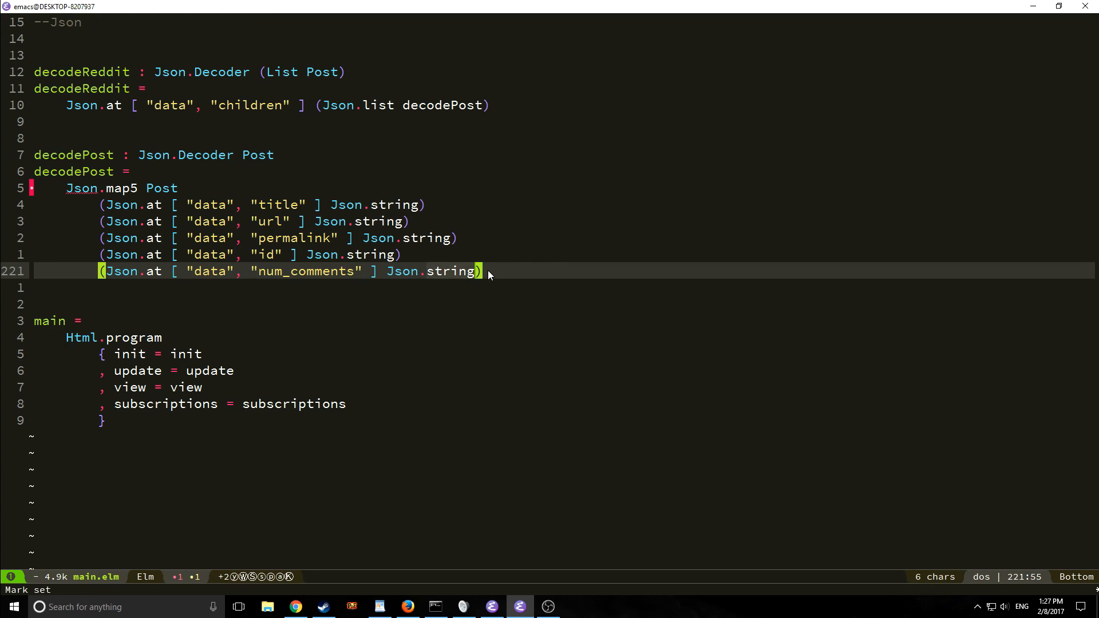
{"action": "type", "text": "ing post.comments ++ \")\" ]"}
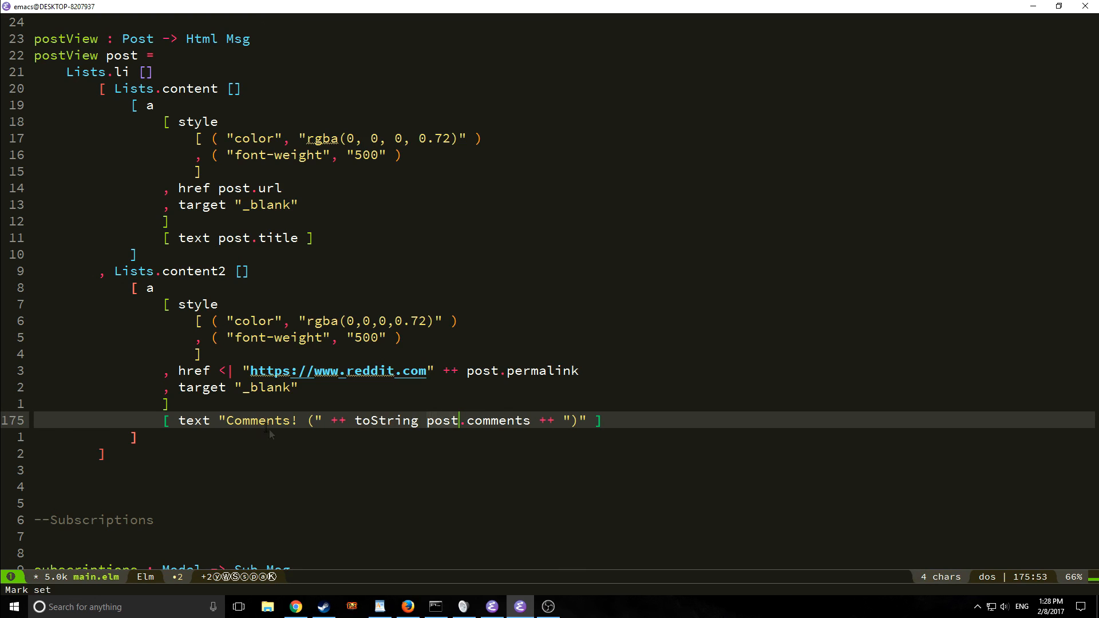
{"action": "mouse_move", "coordinate": [594, 403]}
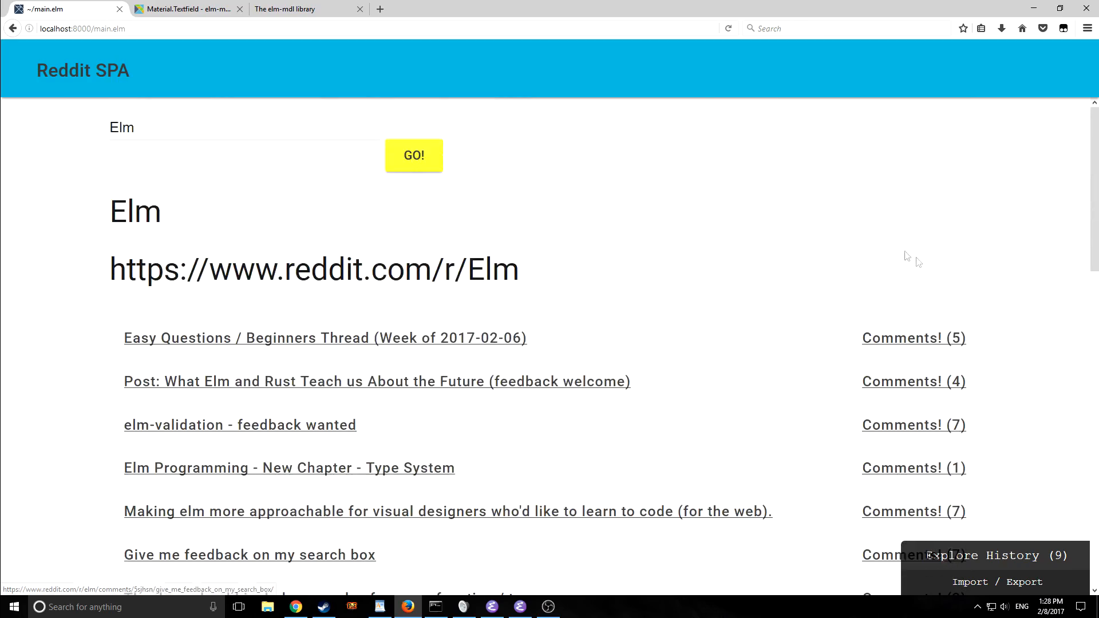
Step: Scroll the posts checking counts like Comments! (5), then switch to Chrome
{"action": "scroll", "scroll_direction": "down", "scroll_amount": 3}
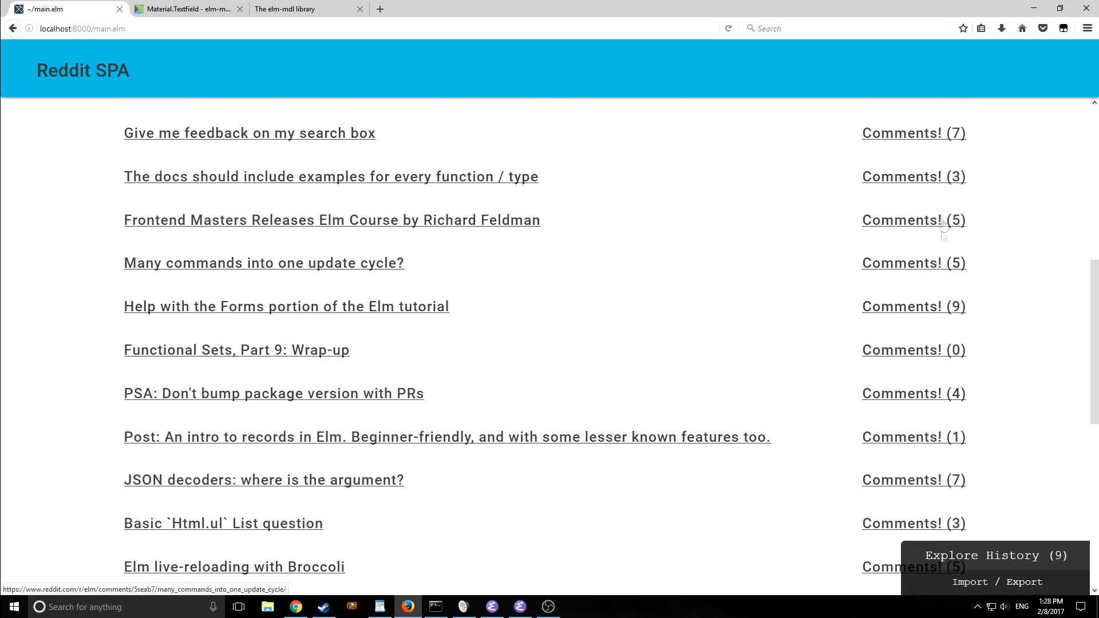
{"action": "scroll", "scroll_direction": "down", "scroll_amount": 3}
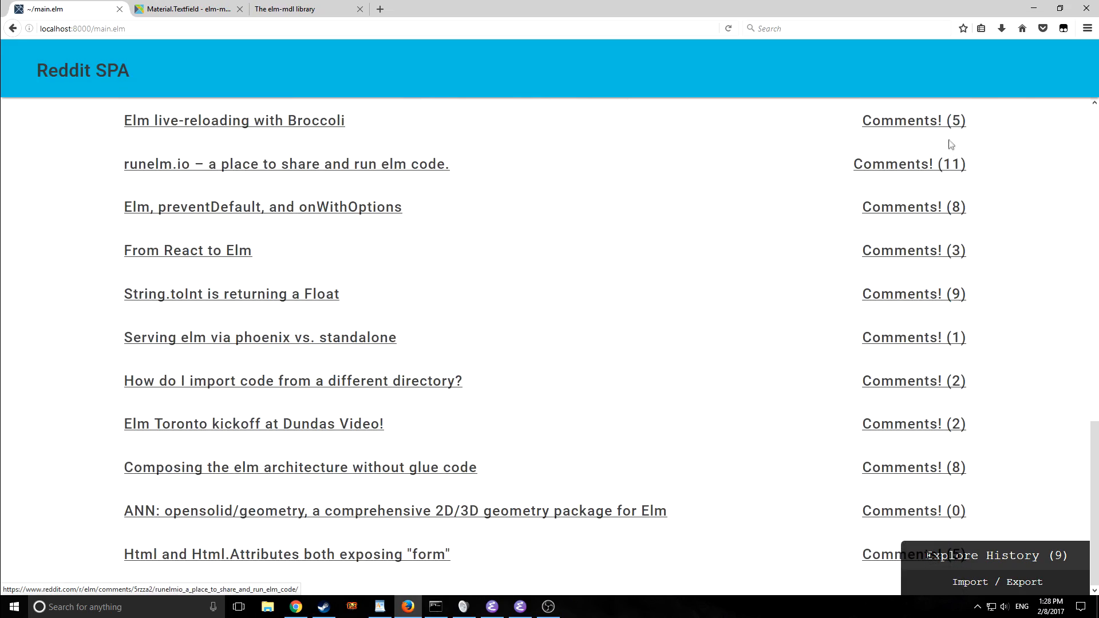
{"action": "left_click", "coordinate": [412, 119]}
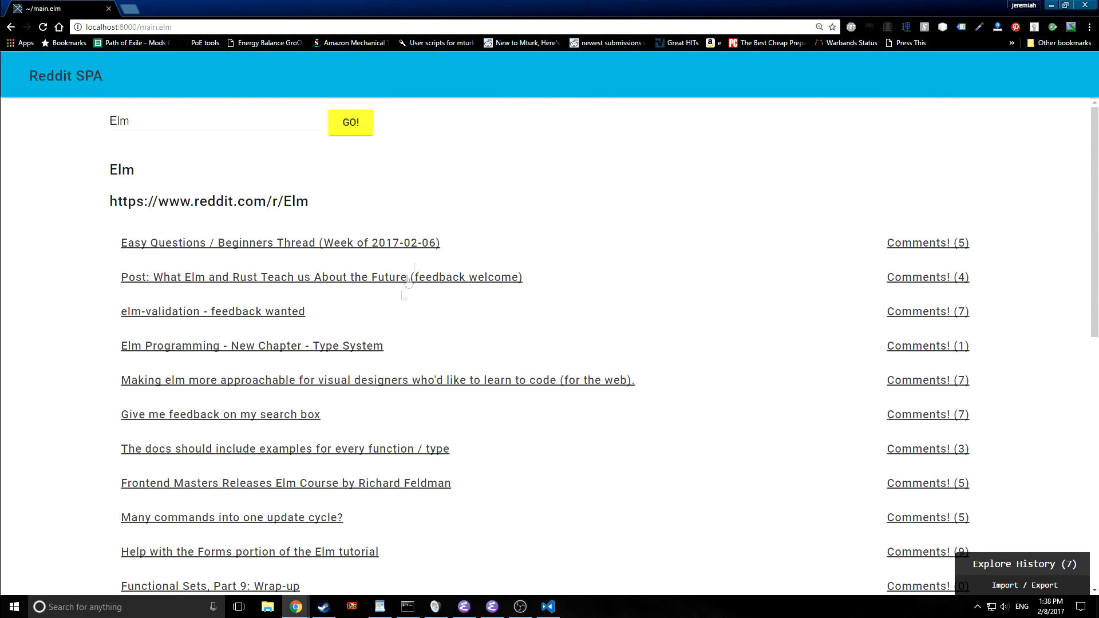
{"action": "mouse_move", "coordinate": [561, 287]}
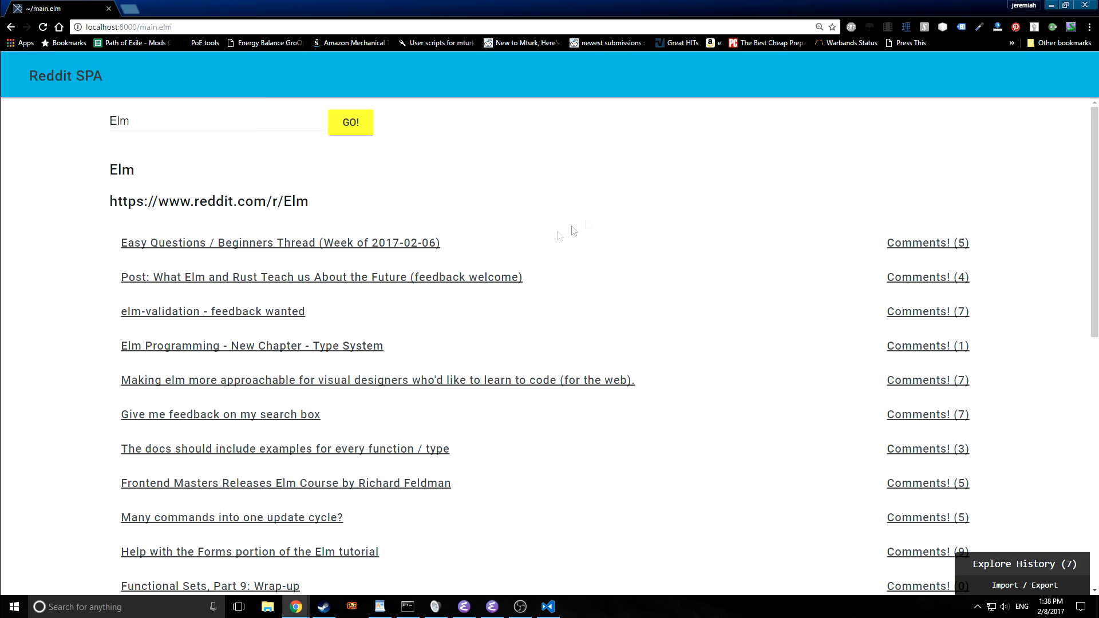
Step: Scroll through the Elm post list with comment counts in Chrome, then return to Emacs
{"action": "scroll", "scroll_direction": "down", "scroll_amount": 3}
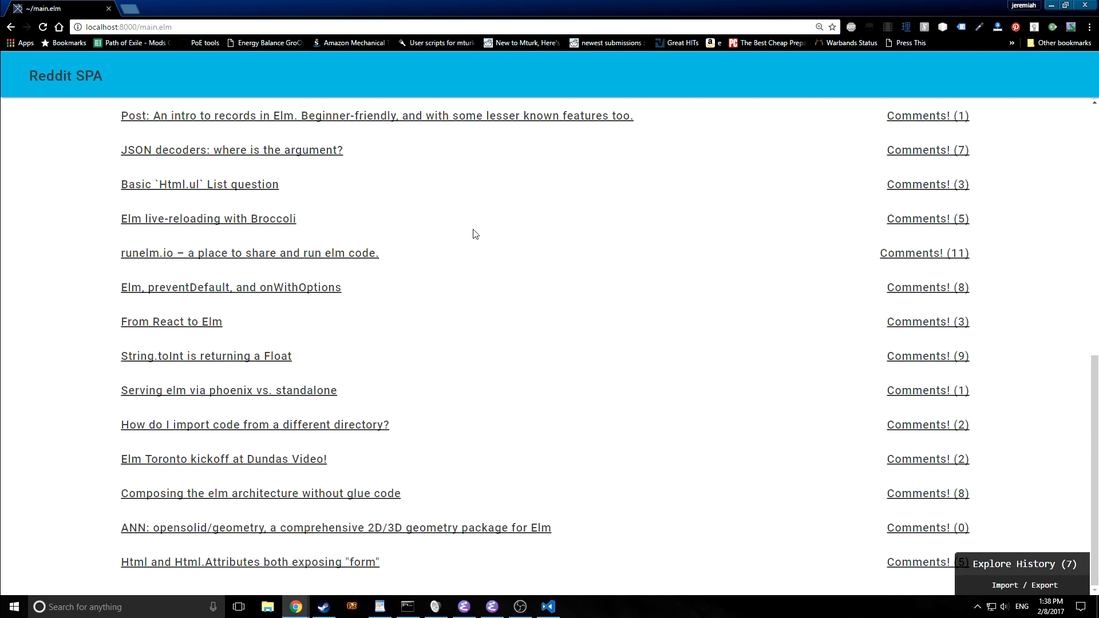
{"action": "mouse_move", "coordinate": [441, 260]}
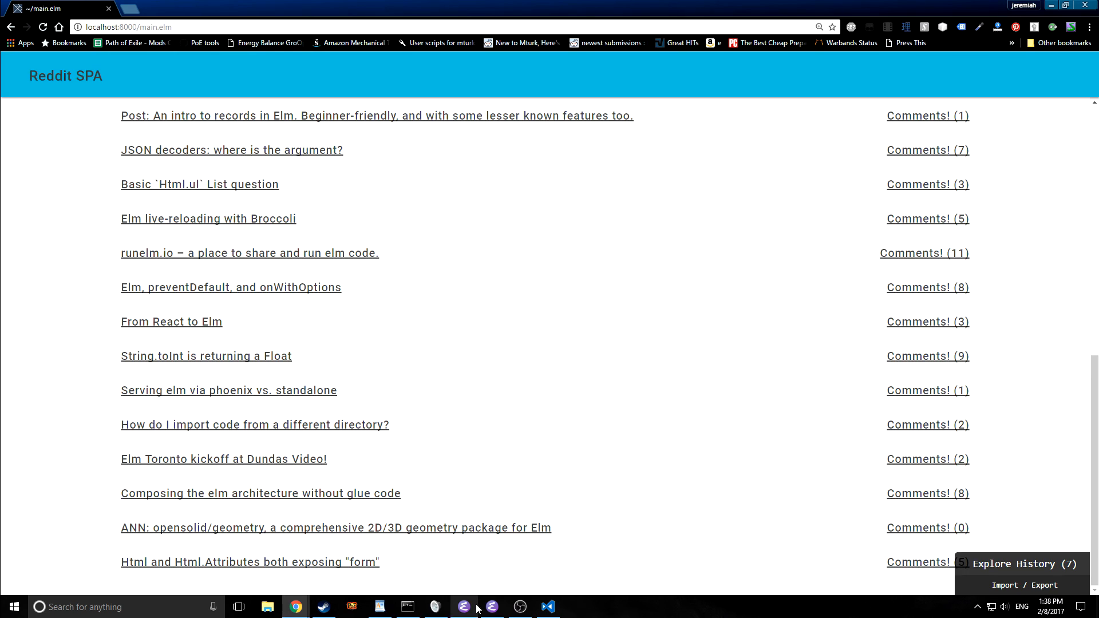
{"action": "left_click", "coordinate": [493, 606]}
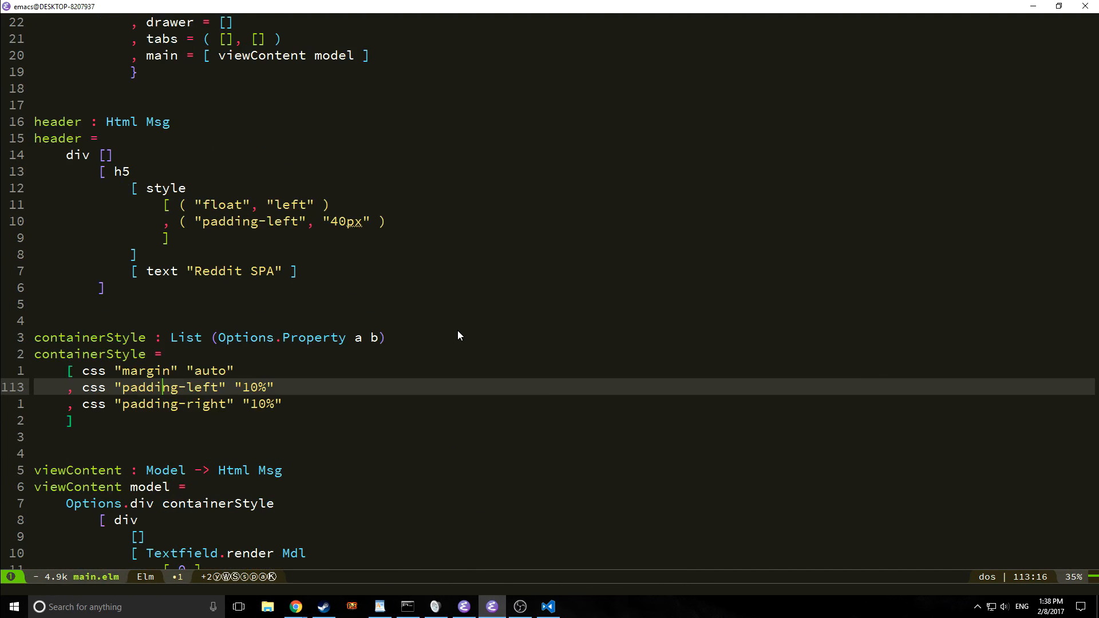